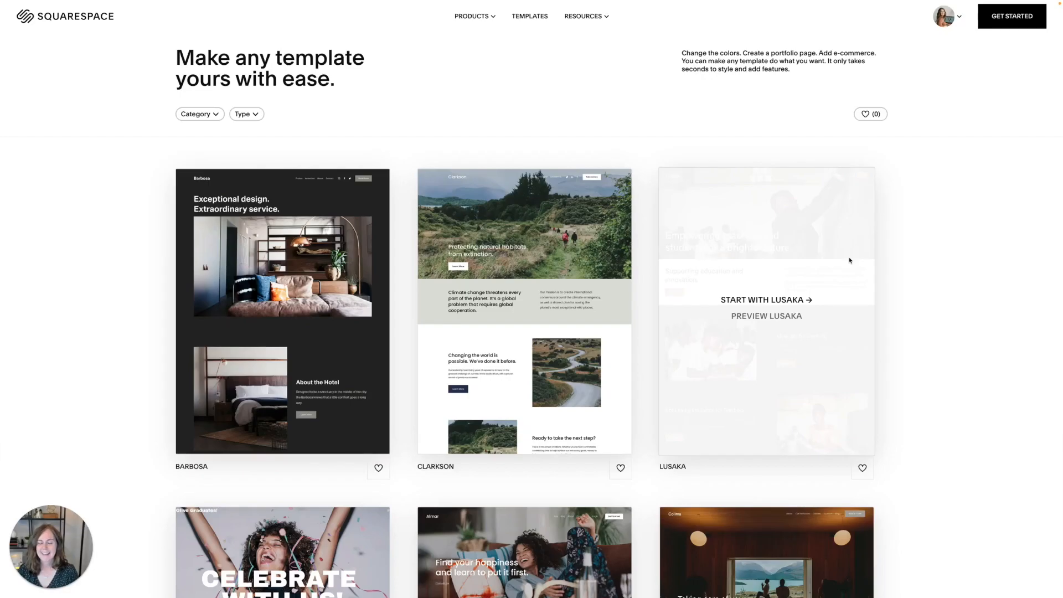
mouse_move(912, 252)
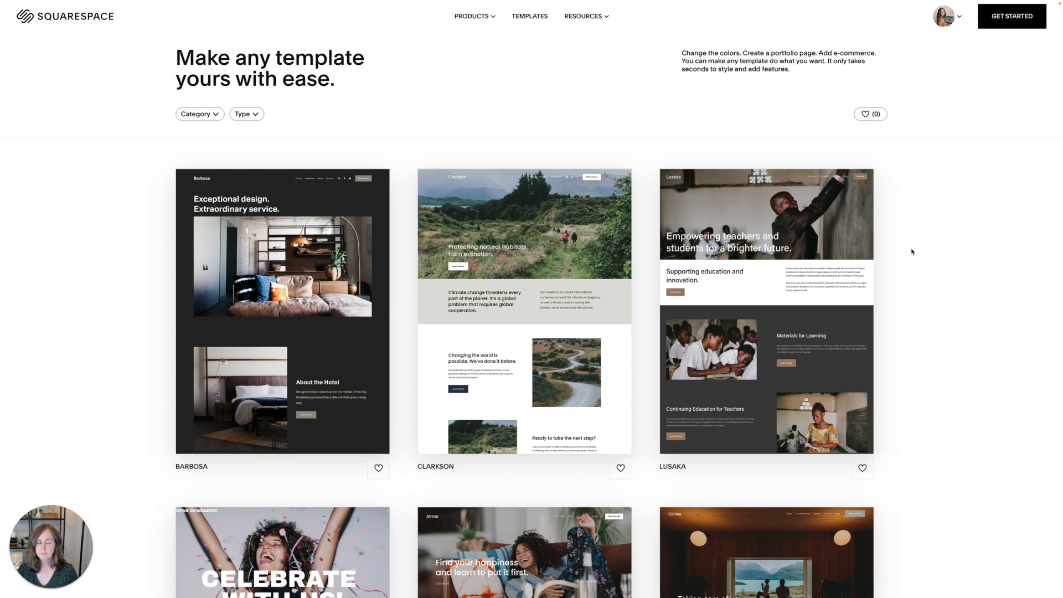
Create a new site from the Clarkson template with the site title 'Fluid Engine'
scroll("down", 3)
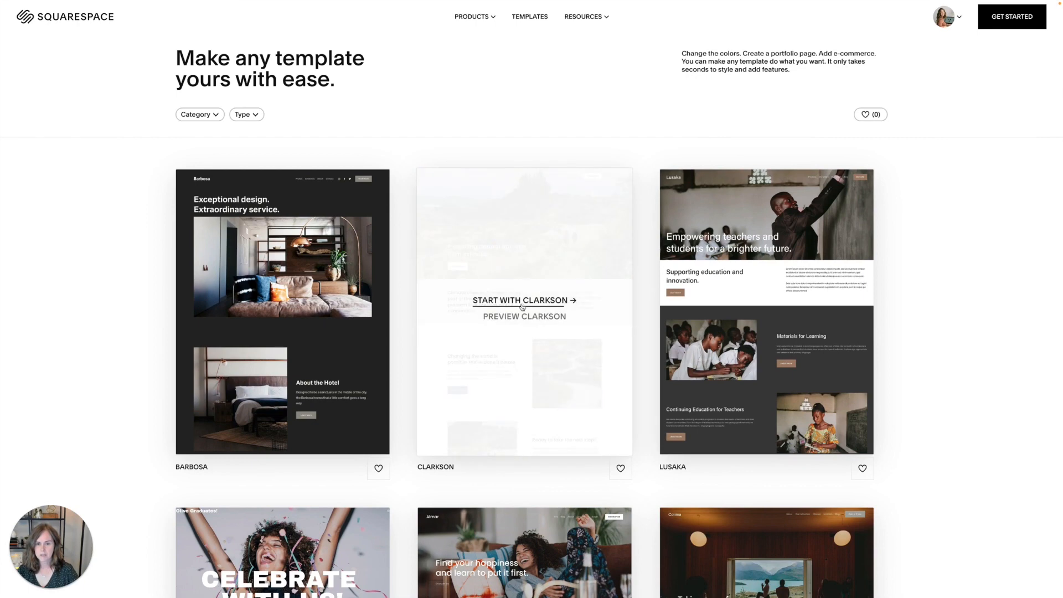
left_click(519, 300)
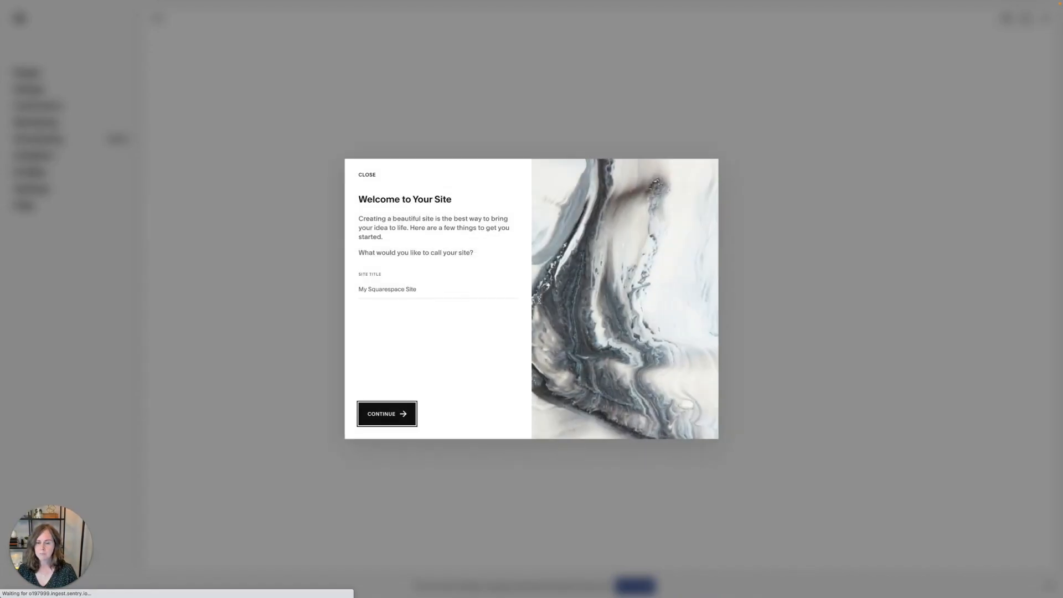
left_click(437, 289)
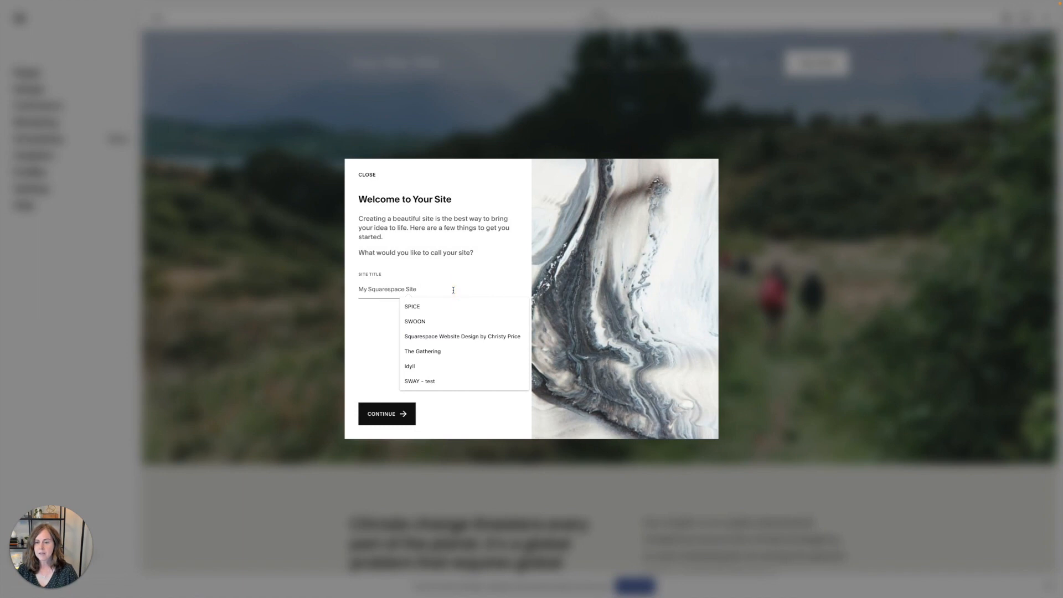
type("Fluid")
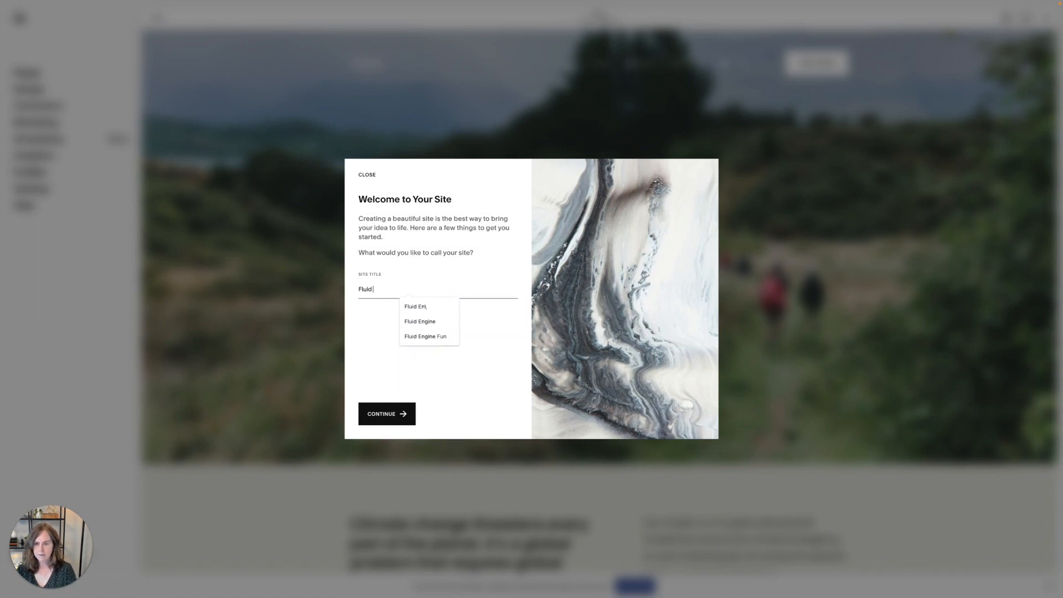
left_click(386, 414)
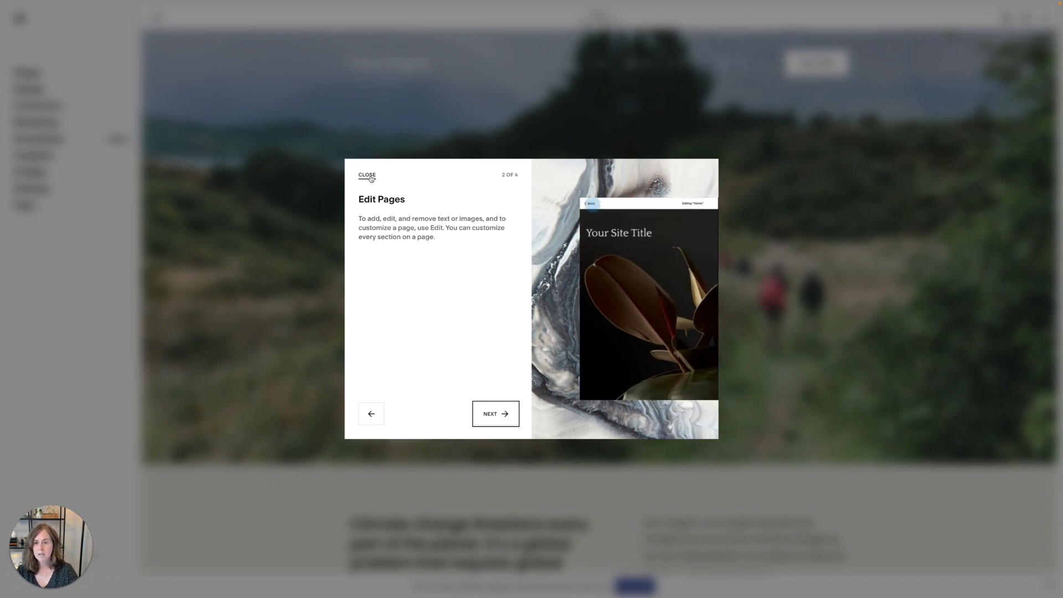
Close the tour, edit the homepage, and return the hero row count to 6 after trying 29 and 10
left_click(366, 175)
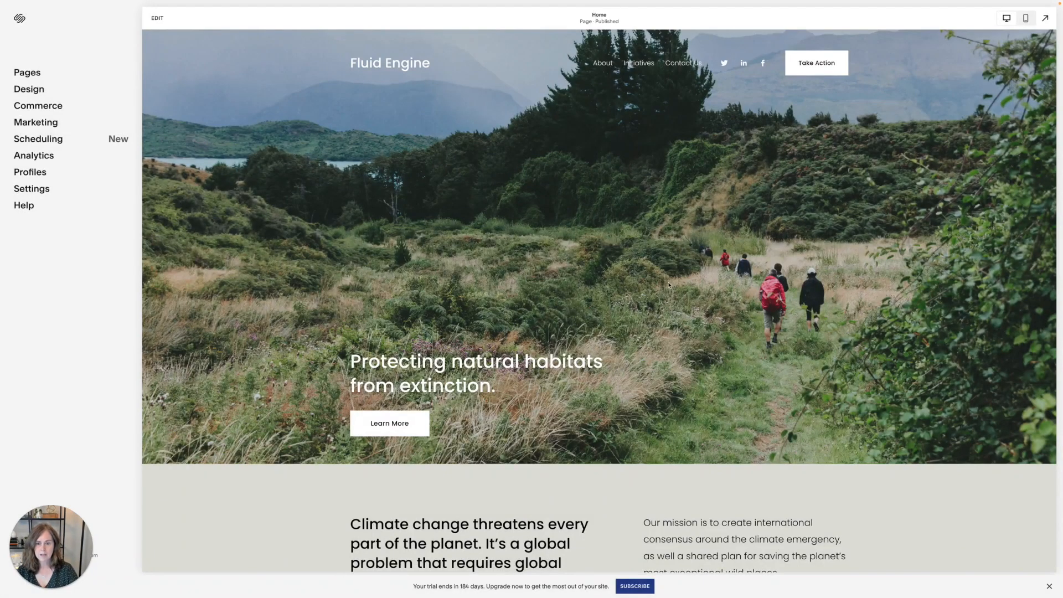
mouse_move(108, 47)
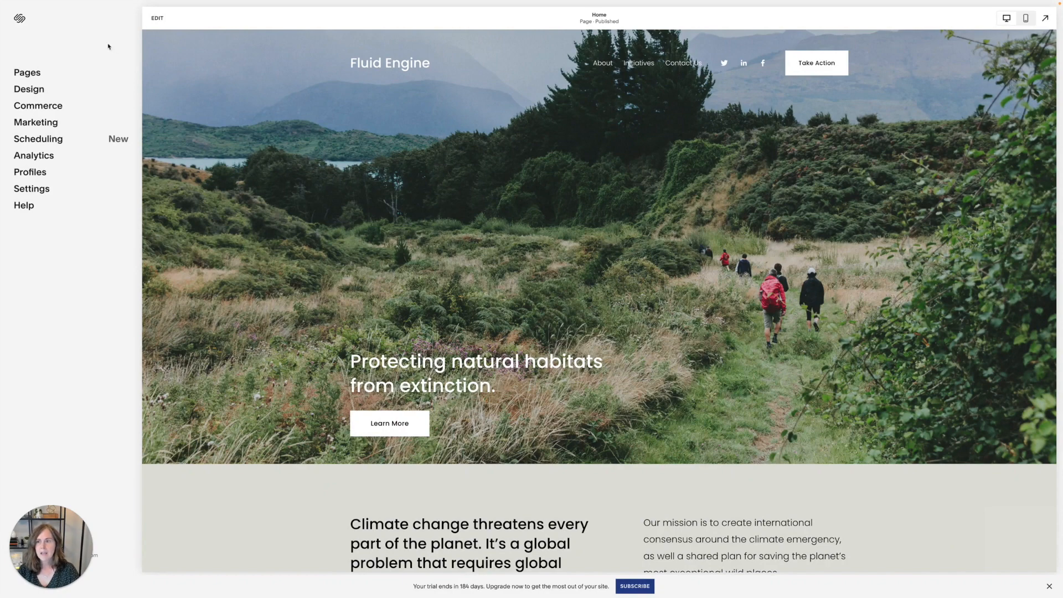
left_click(1026, 18)
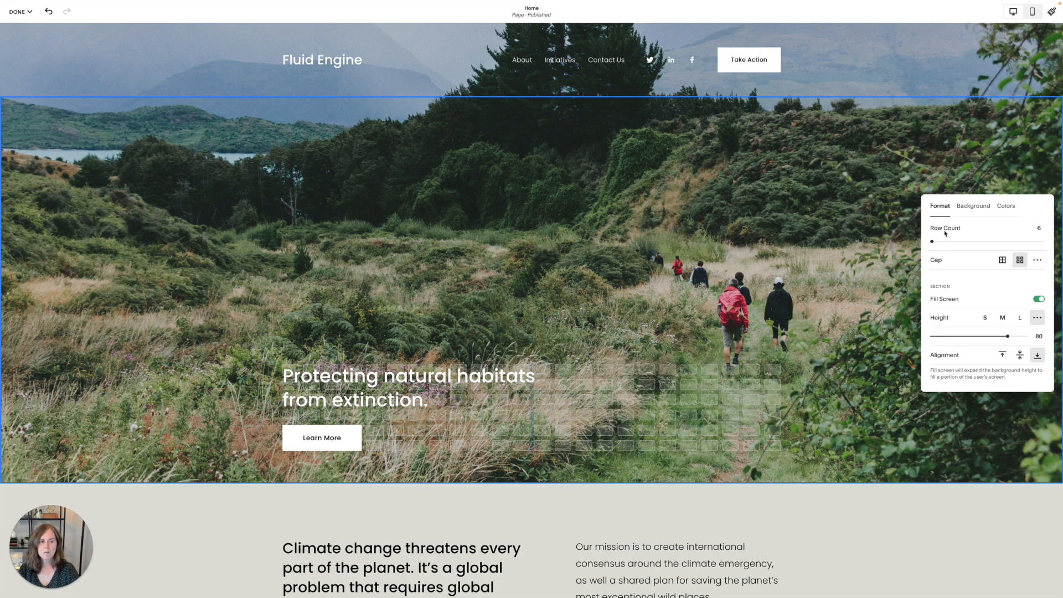
mouse_move(951, 260)
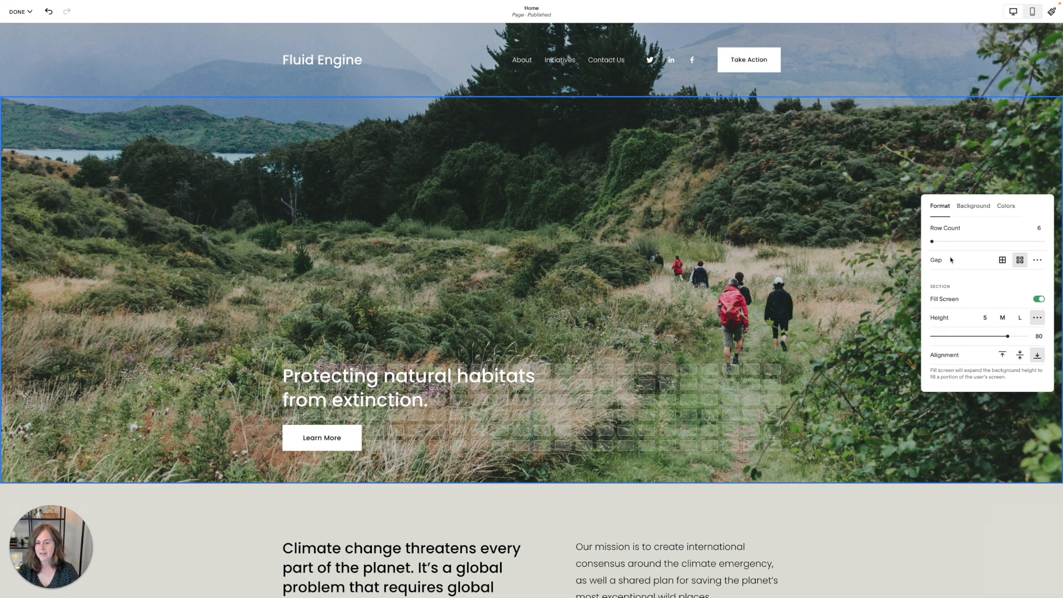
mouse_move(942, 229)
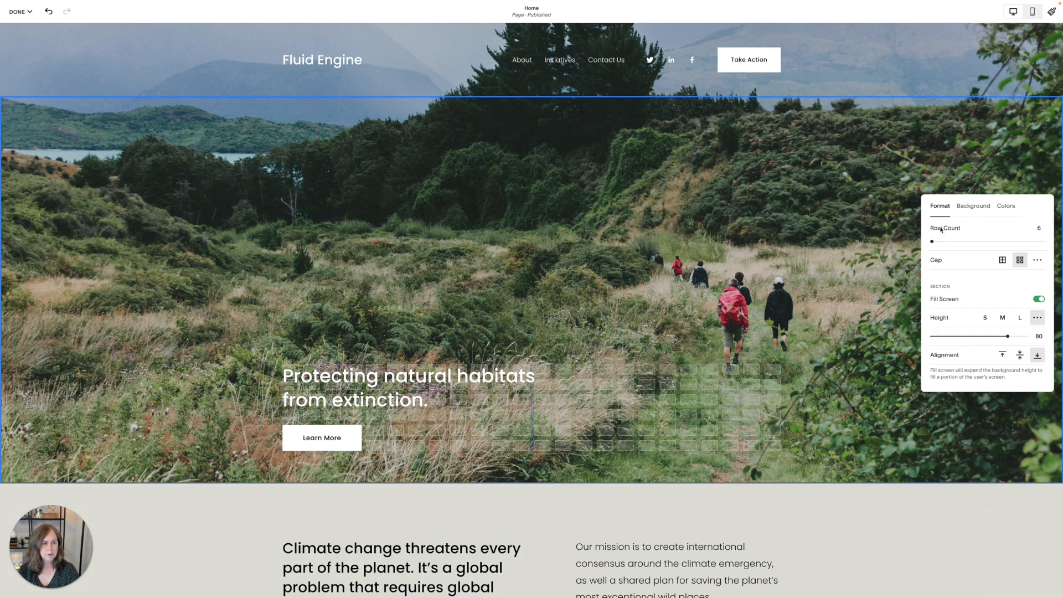
mouse_move(927, 251)
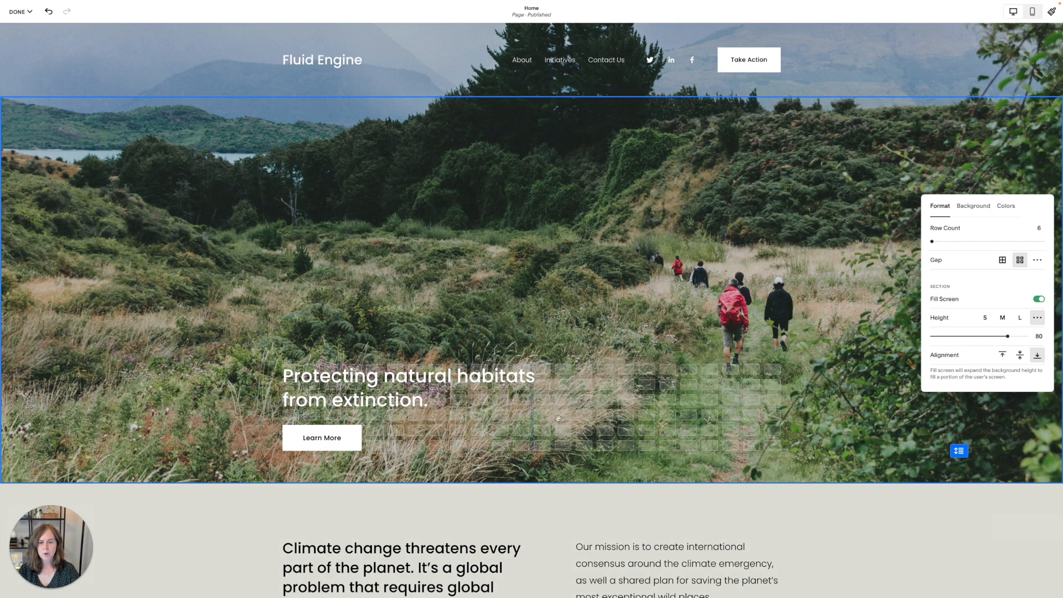
left_click(407, 387)
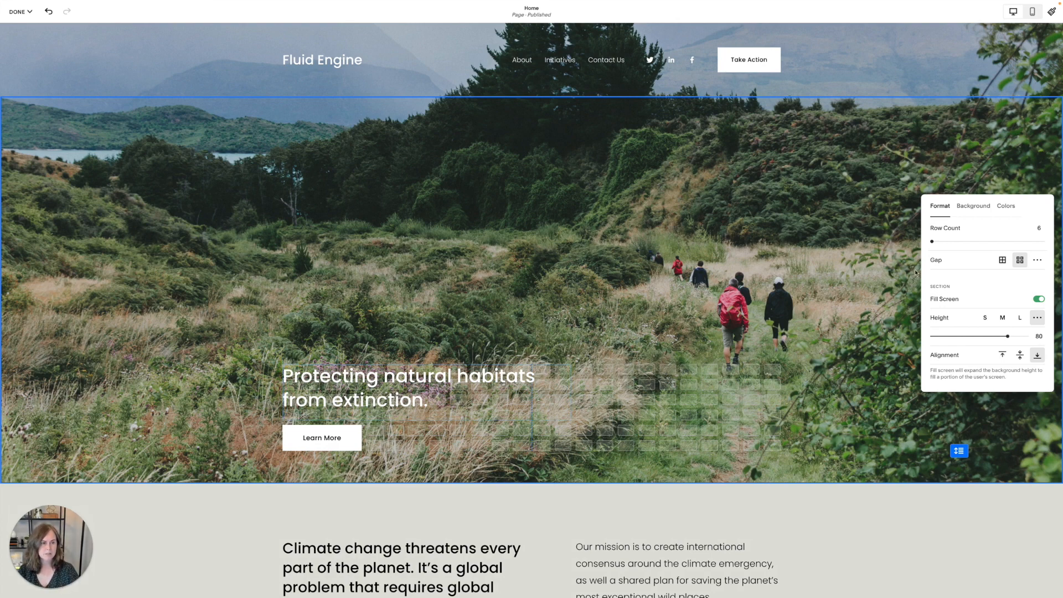
left_click_drag(933, 241, 958, 241)
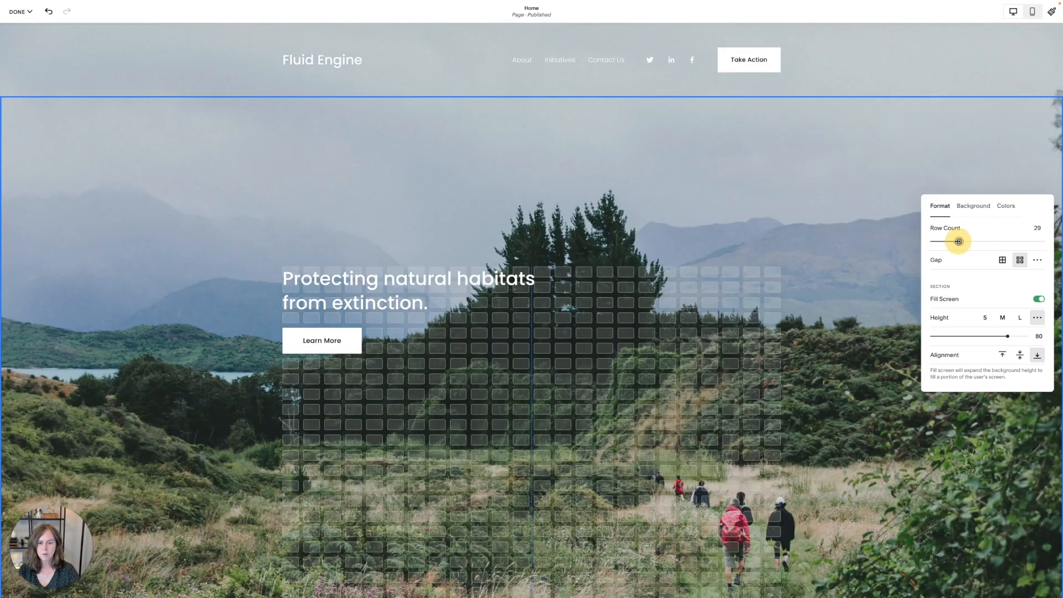
left_click_drag(957, 242, 937, 241)
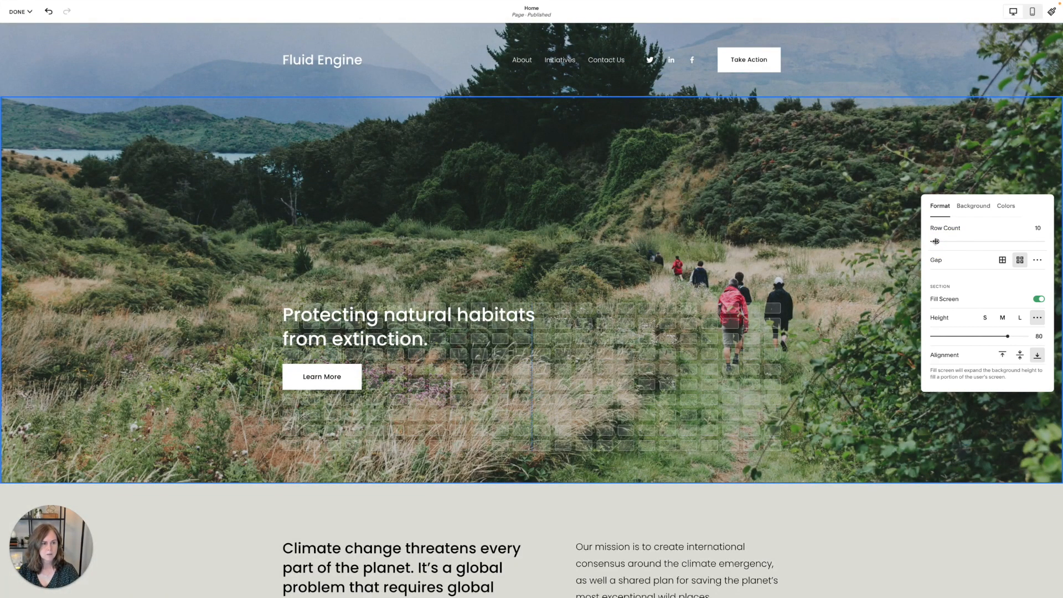
left_click_drag(934, 242, 930, 245)
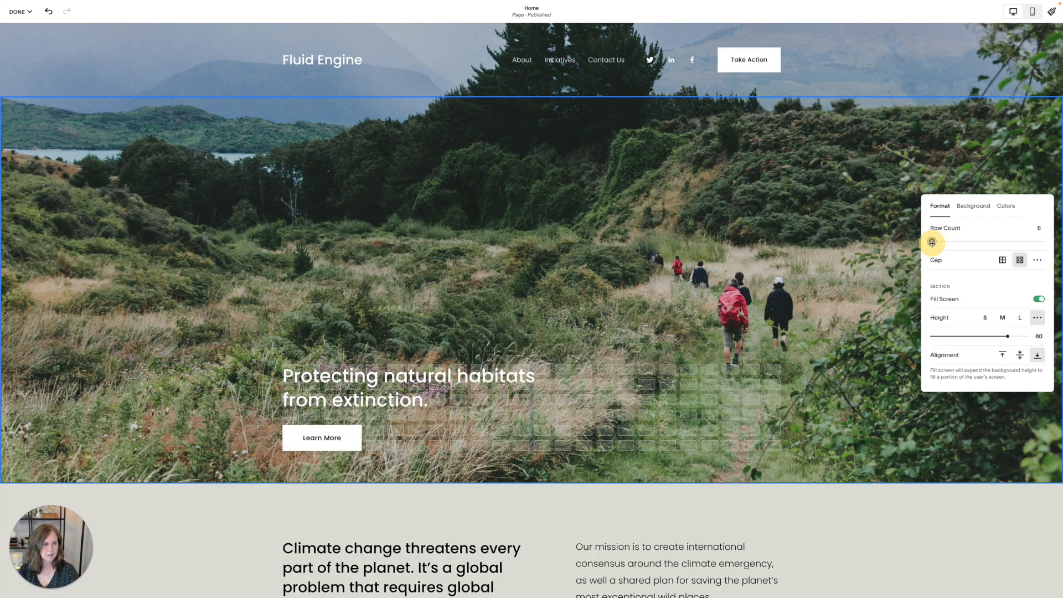
left_click(407, 387)
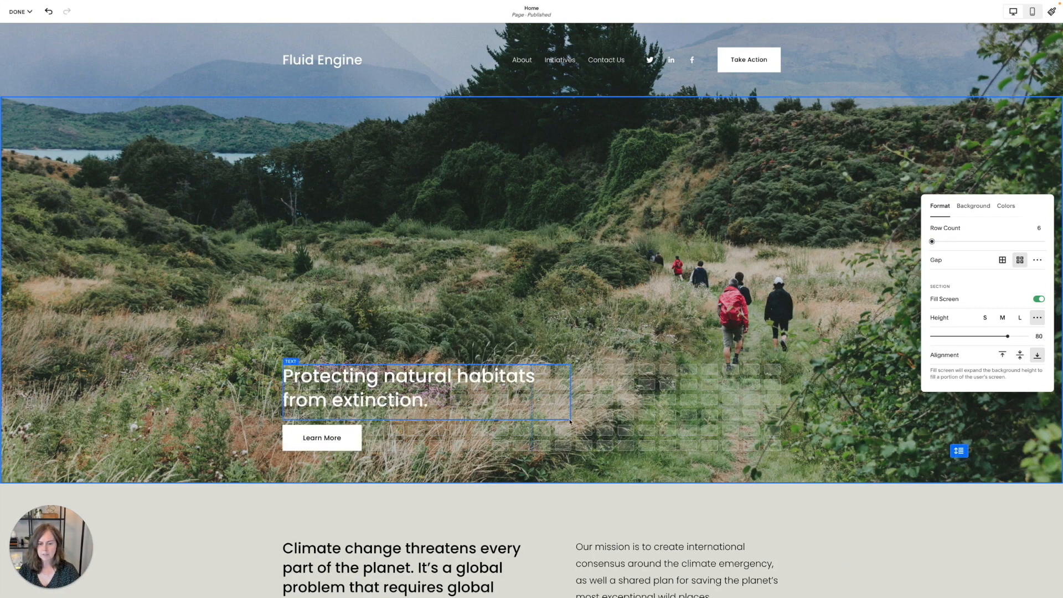
Try custom grid gap spacing on the split-screen section, then revert to the default gap
scroll("down", 3)
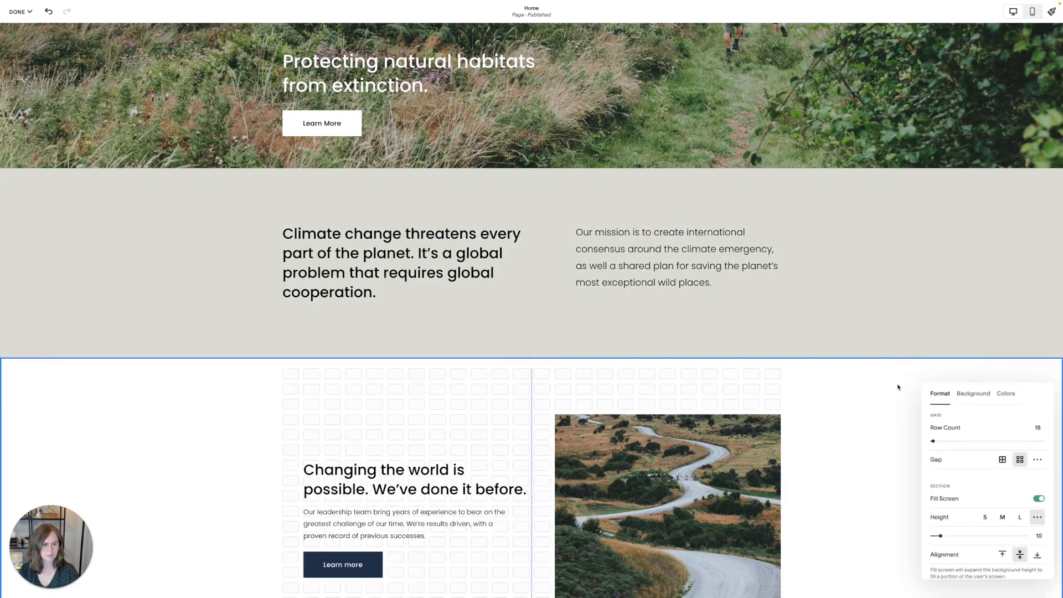
scroll("down", 3)
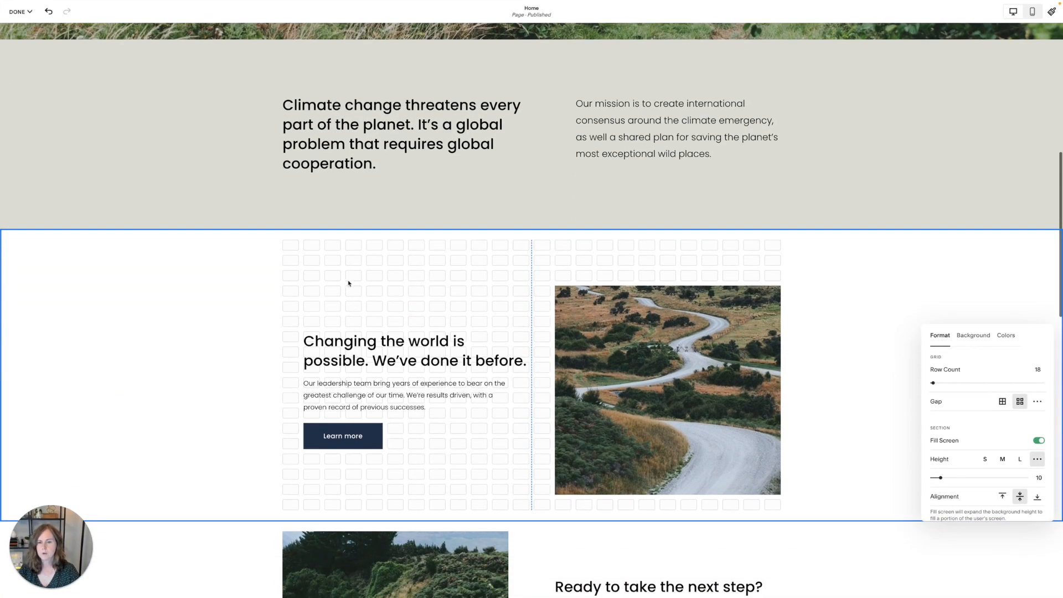
left_click(1002, 401)
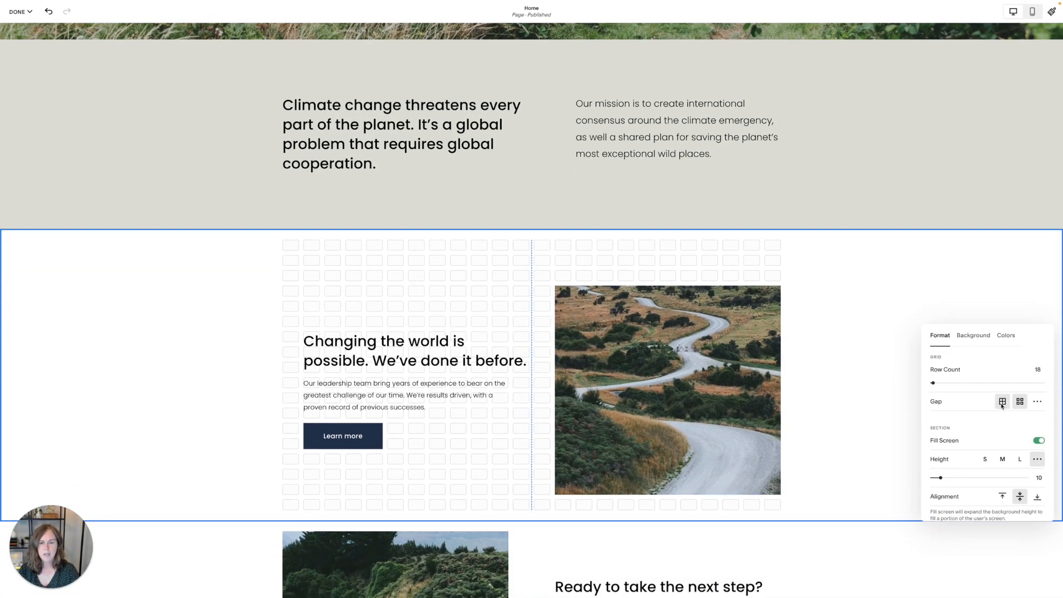
left_click(1020, 402)
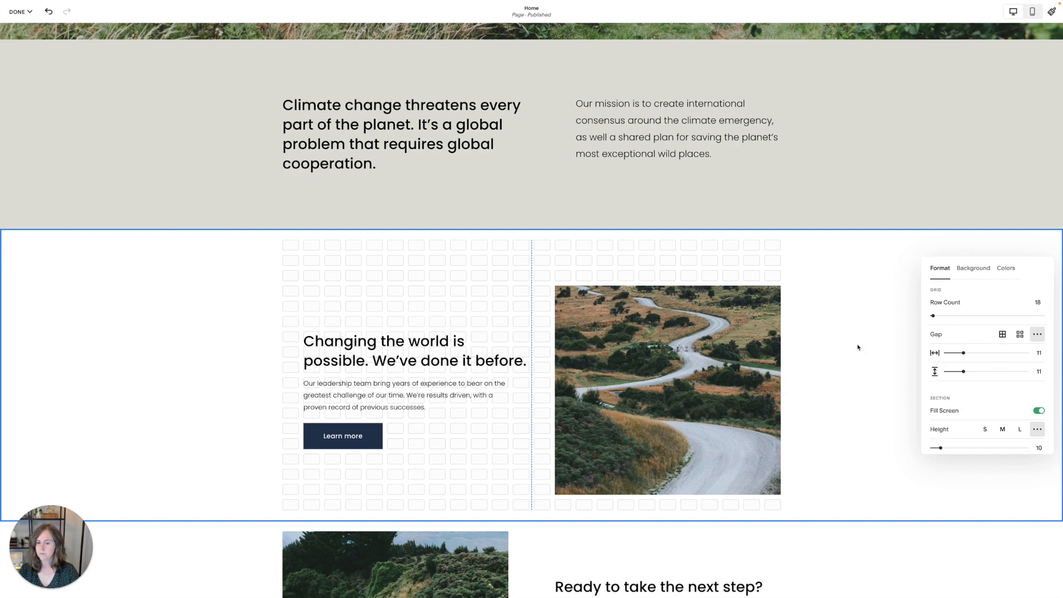
left_click(667, 389)
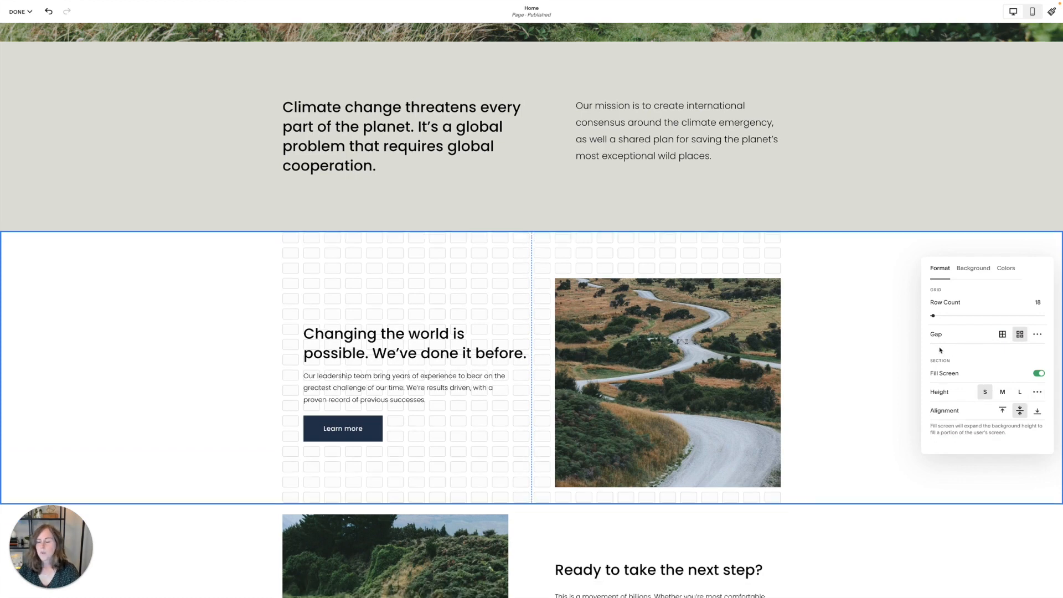
mouse_move(943, 378)
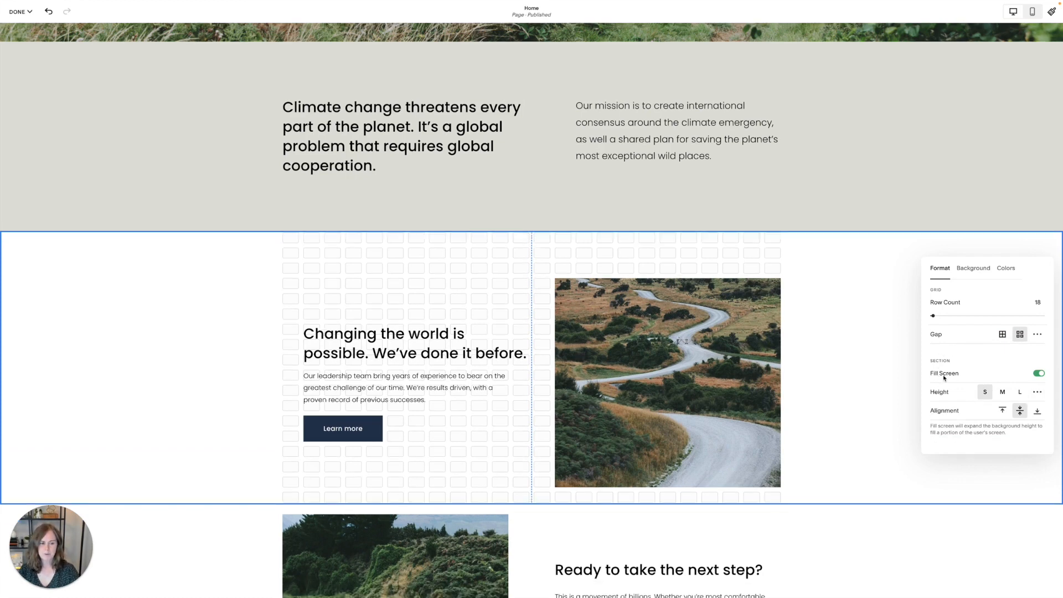
Keep fill screen on, set the section to medium height, and align content to the top
left_click(1039, 373)
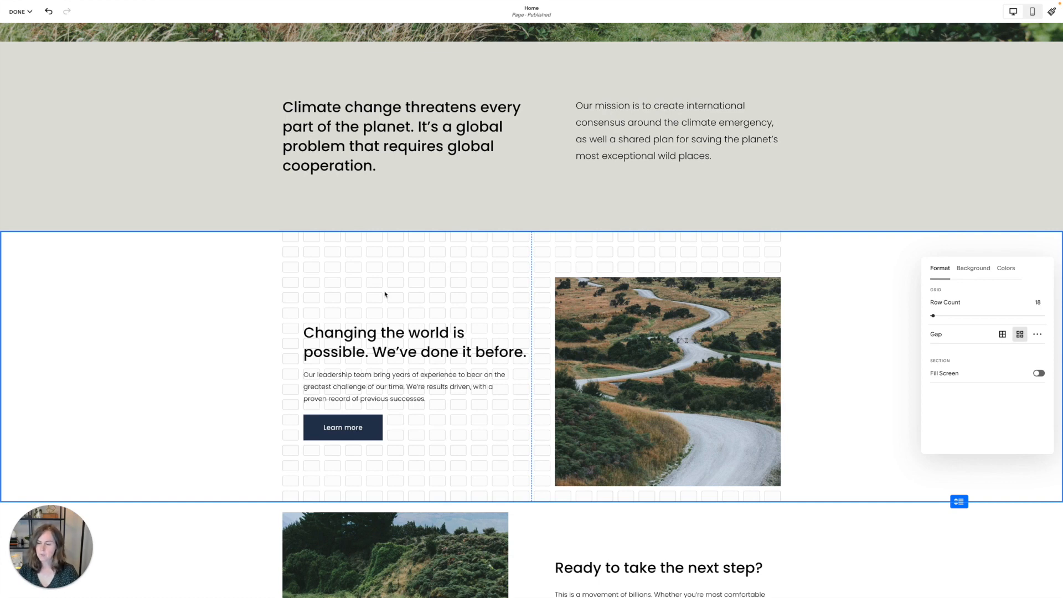
left_click(1039, 373)
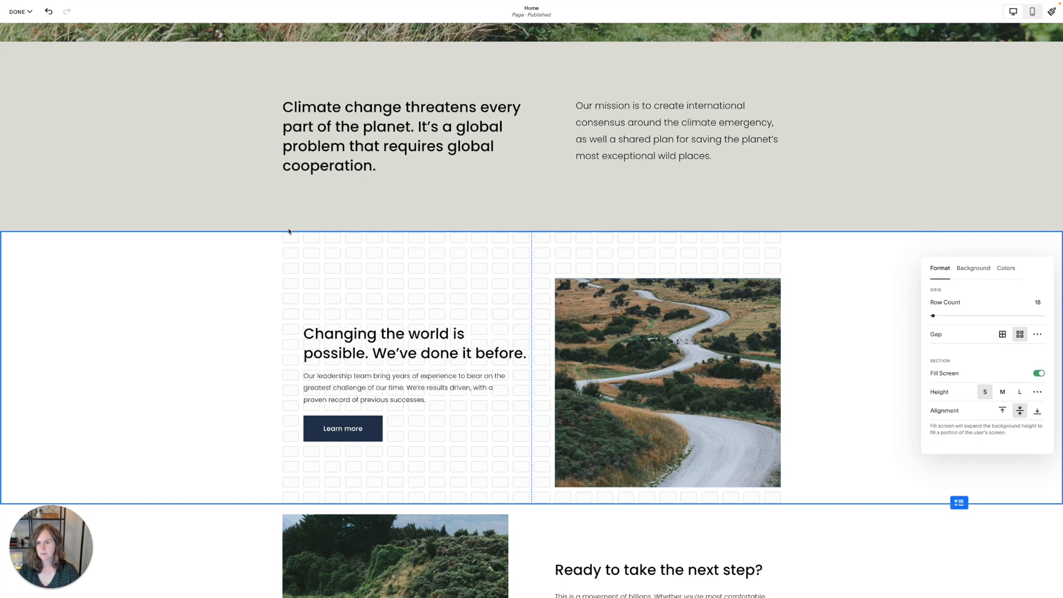
left_click(1002, 391)
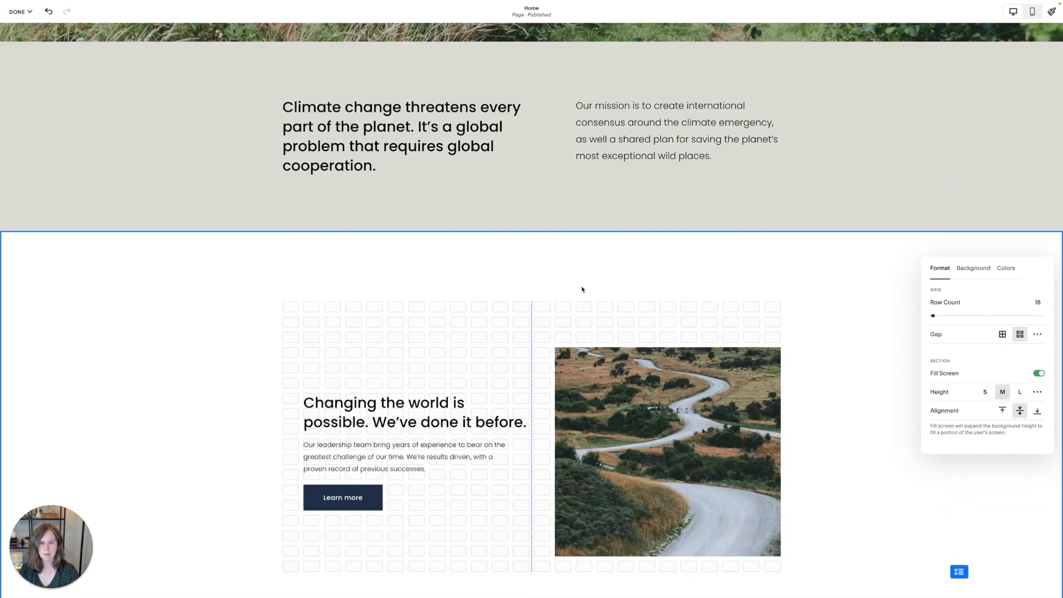
scroll("down", 3)
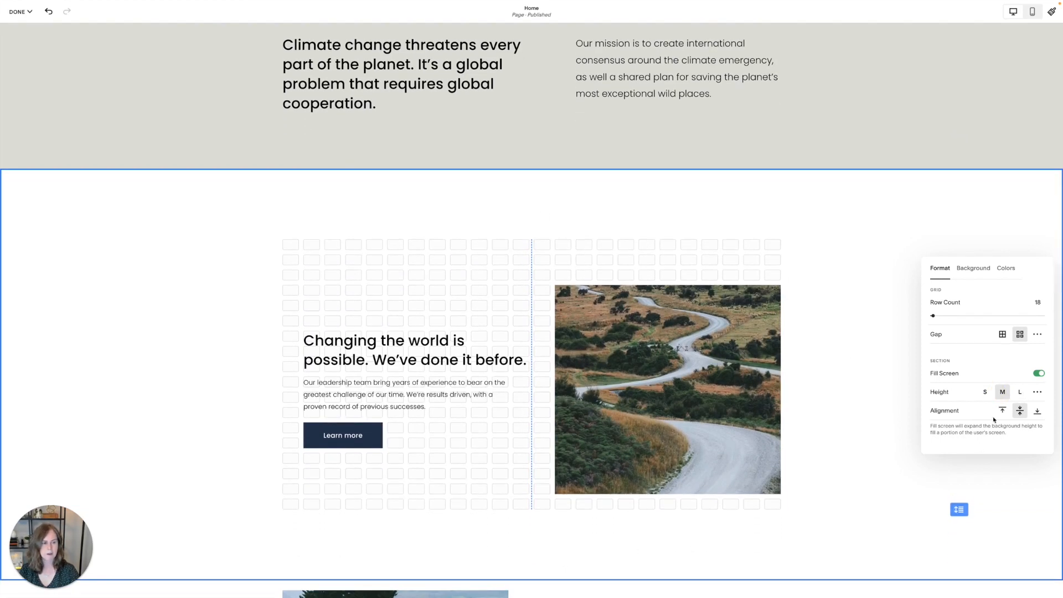
left_click(1002, 410)
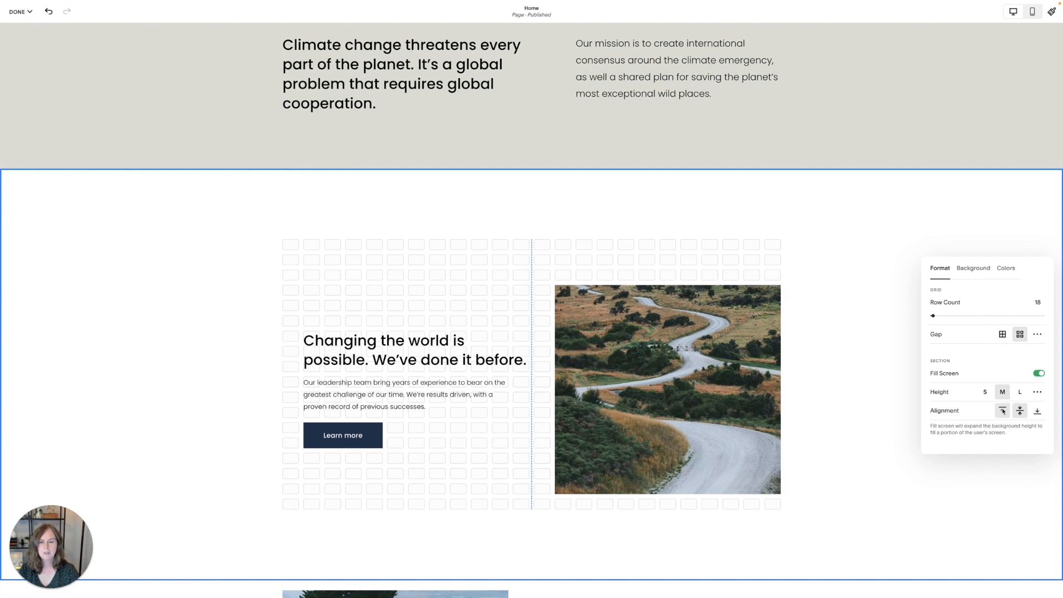
left_click(1002, 411)
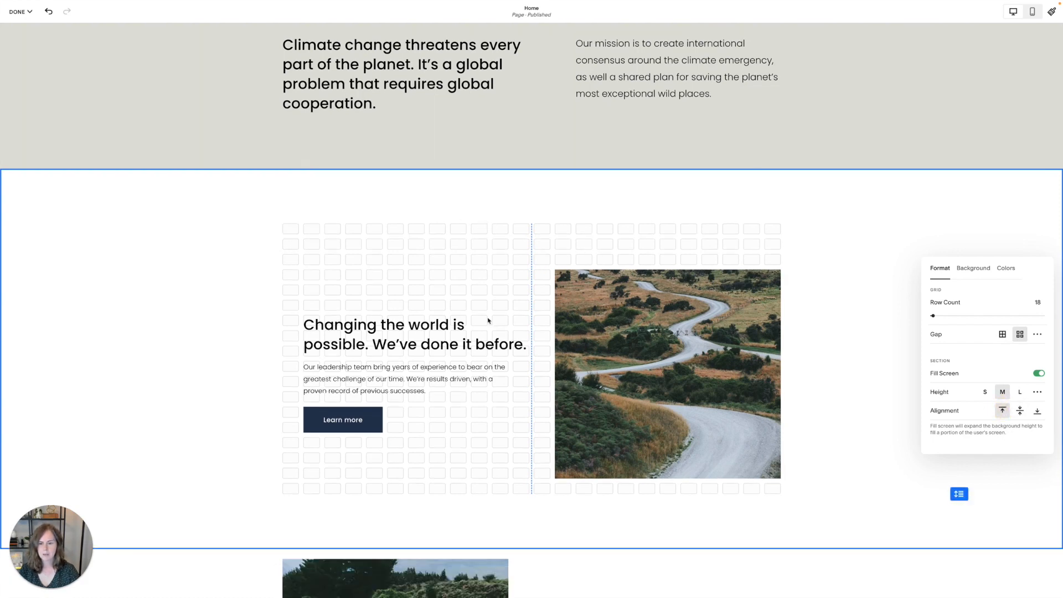
left_click(1020, 410)
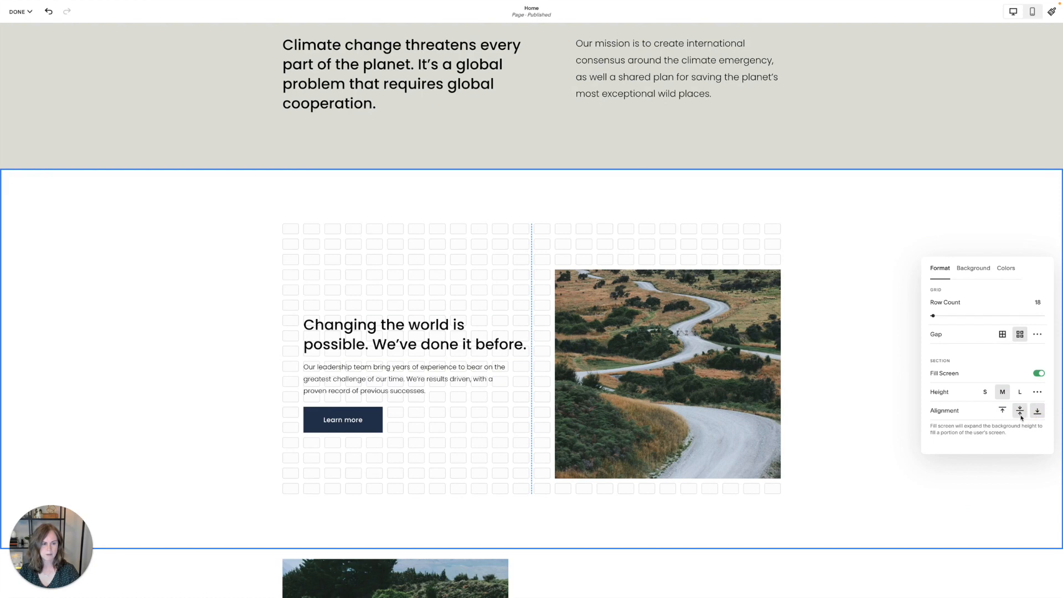
left_click(1003, 411)
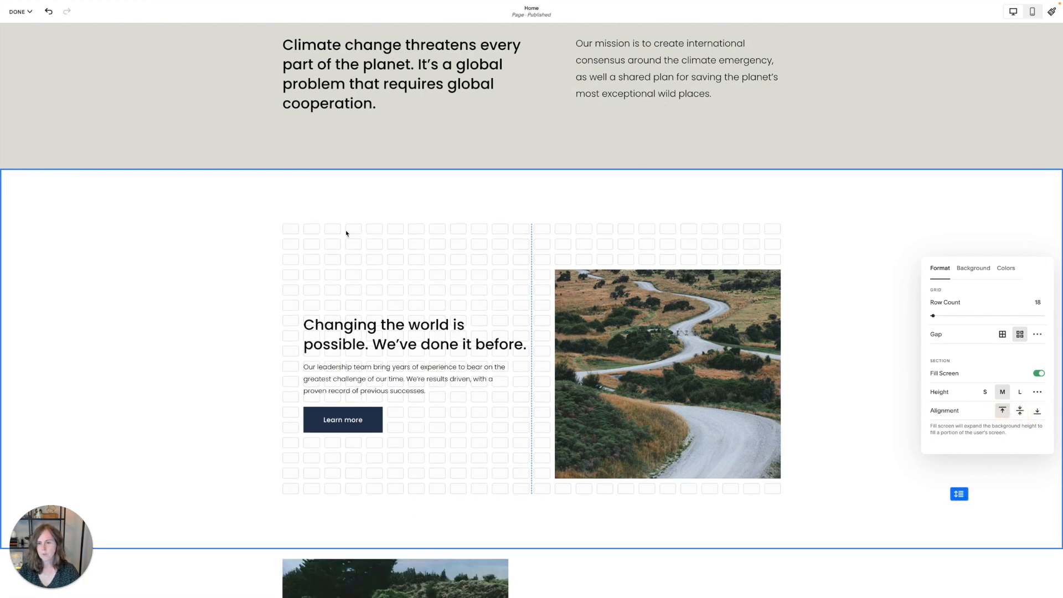
mouse_move(304, 255)
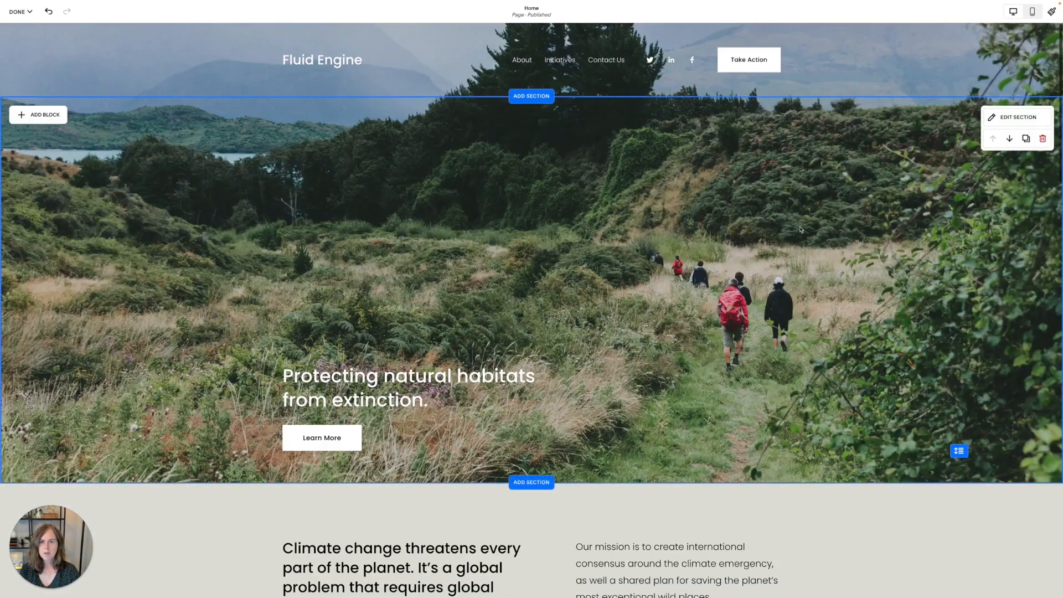
Shift the hero headline right and shorten the hero section to a custom height of 46
left_click(408, 388)
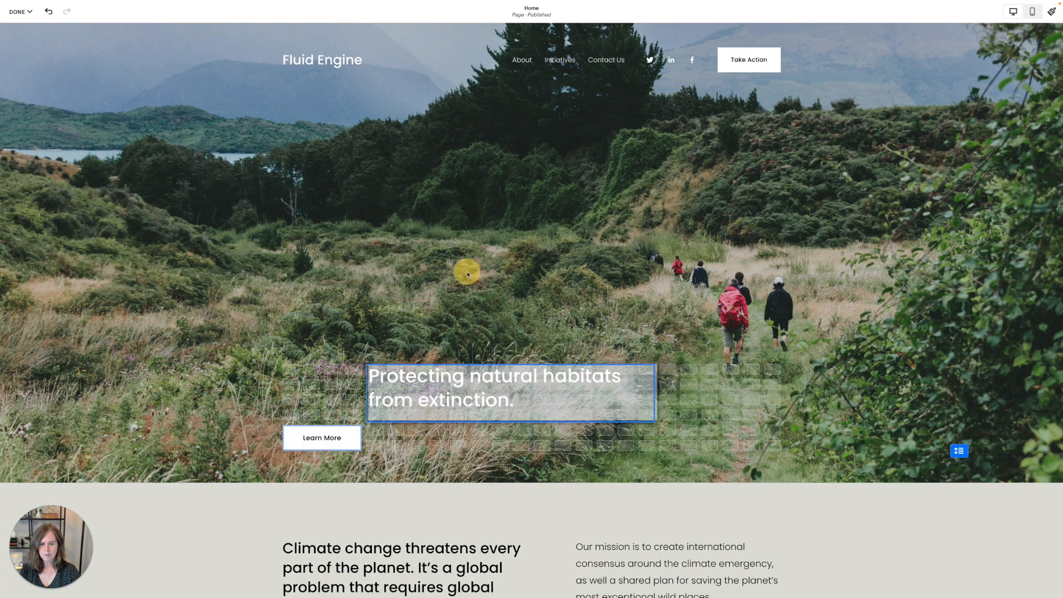
left_click(510, 392)
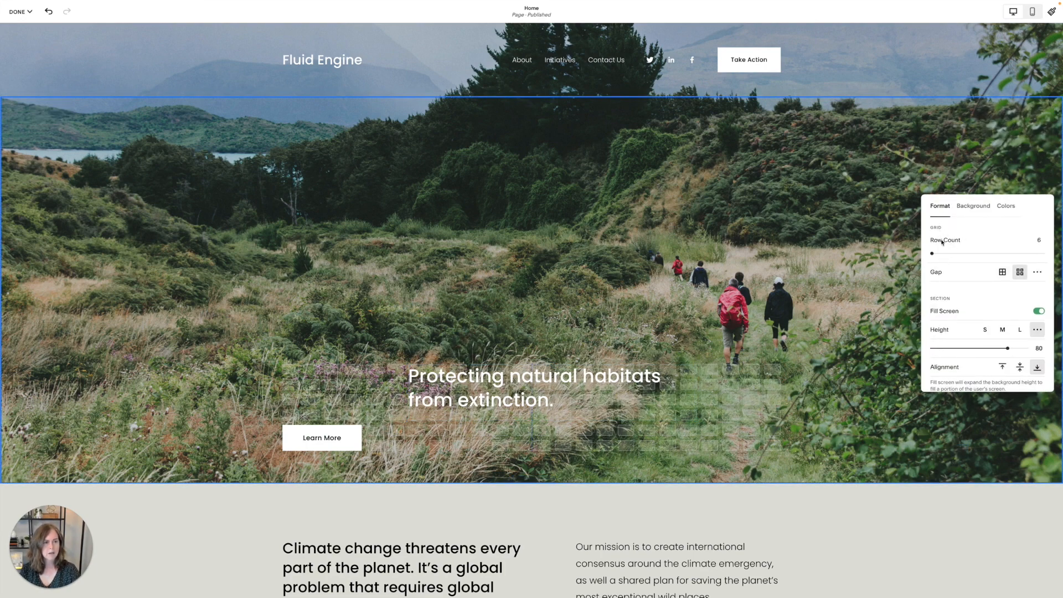
left_click(1002, 367)
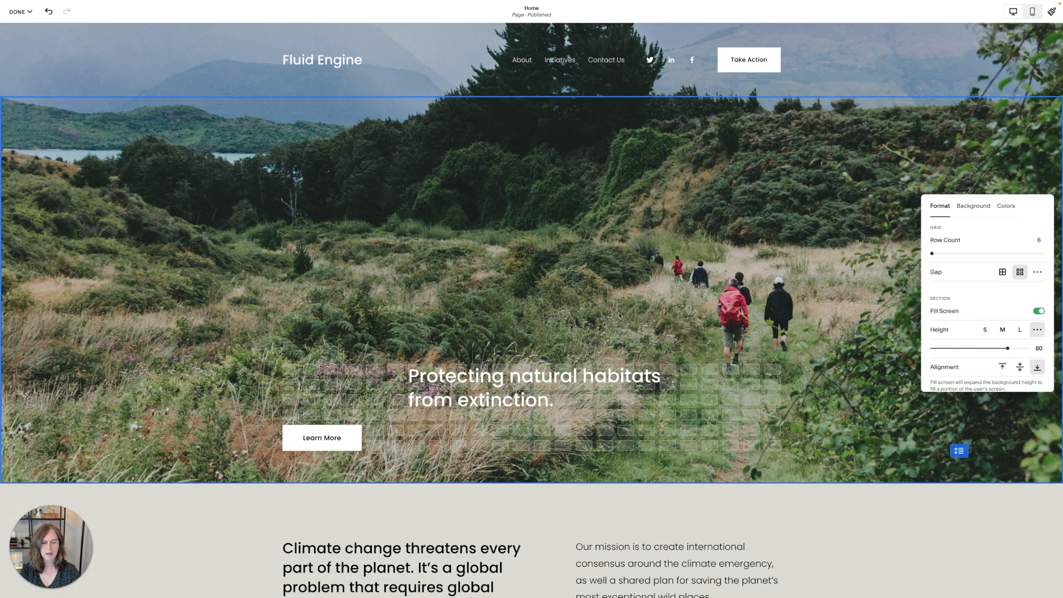
left_click_drag(1009, 348, 975, 270)
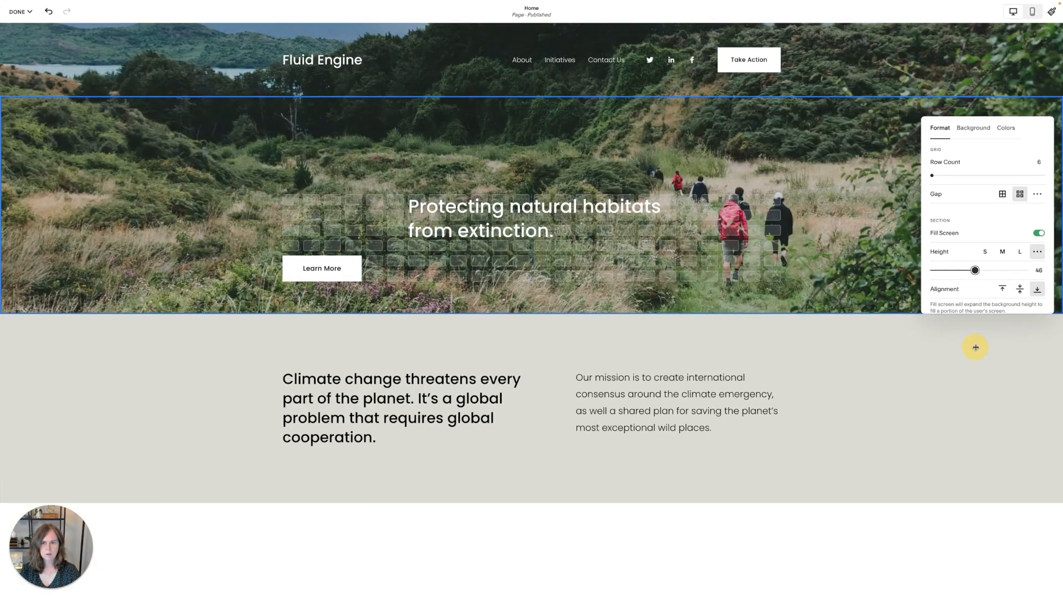
left_click(1020, 288)
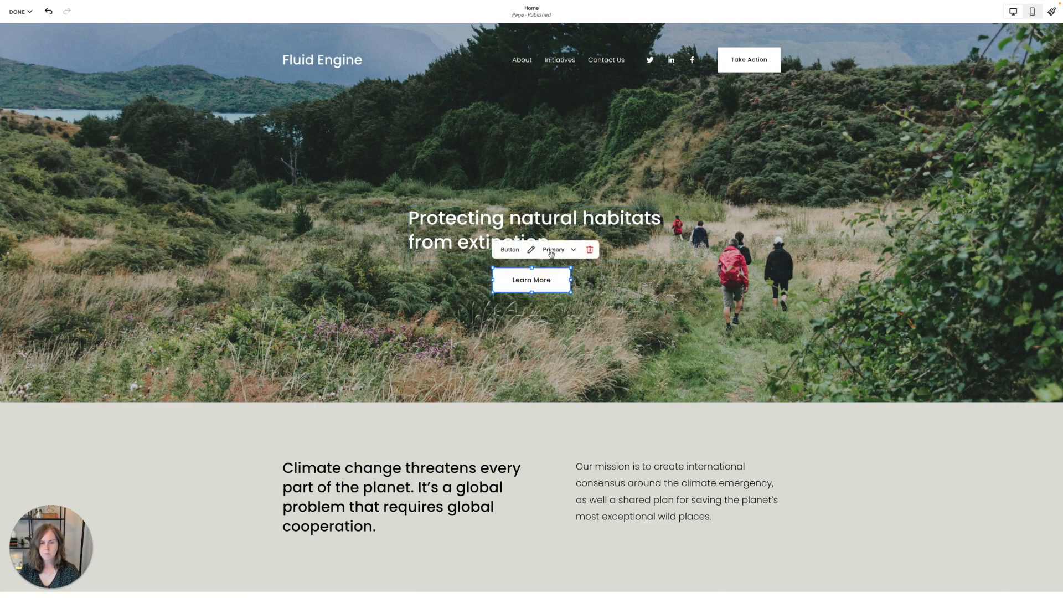
Delete the hero's Learn More button and headline blocks
left_click(534, 234)
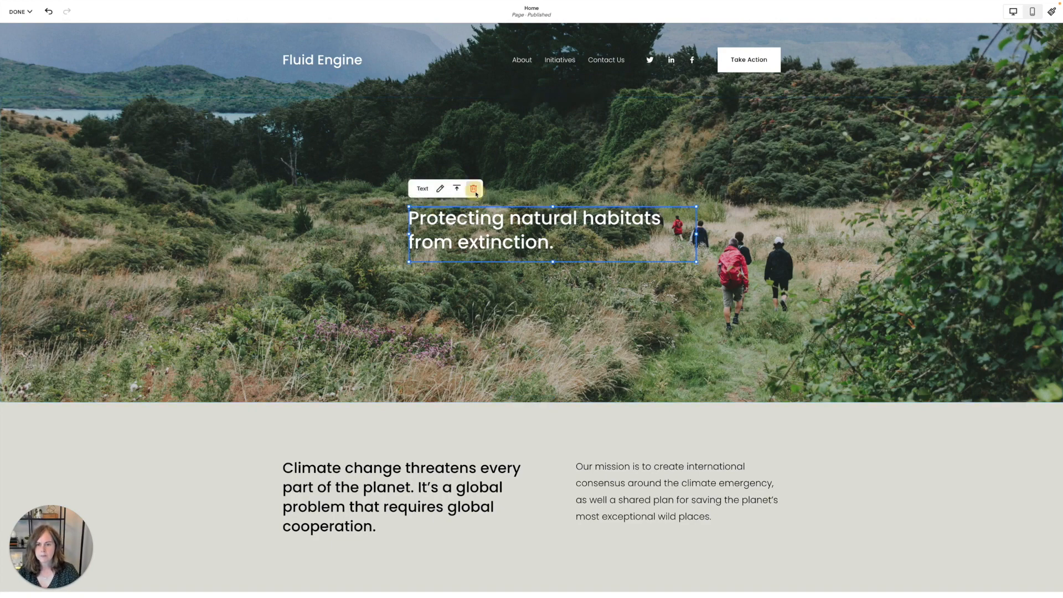
left_click(474, 188)
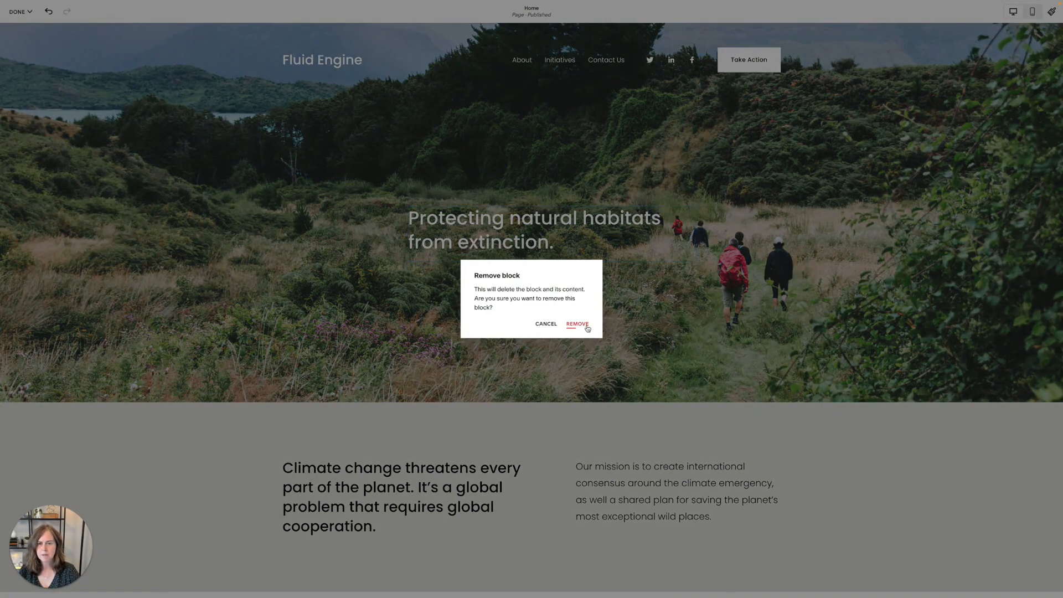
left_click(577, 323)
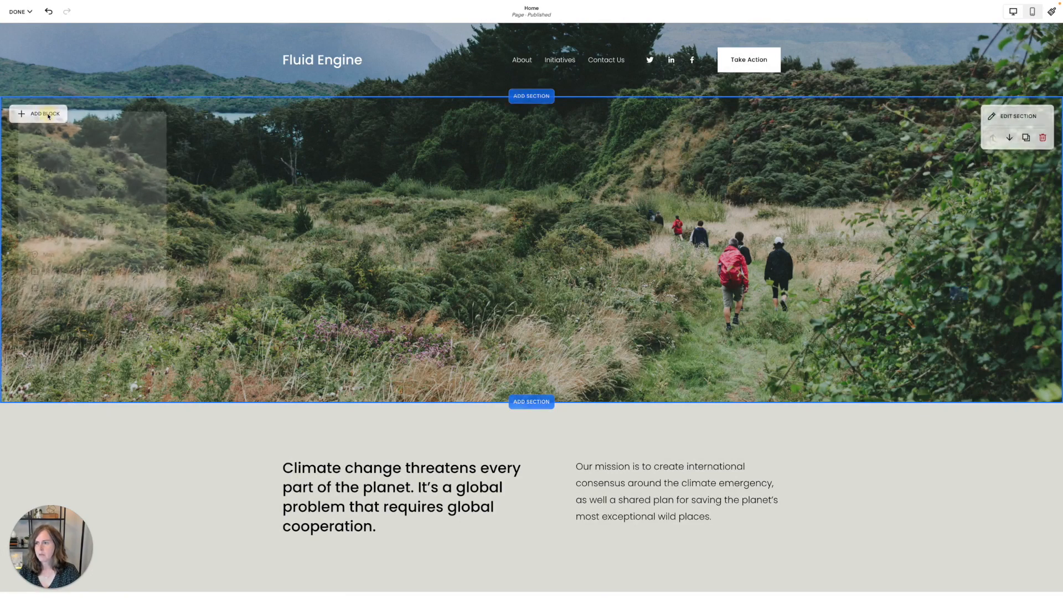
Add a centred Heading 1 text block 'No code drag & drop editor', widened and centred in the hero
left_click(46, 170)
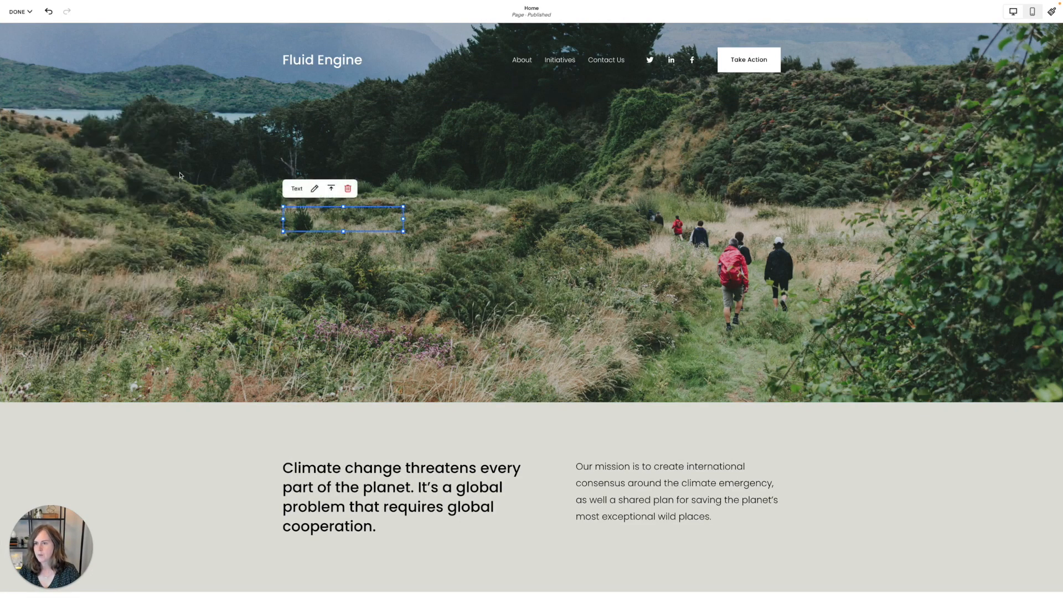
mouse_move(305, 220)
type("No code drag")
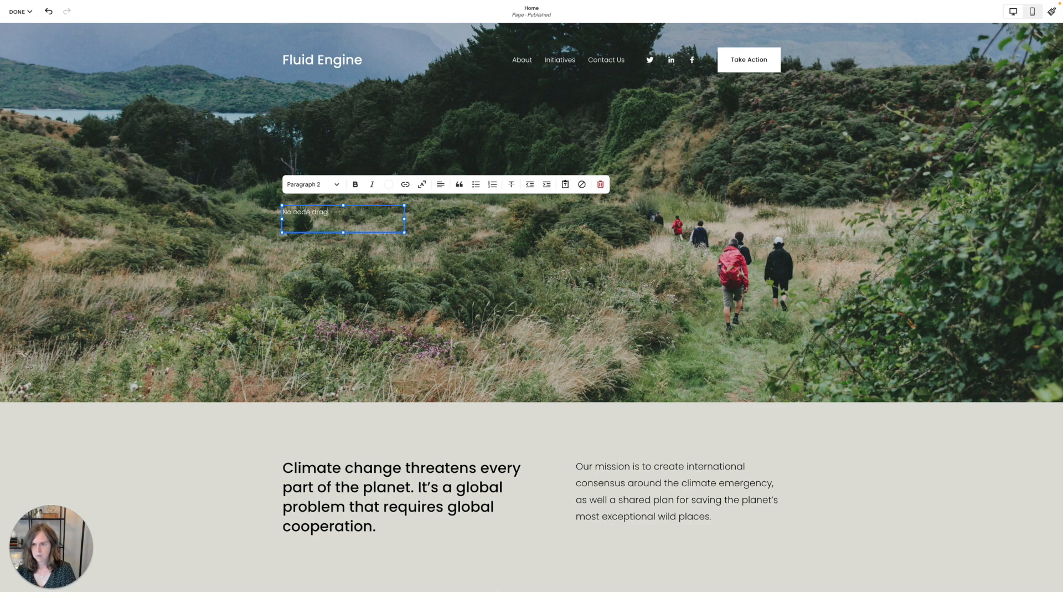
type("& drop edito")
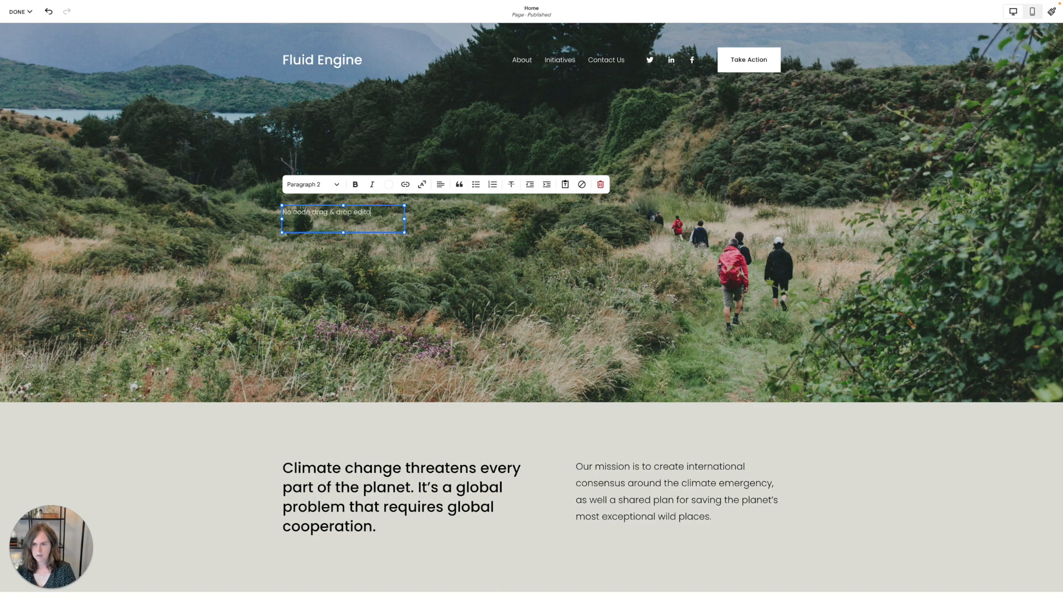
left_click(439, 183)
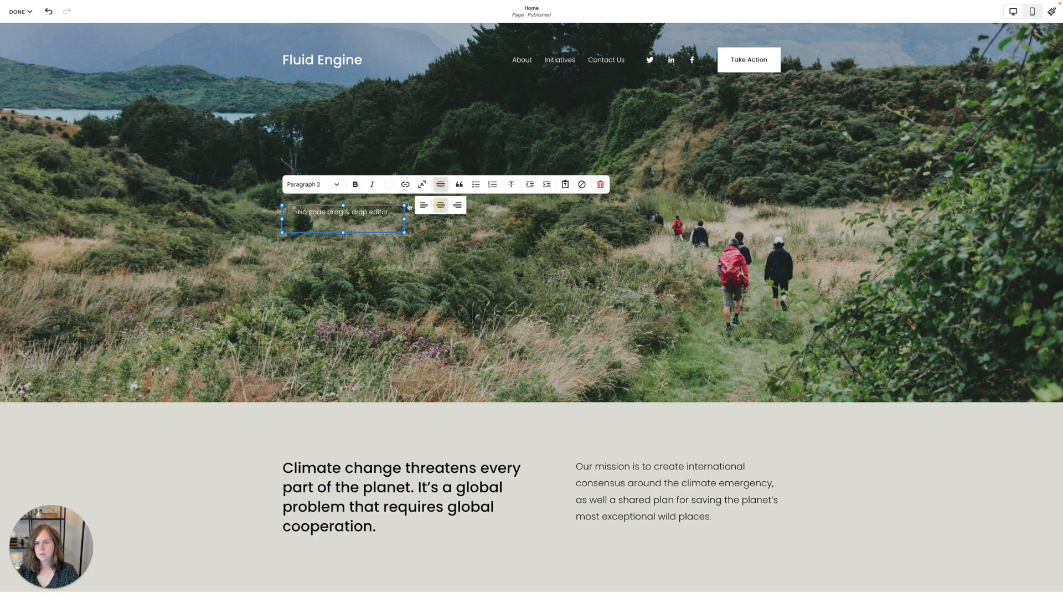
left_click(309, 184)
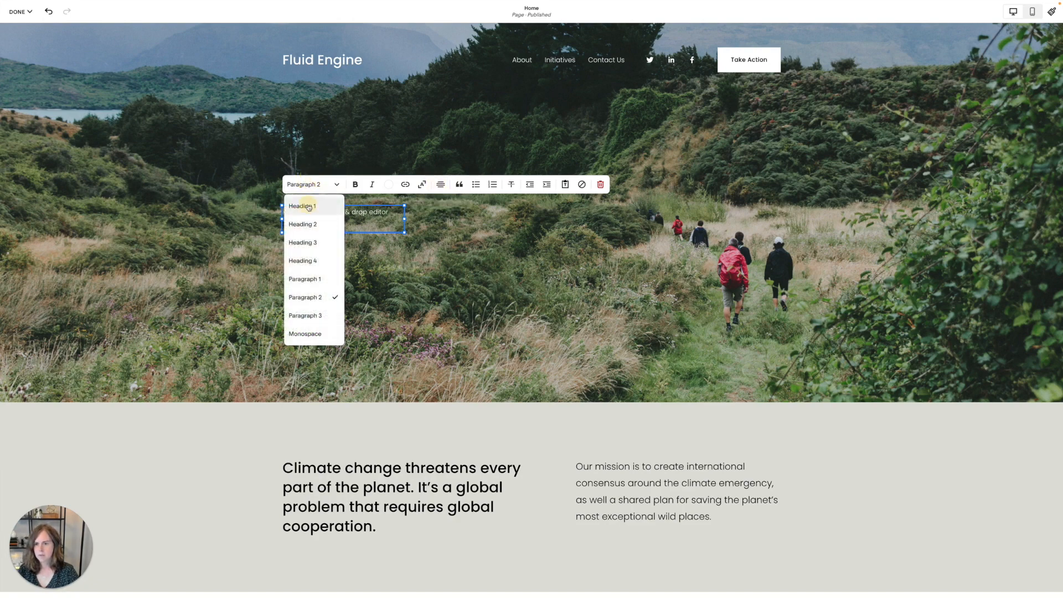
left_click(302, 206)
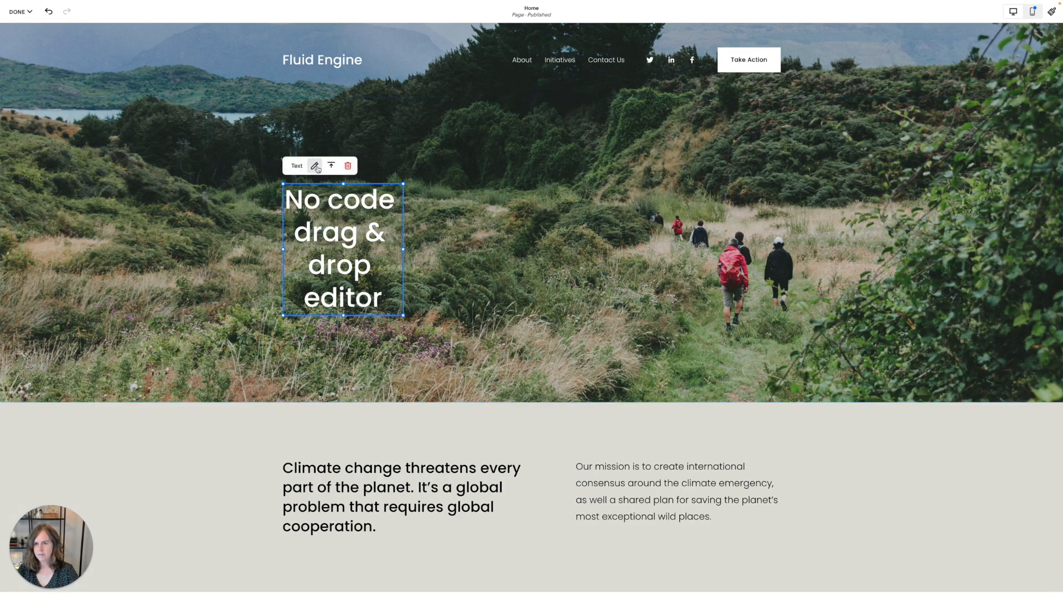
left_click(315, 165)
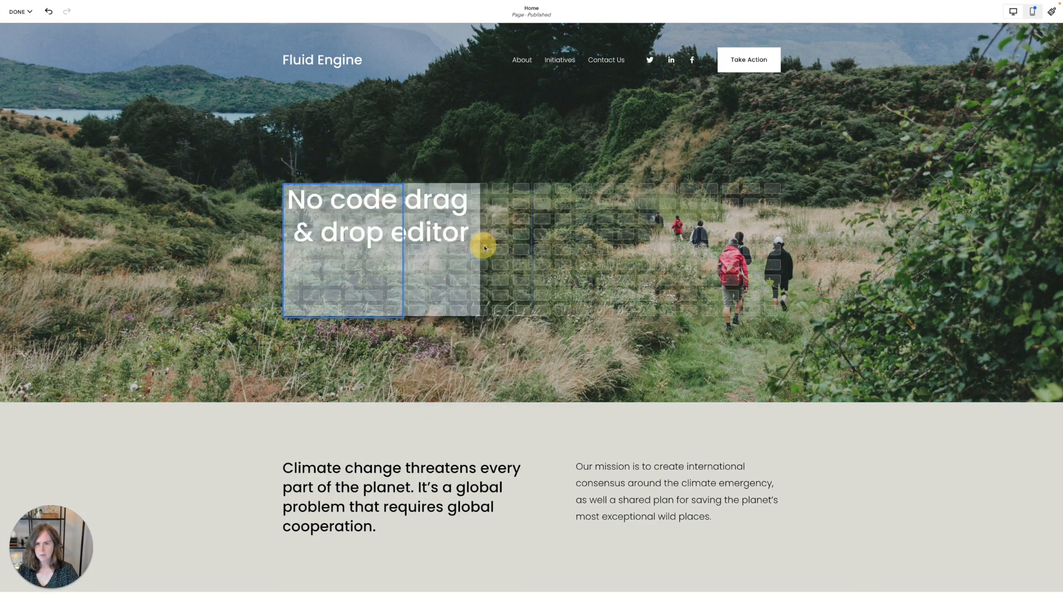
left_click(485, 248)
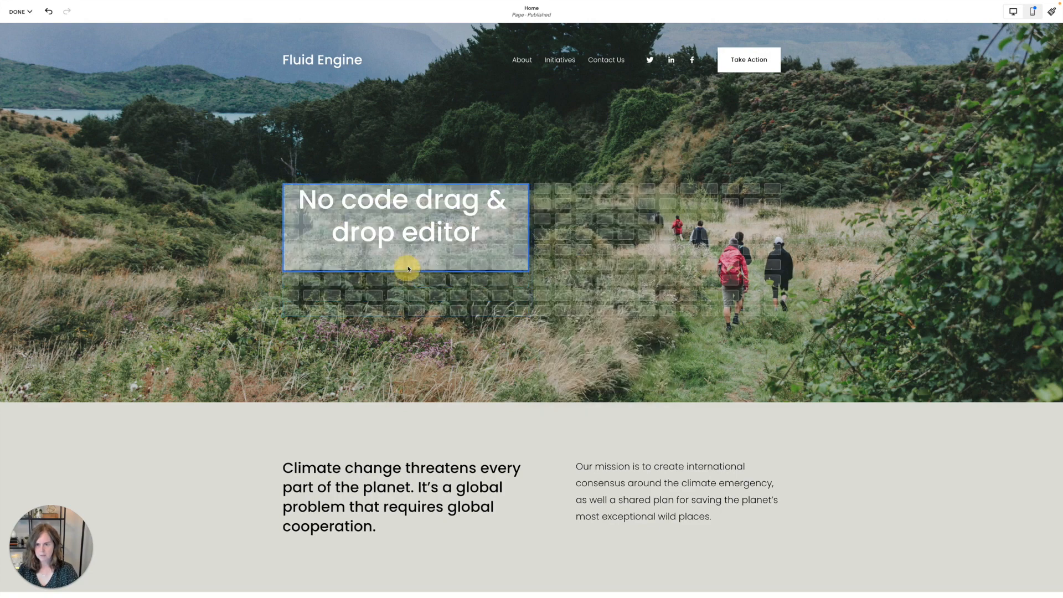
left_click(406, 227)
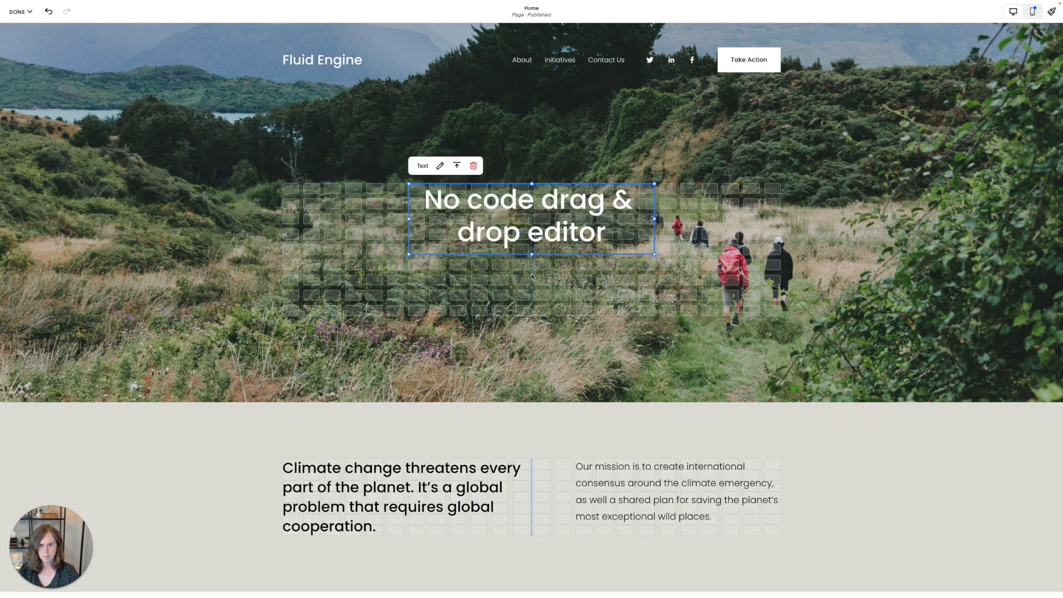
mouse_move(546, 197)
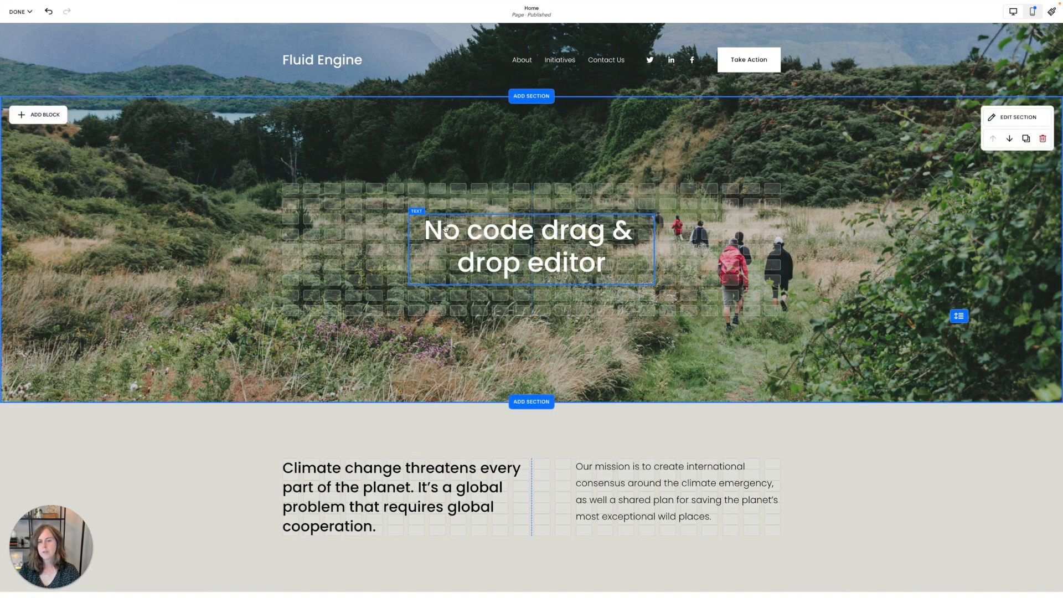
Turn on a white background with rounded corners for the heading's text block
left_click(531, 246)
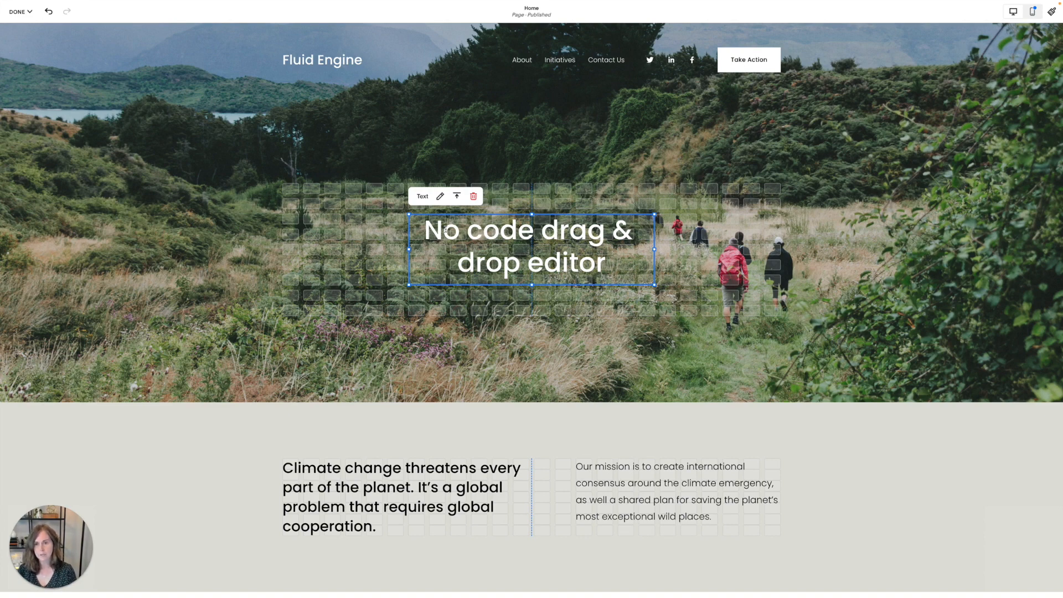
mouse_move(439, 196)
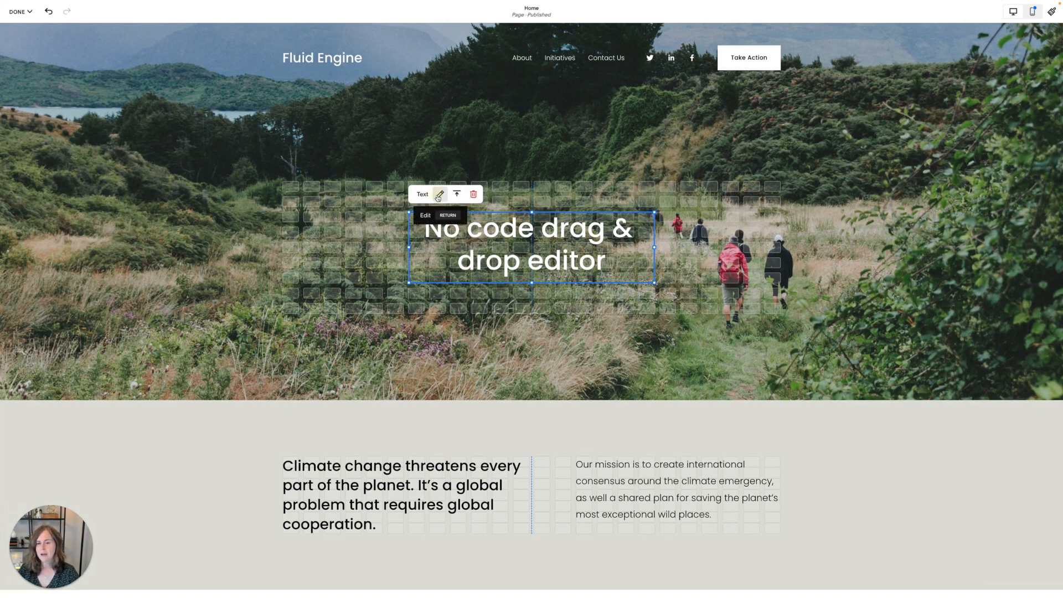
left_click(440, 194)
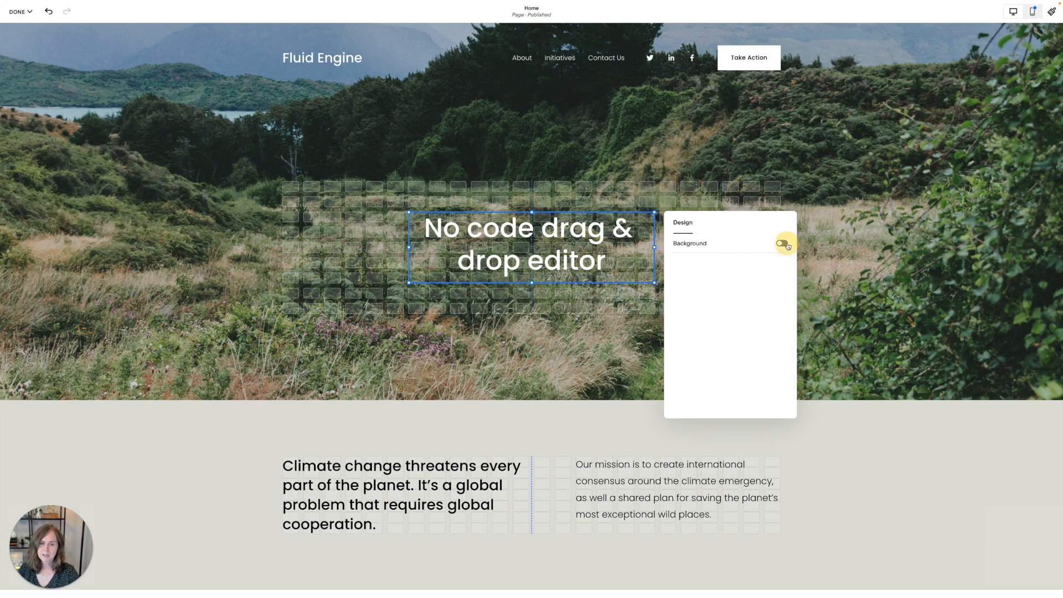
left_click(781, 243)
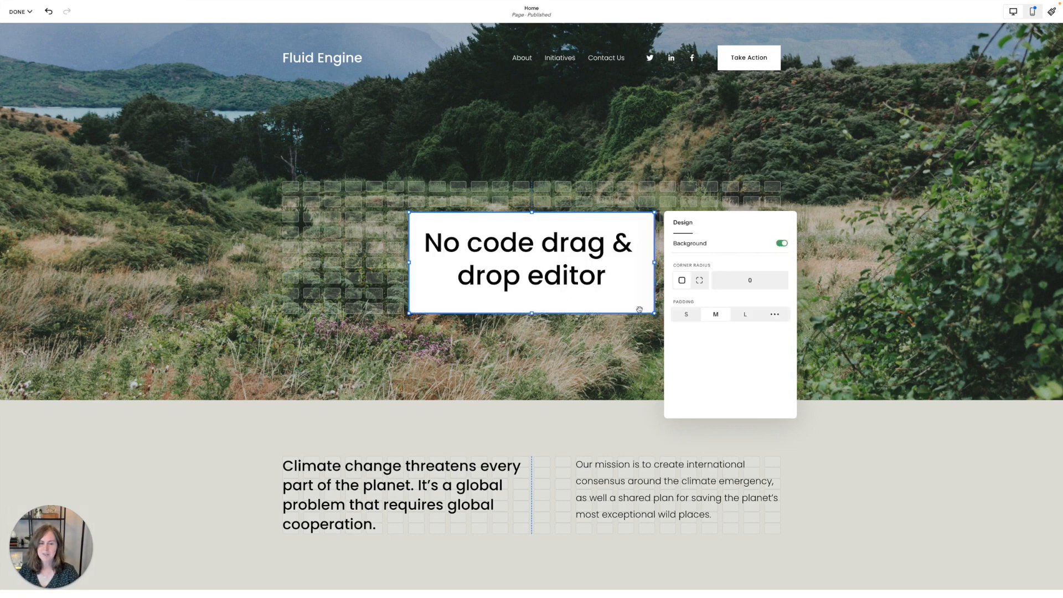
mouse_move(555, 303)
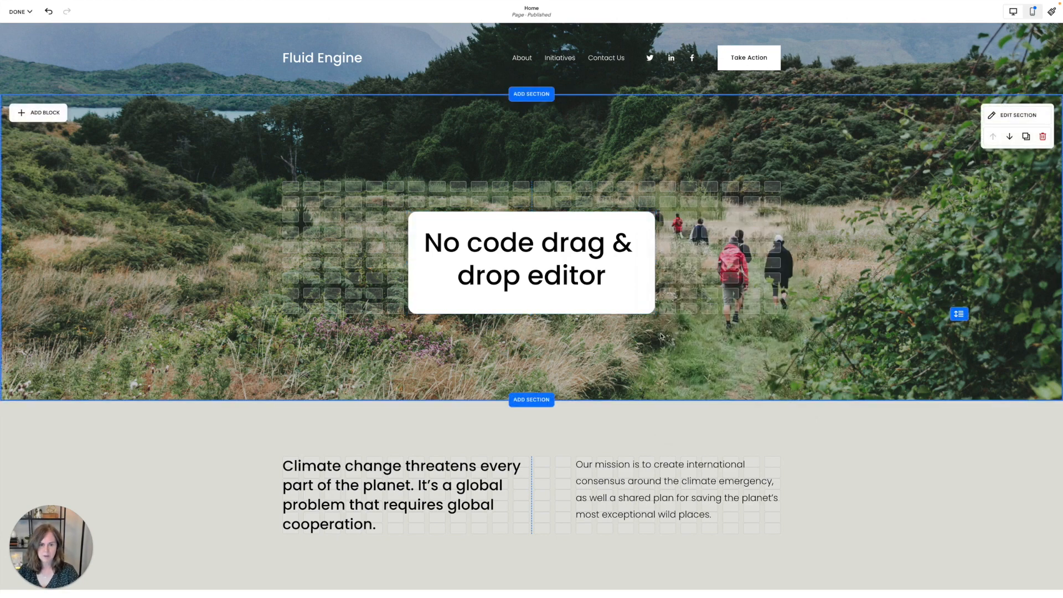
left_click(531, 262)
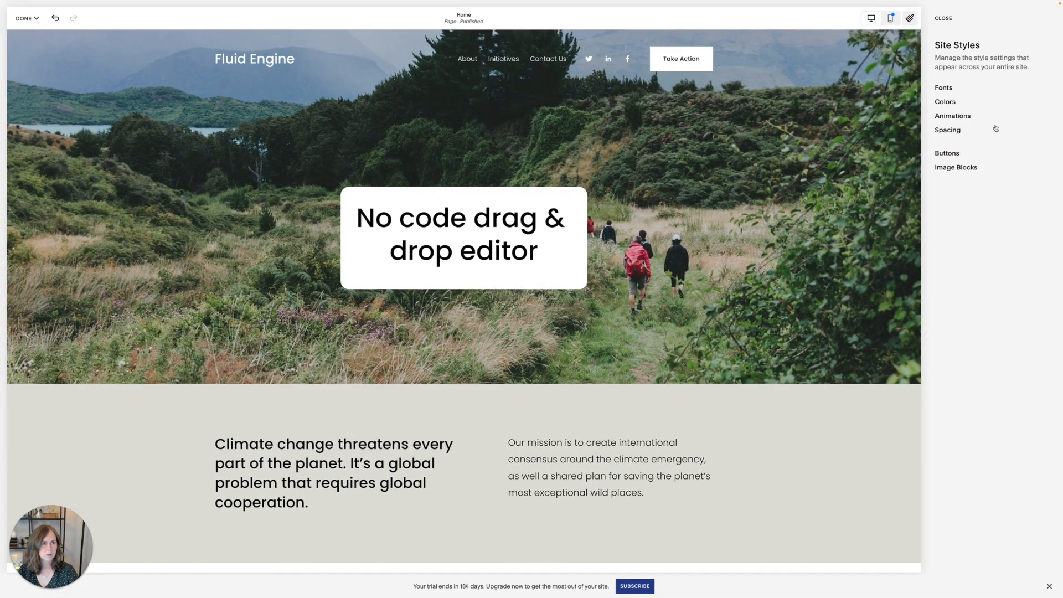
Lower the Dark 1 theme's background colour opacity, save, and resume editing the homepage
left_click(944, 101)
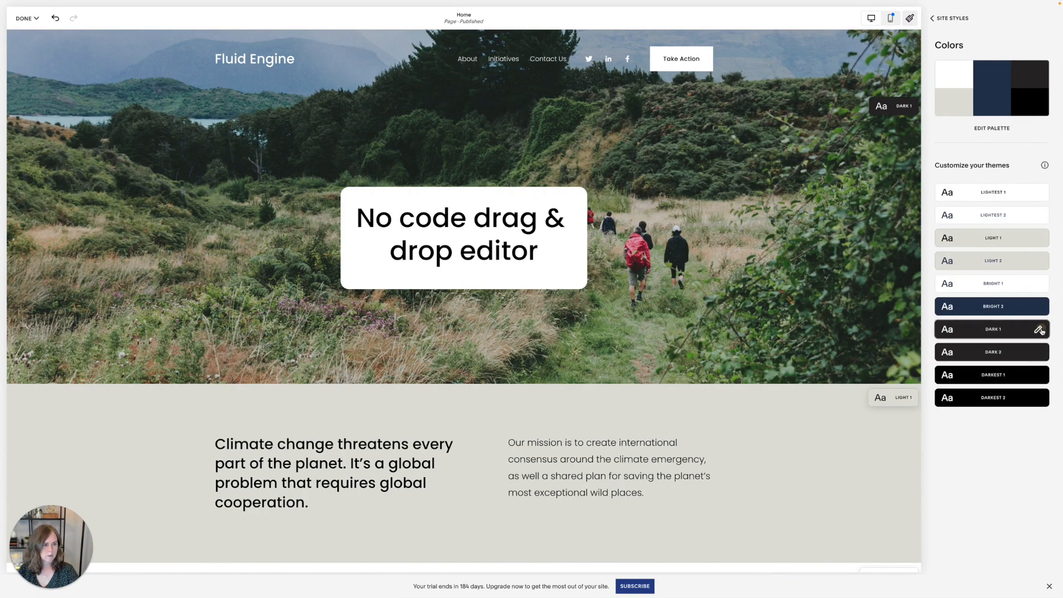
left_click(1042, 329)
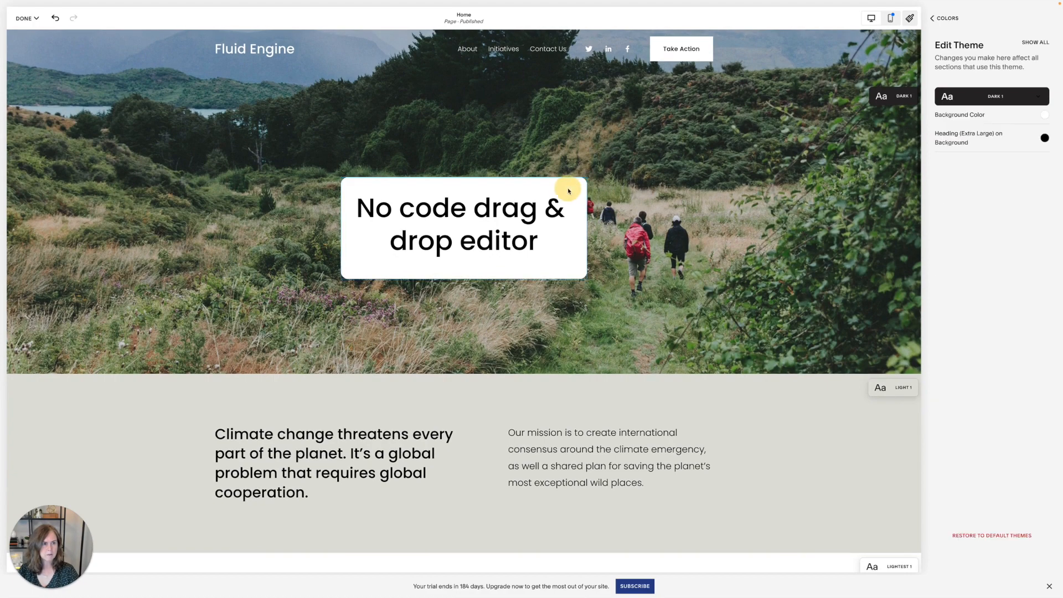
left_click(1044, 114)
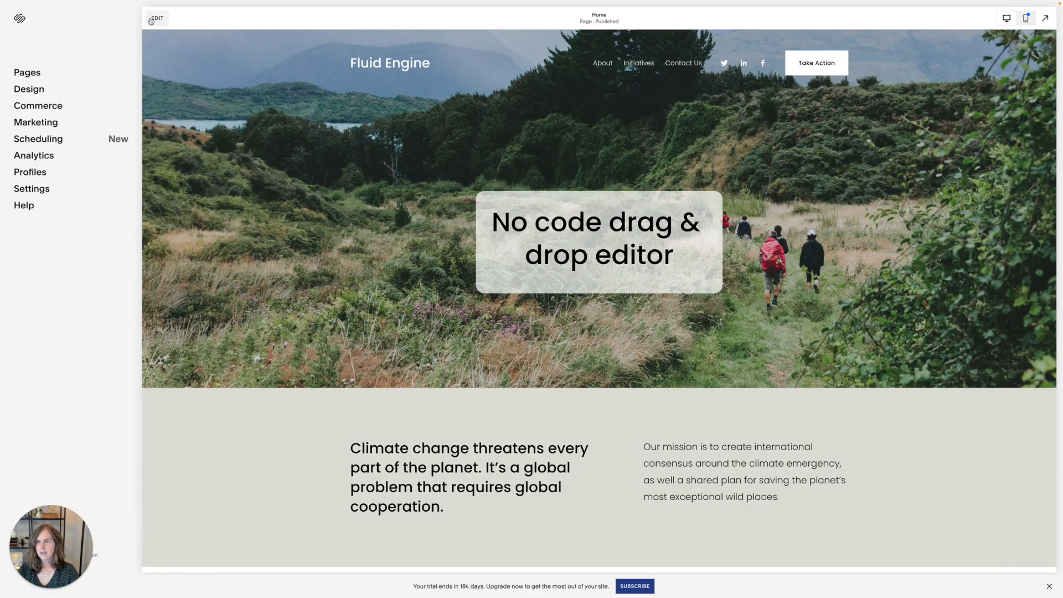
left_click(157, 18)
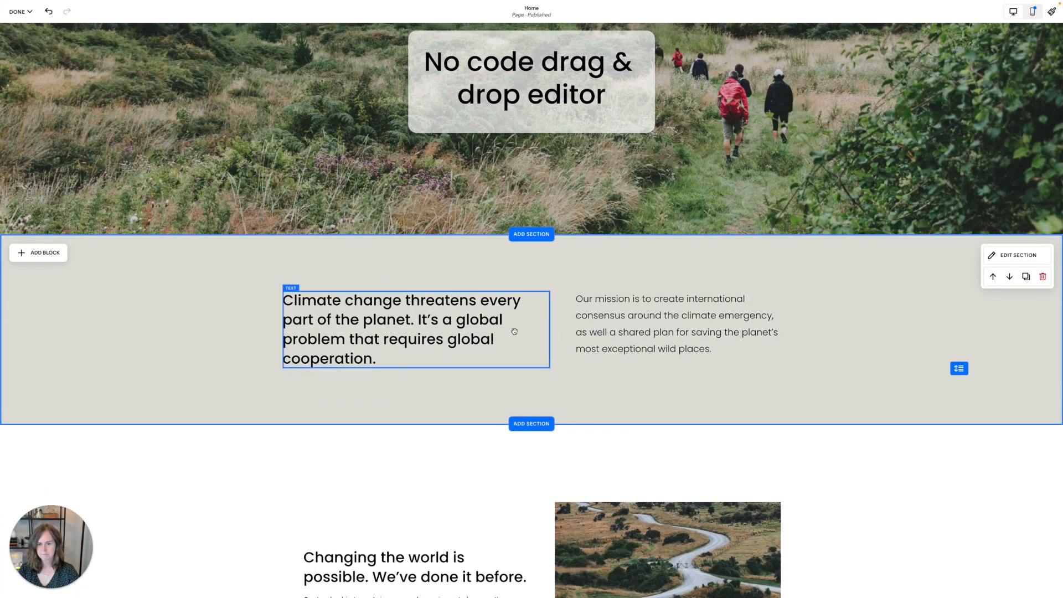
Add an image block to the climate change section holding burst.png uploaded from Downloads
scroll("down", 3)
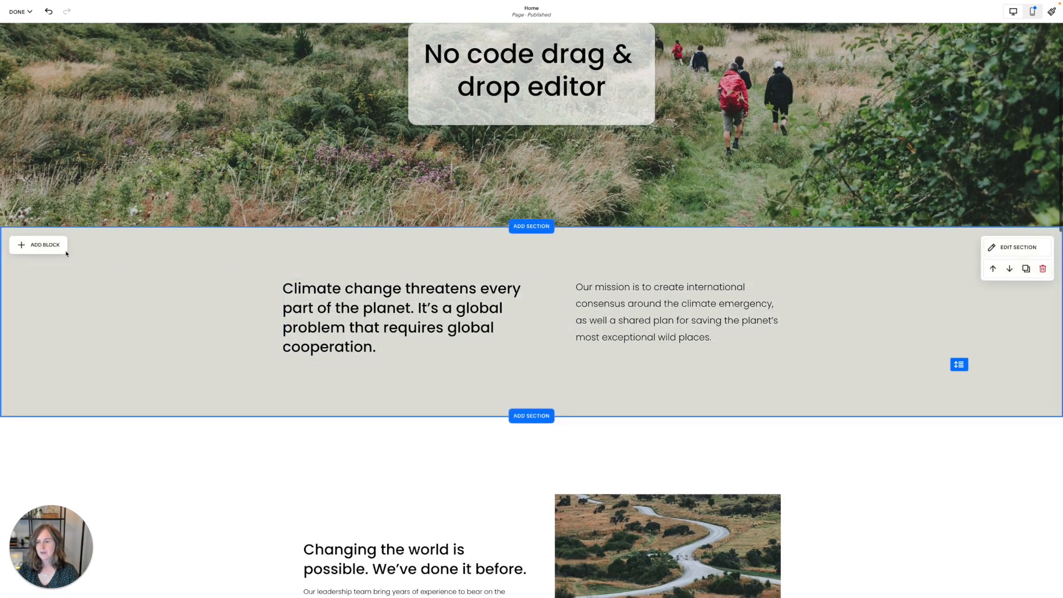
left_click(39, 245)
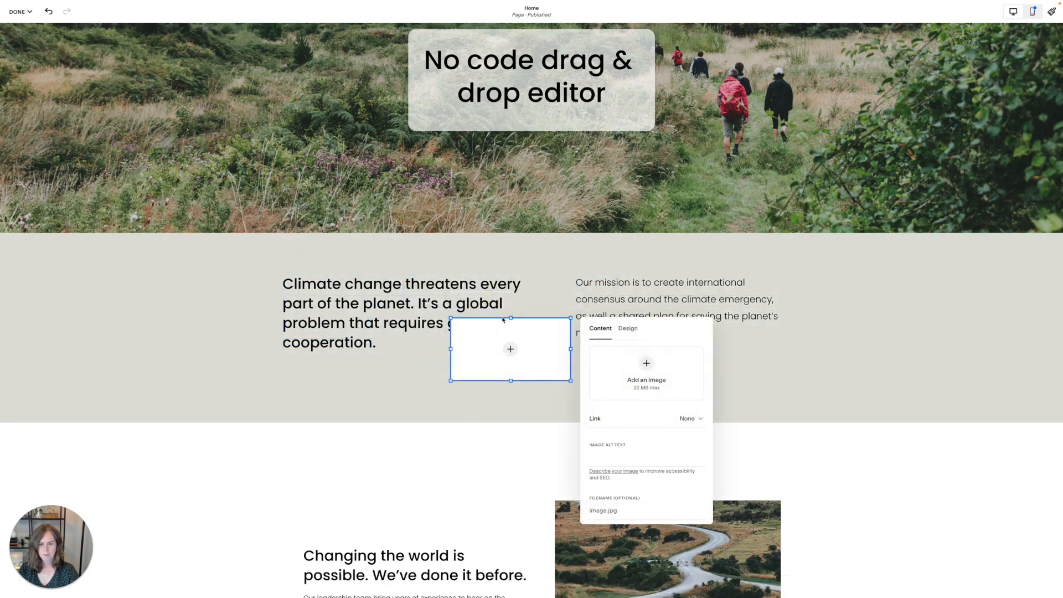
left_click(646, 362)
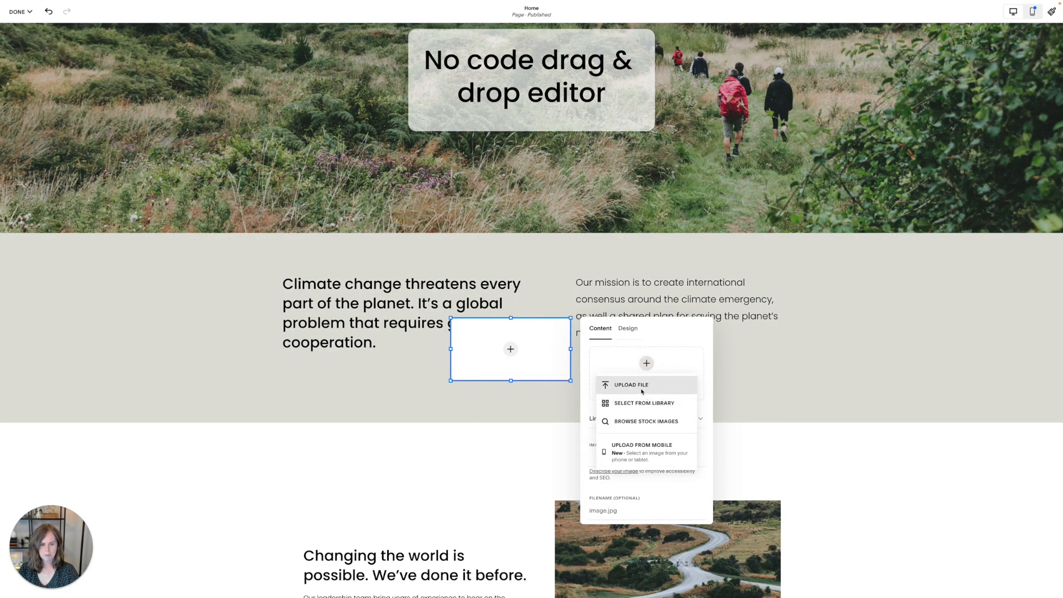
left_click(631, 384)
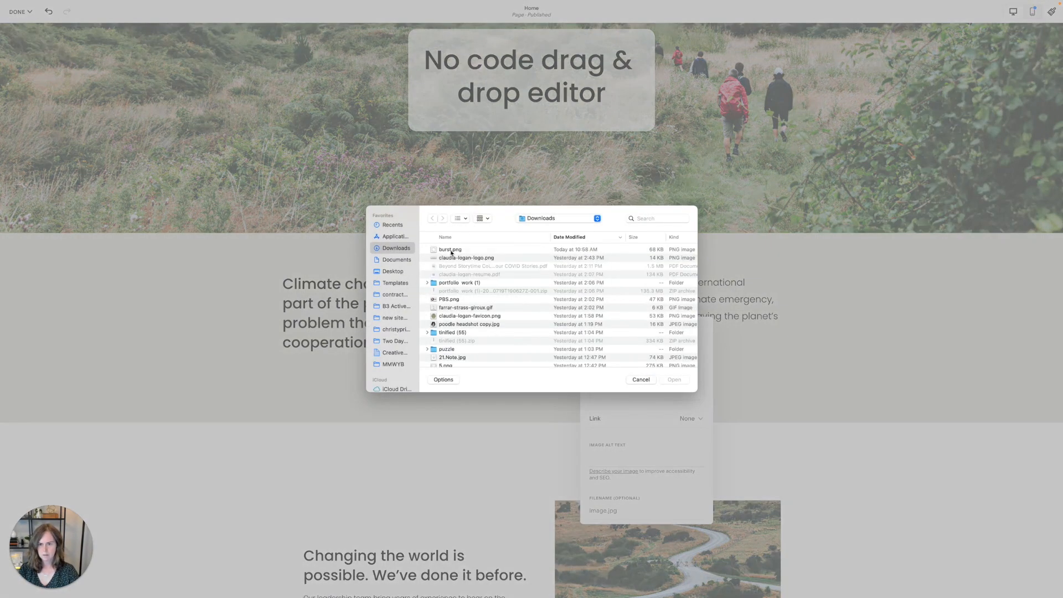
left_click(673, 380)
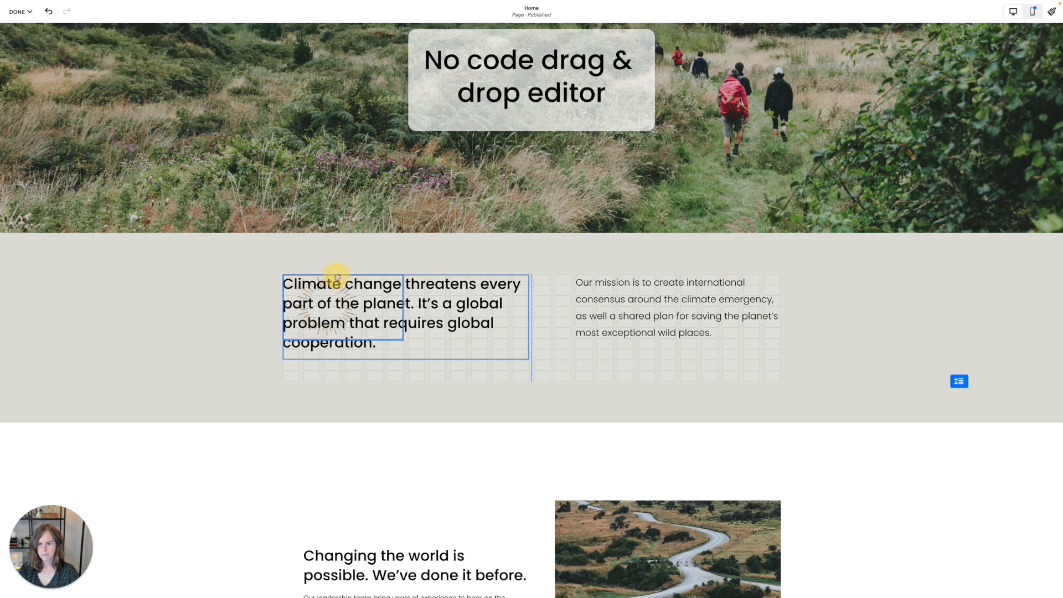
Delete the mission paragraph block
left_click(675, 307)
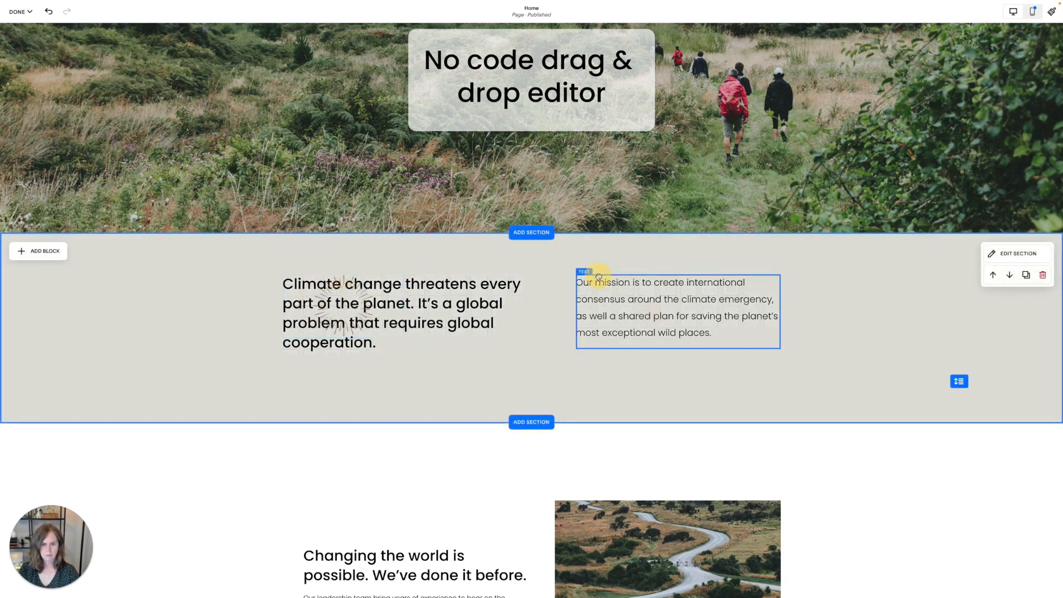
left_click(1043, 275)
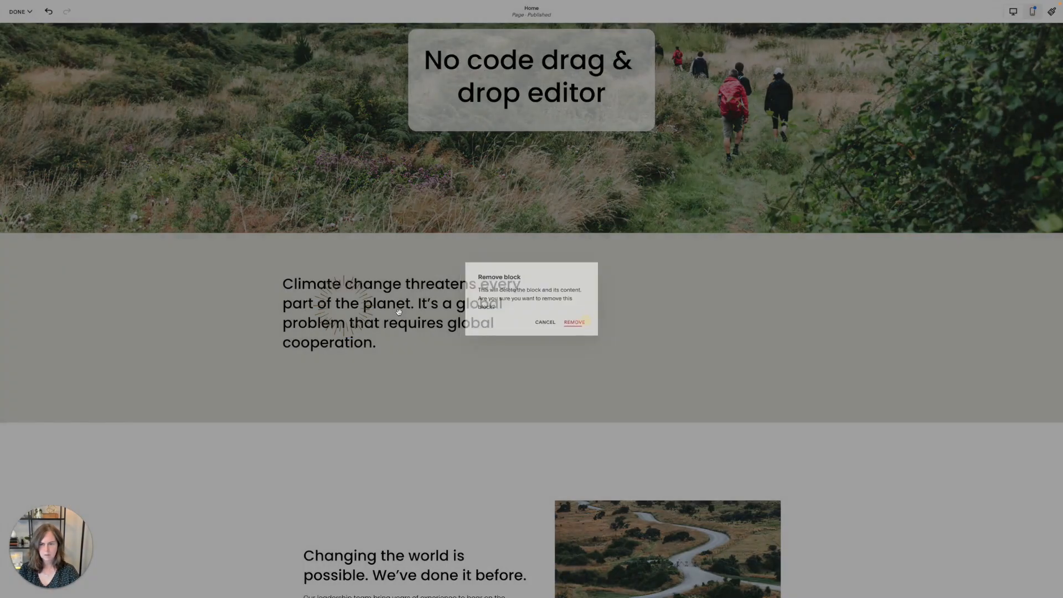
left_click(544, 323)
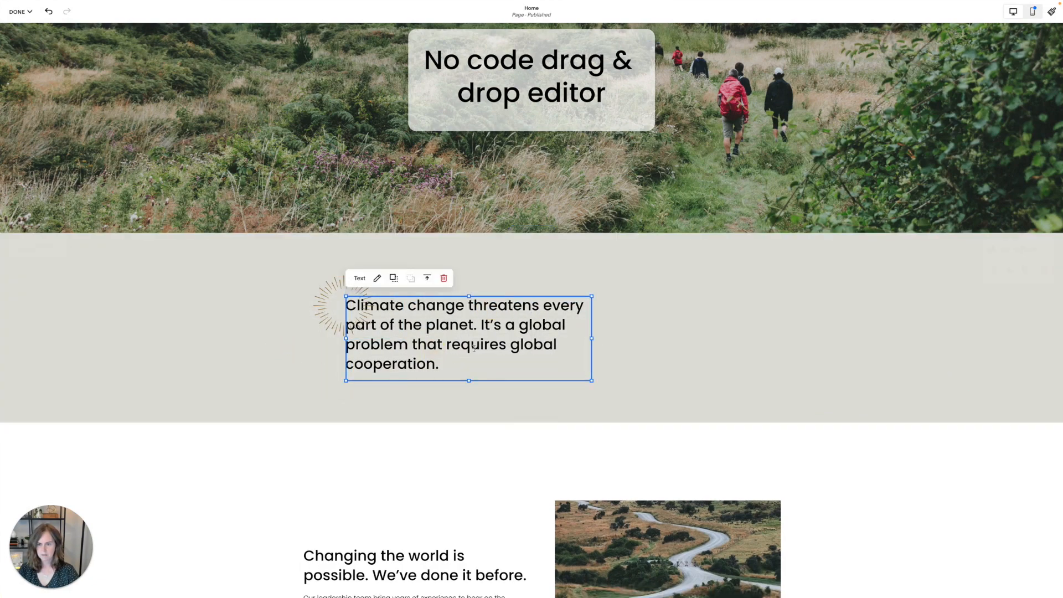
Give the climate text a white background box with rounded corners over the sunburst
left_click(393, 278)
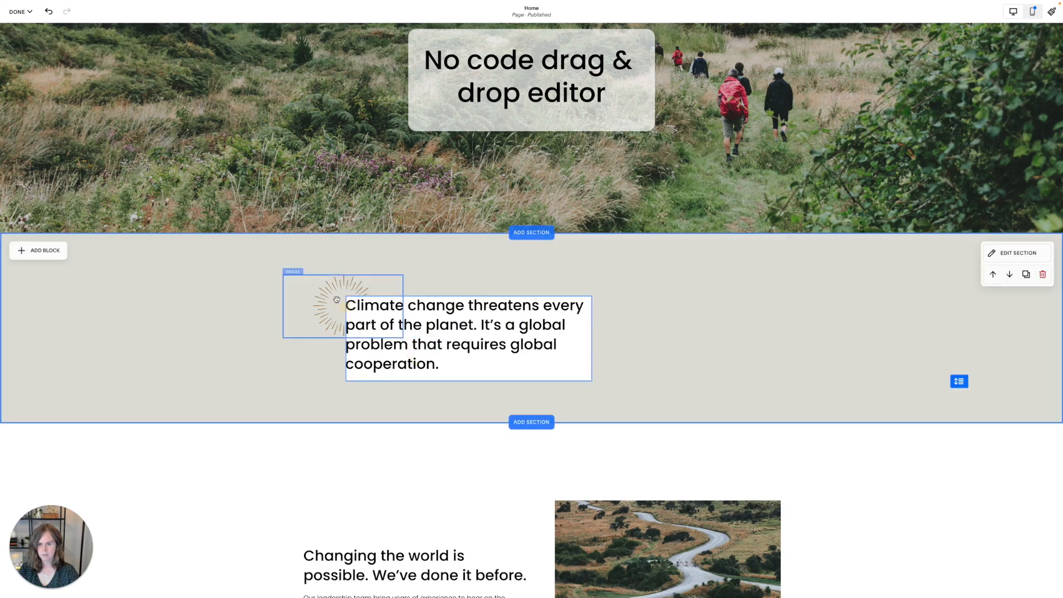
double_click(424, 345)
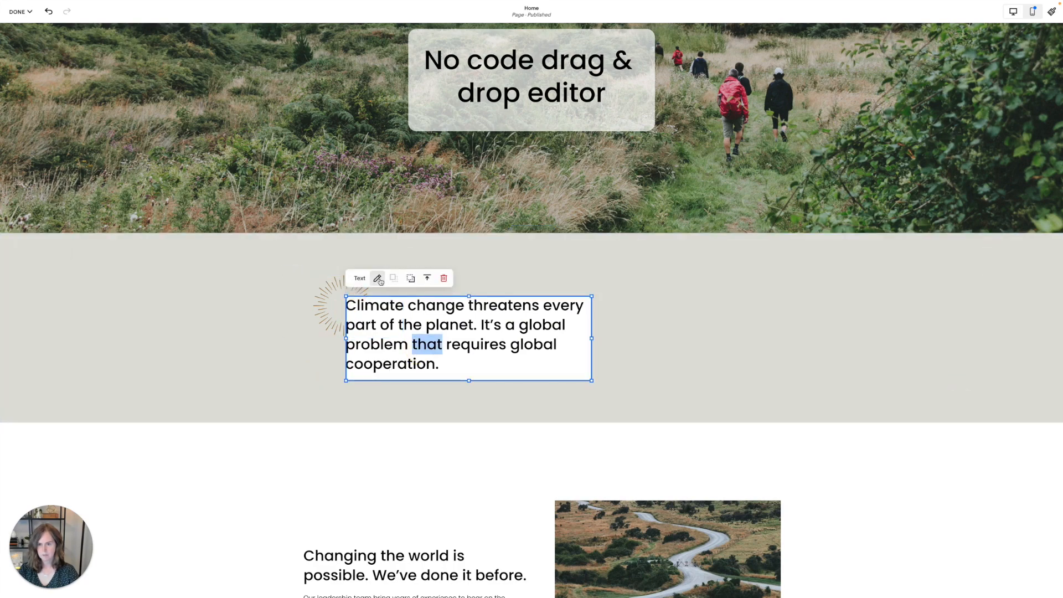
left_click(378, 278)
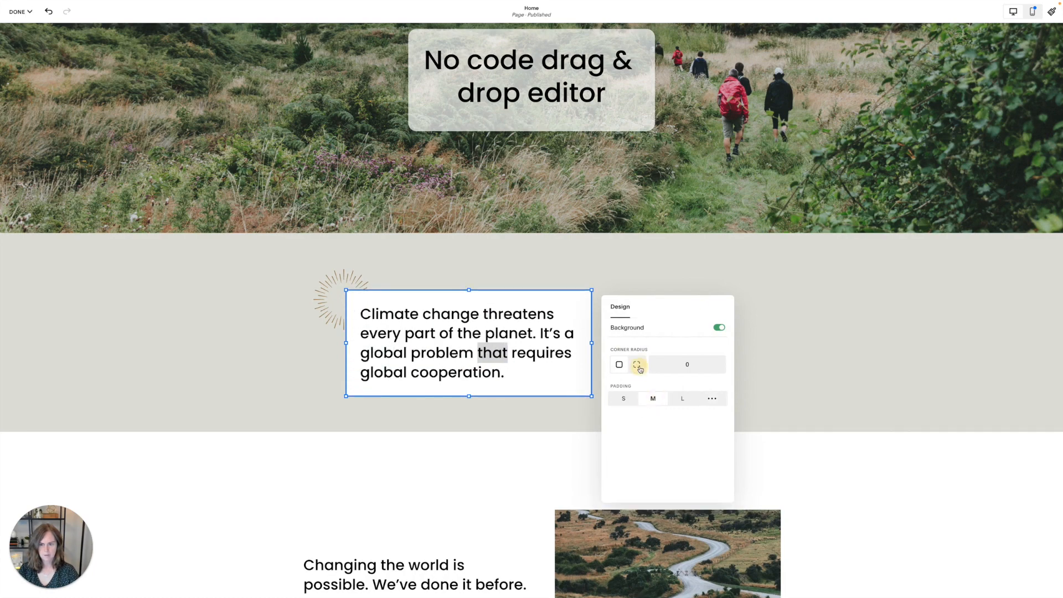
left_click(637, 365)
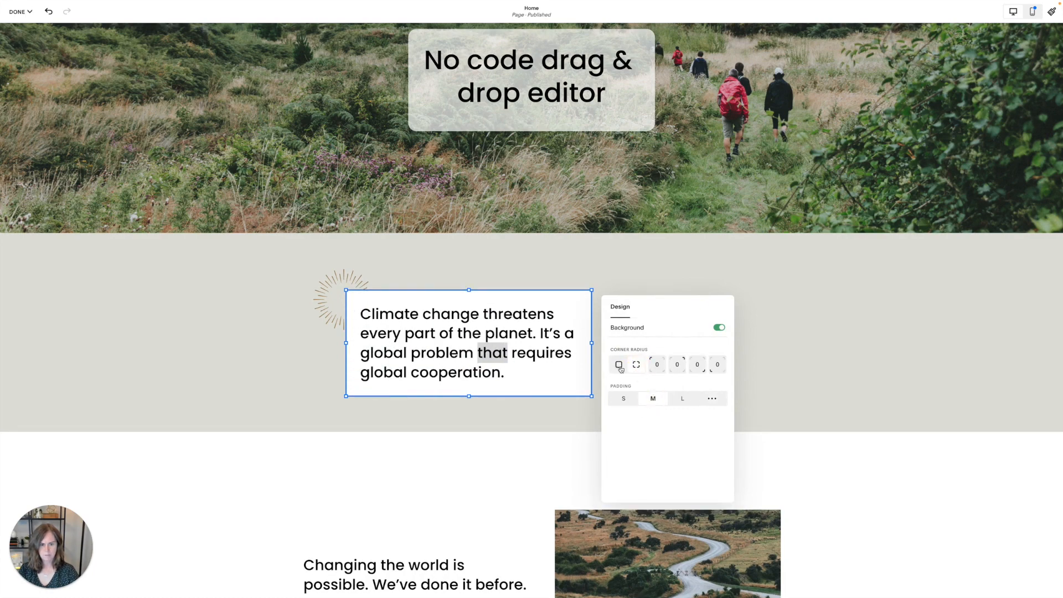
left_click(619, 364)
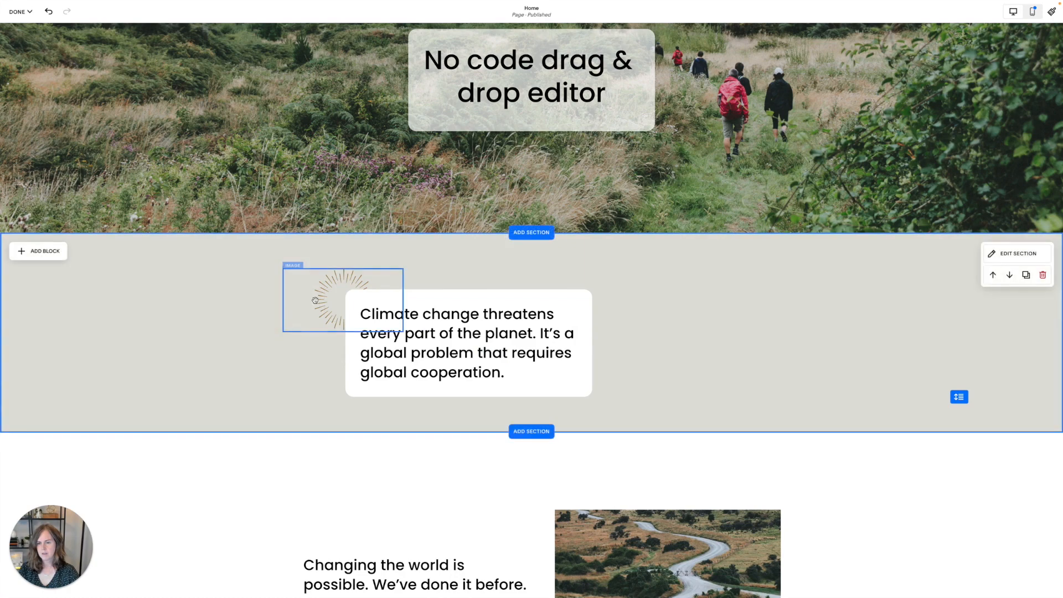
left_click(343, 298)
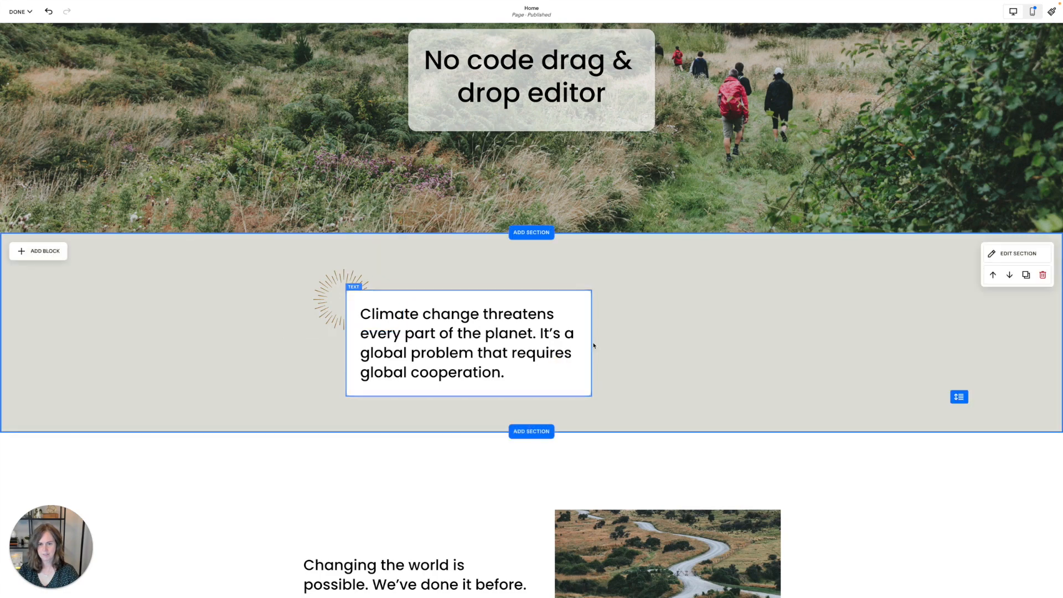
double_click(491, 352)
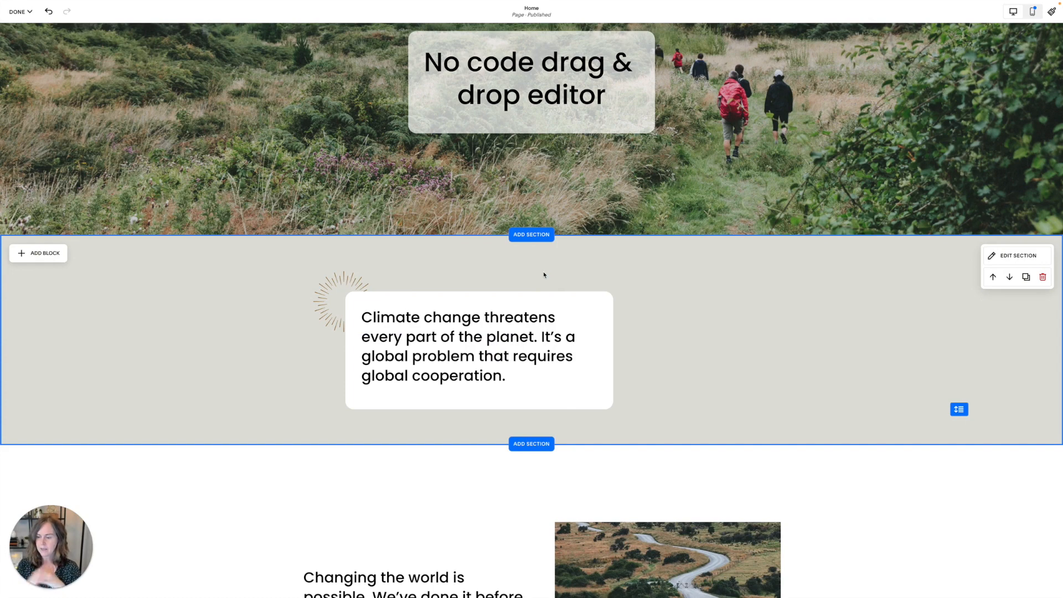
Add an image block and fill it with a free stock photo found by searching 'hike'
left_click(478, 350)
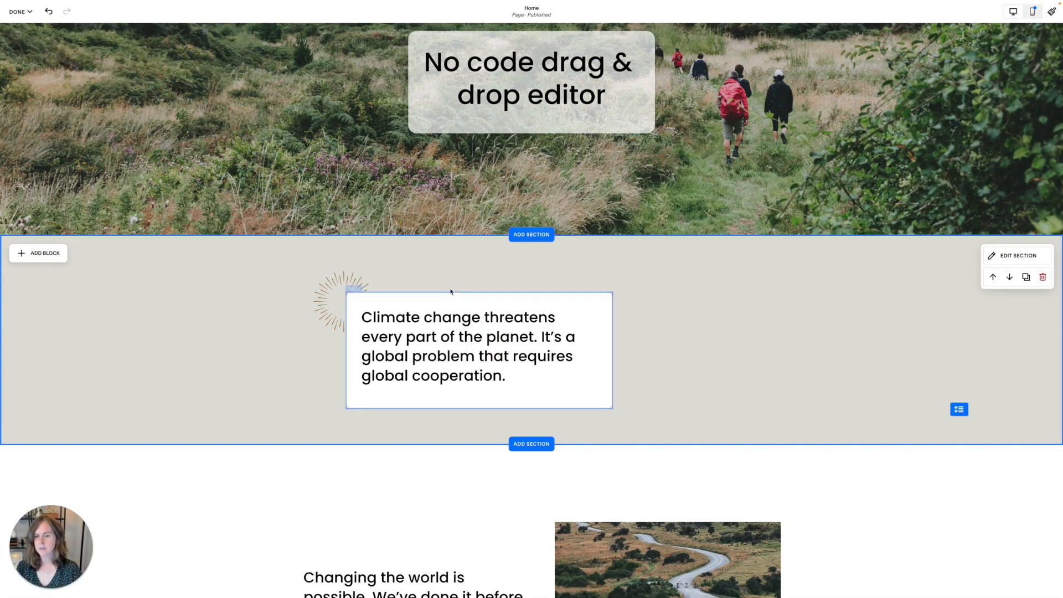
left_click(38, 253)
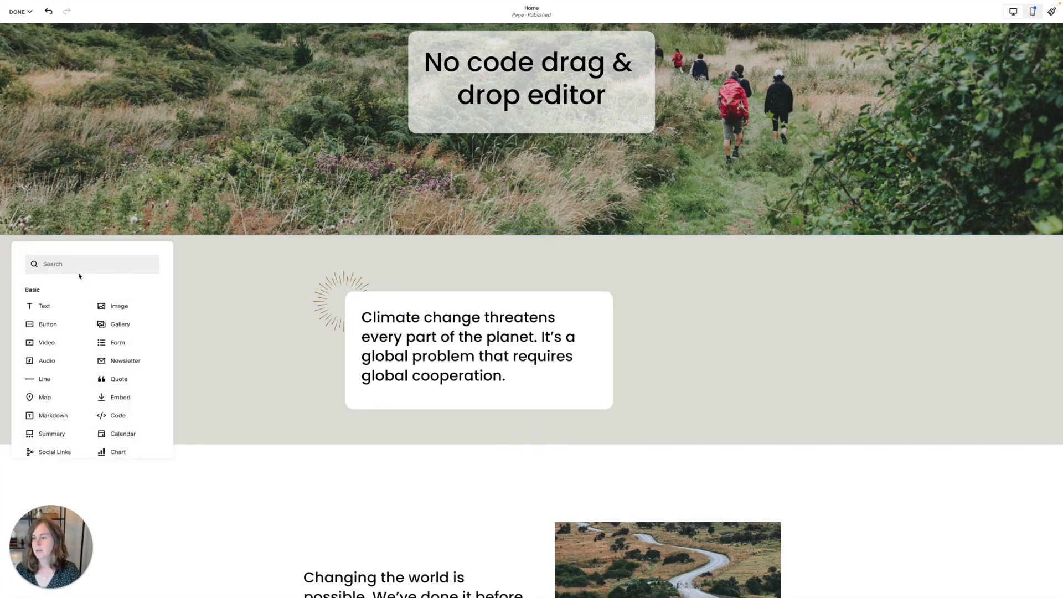
left_click(119, 306)
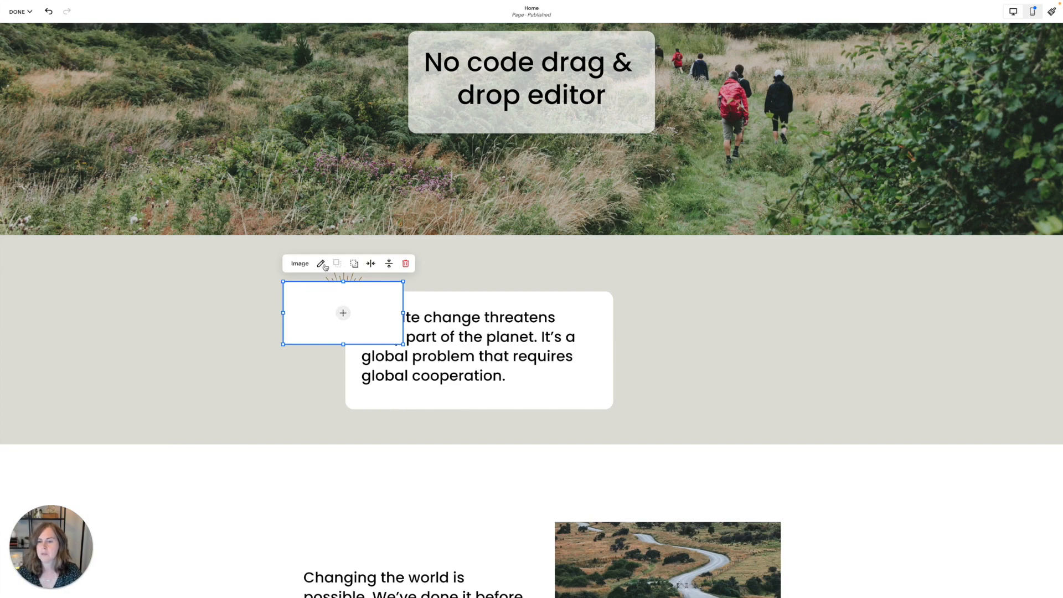
left_click(322, 263)
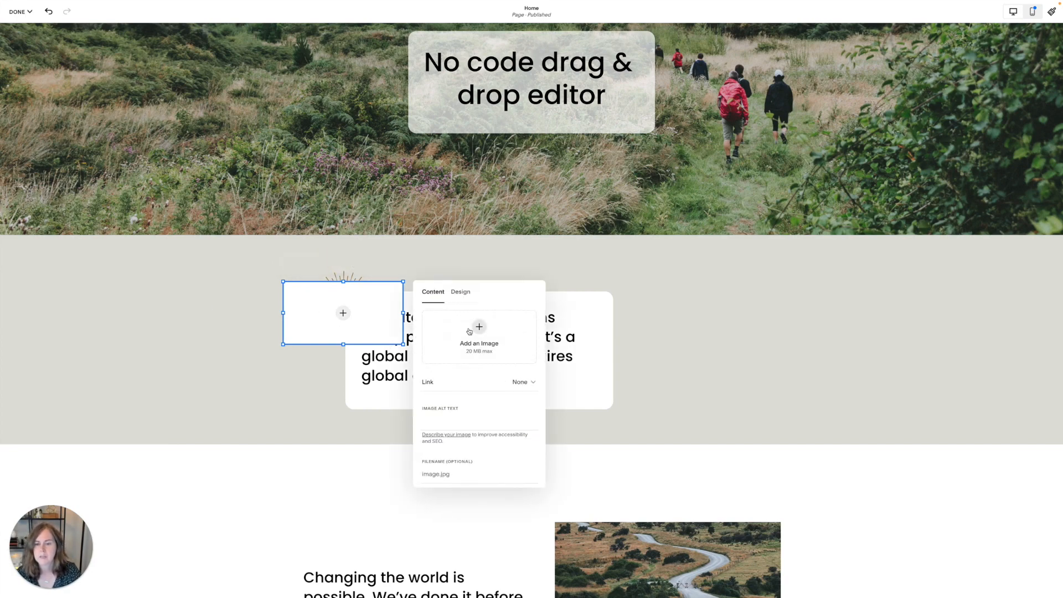
left_click(478, 332)
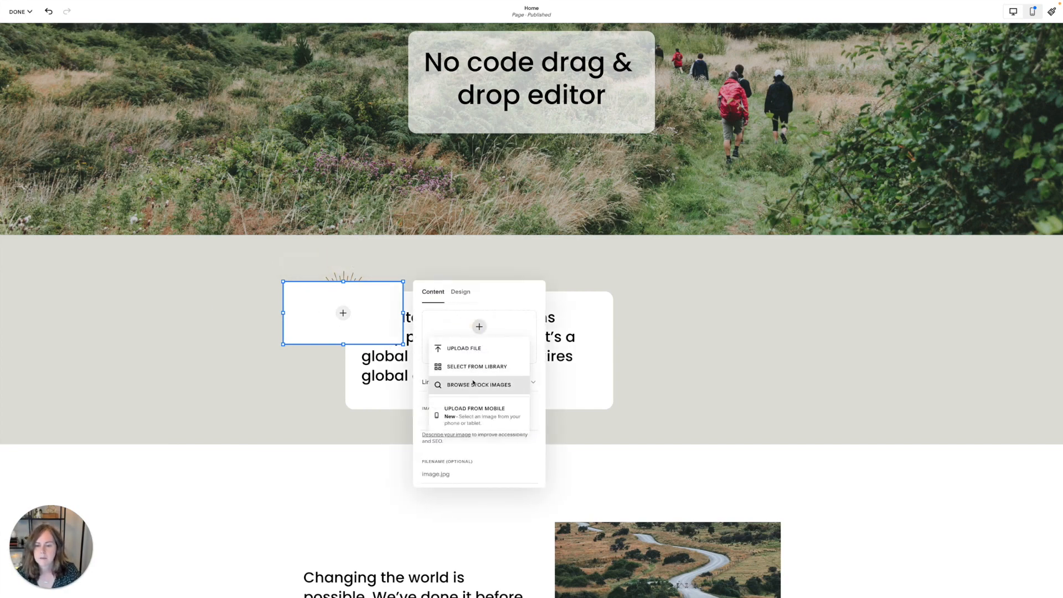
left_click(479, 384)
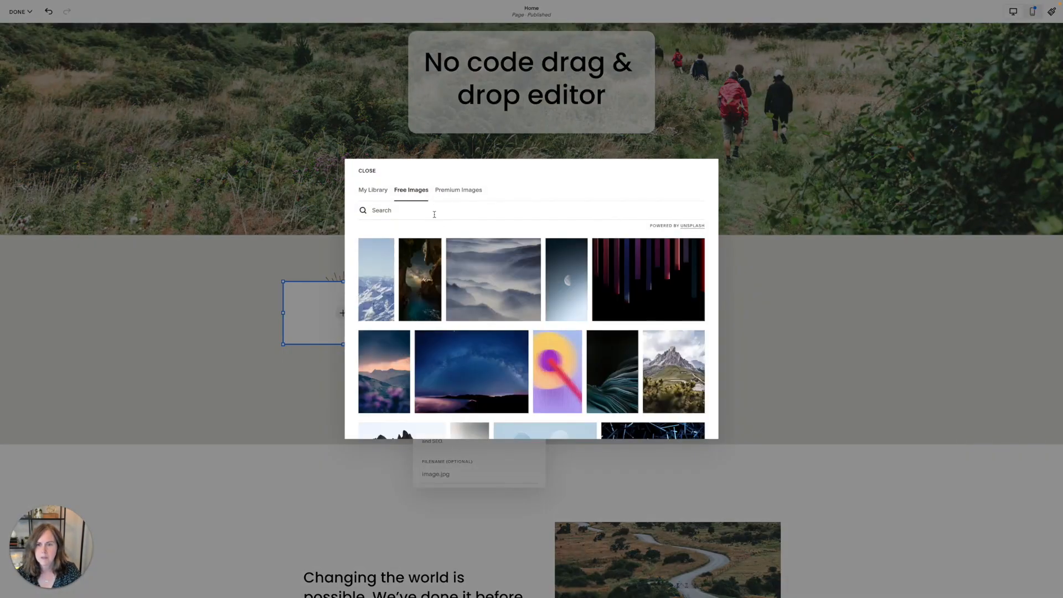
type("h")
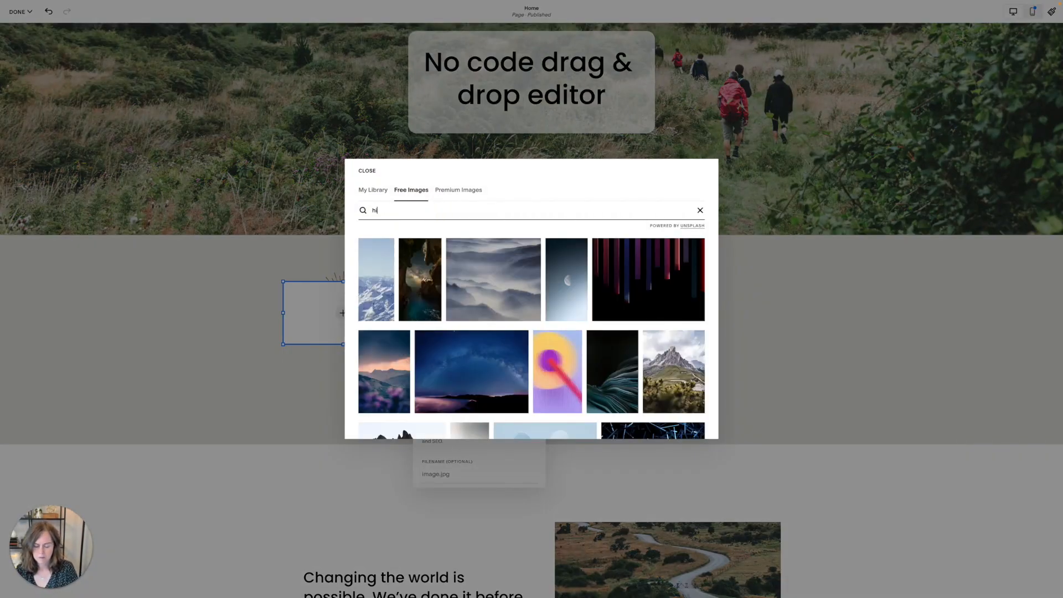
type("ike")
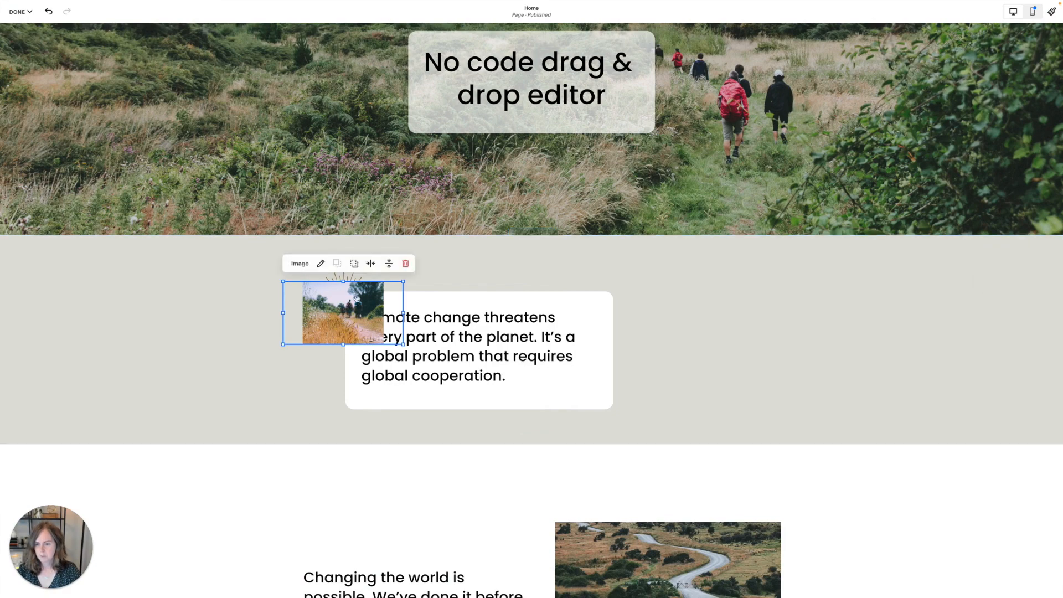
Crop the hikers photo to a filled rounded square and tuck it against the climate card's lower-right corner
left_click(321, 263)
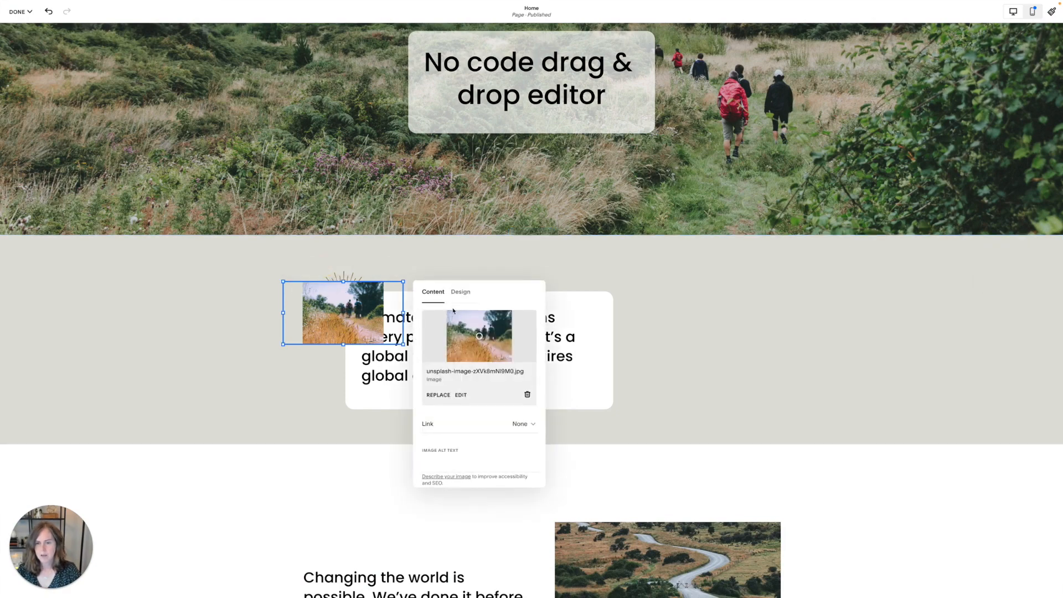
left_click(460, 292)
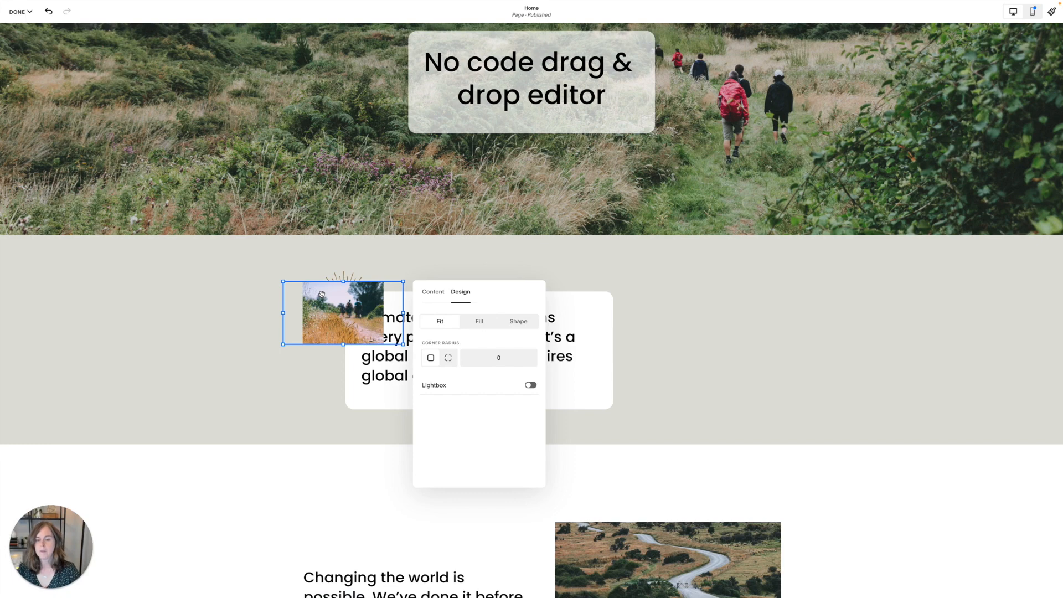
left_click(478, 321)
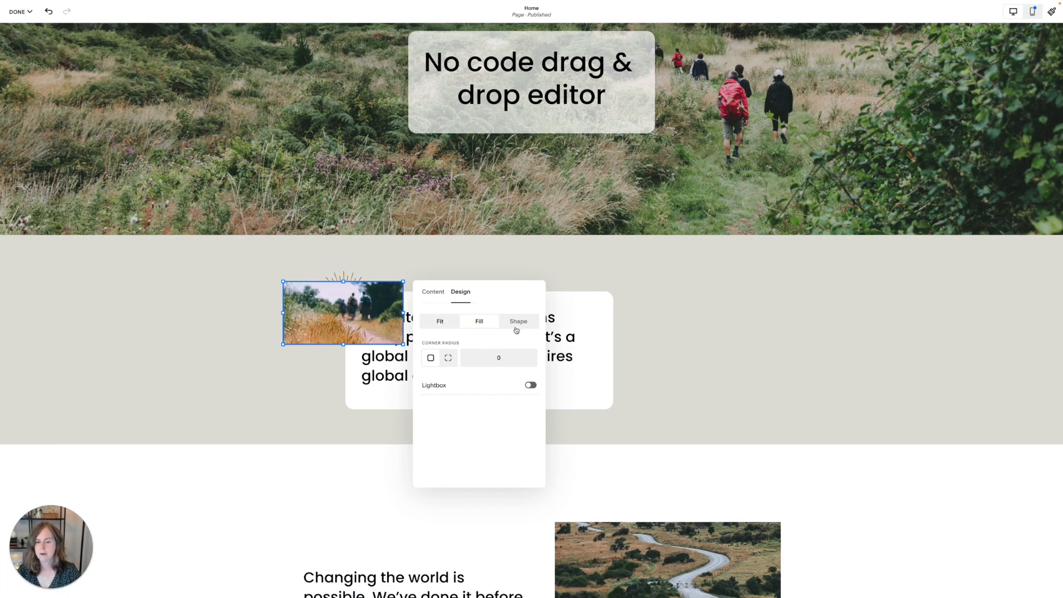
left_click(518, 321)
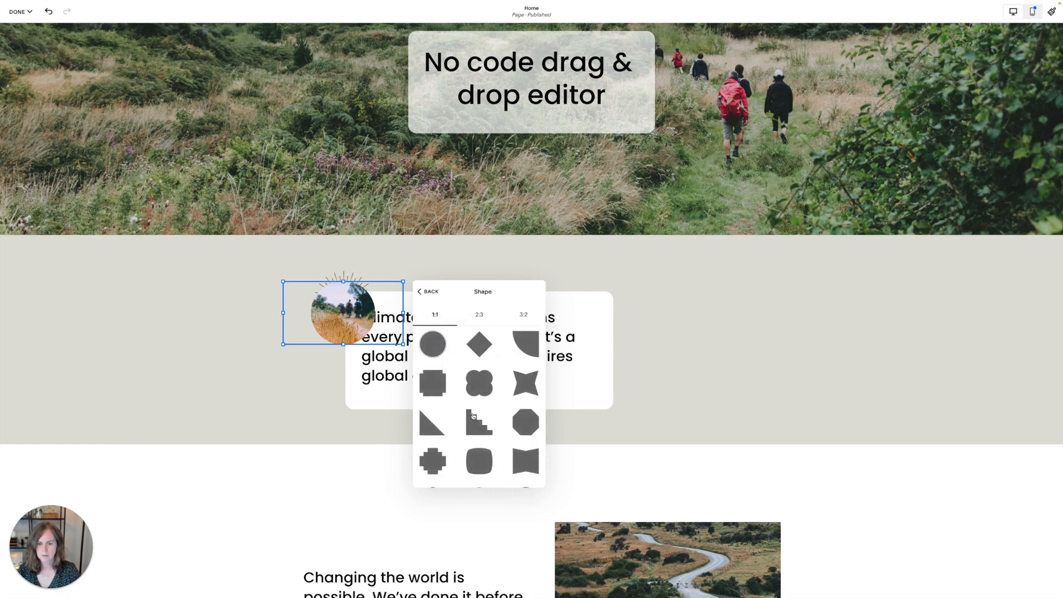
left_click(479, 461)
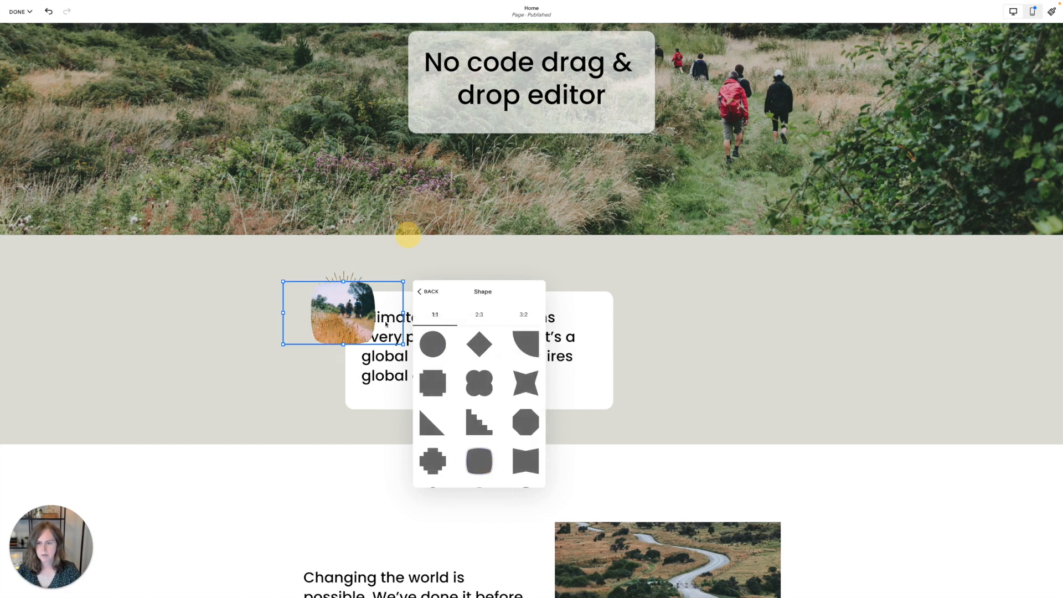
left_click_drag(342, 312, 613, 303)
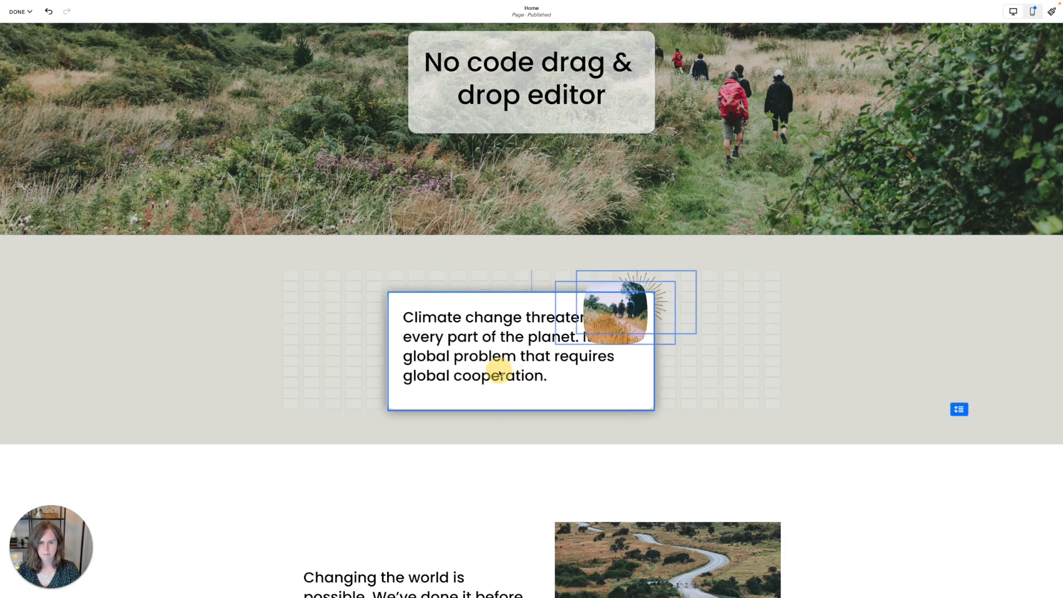
left_click_drag(610, 311, 676, 398)
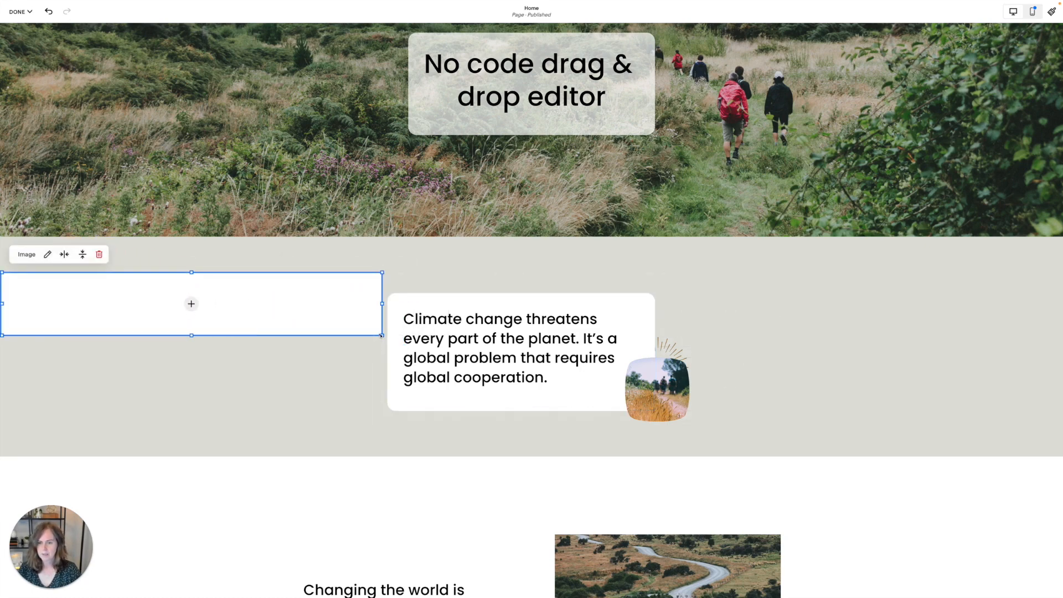
Enlarge the empty image block across the left half, overlapping the climate text card
left_click_drag(381, 335, 528, 420)
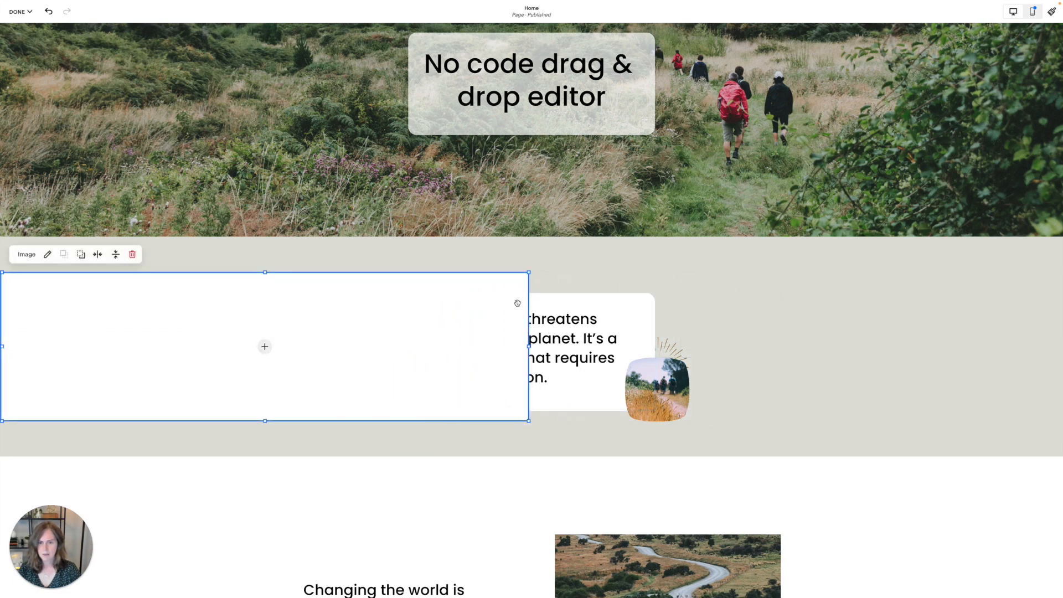
mouse_move(634, 257)
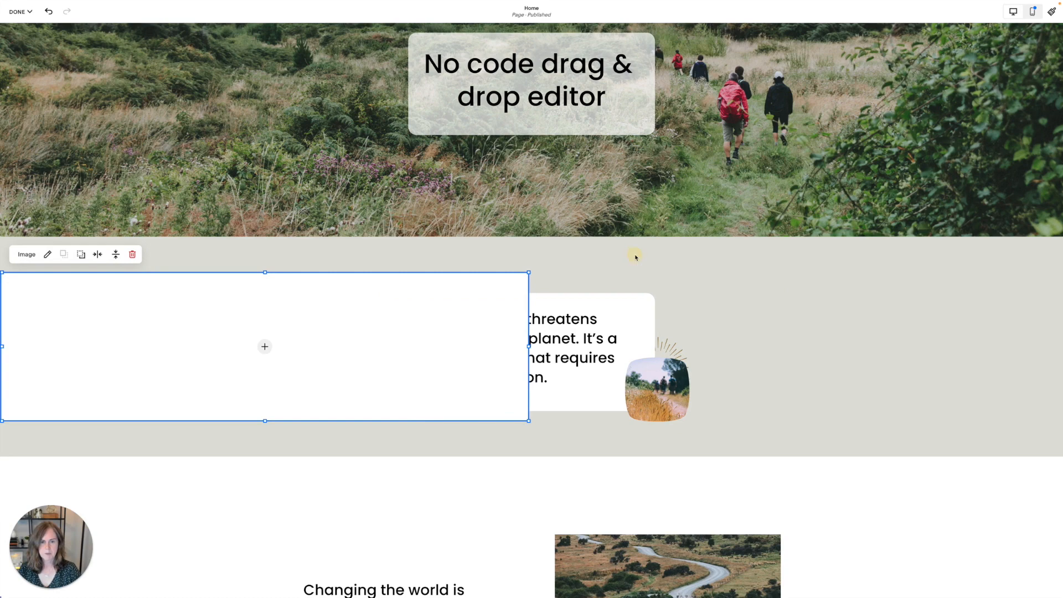
Turn off Fill Screen in the section settings and select the empty image block for resizing
left_click(634, 257)
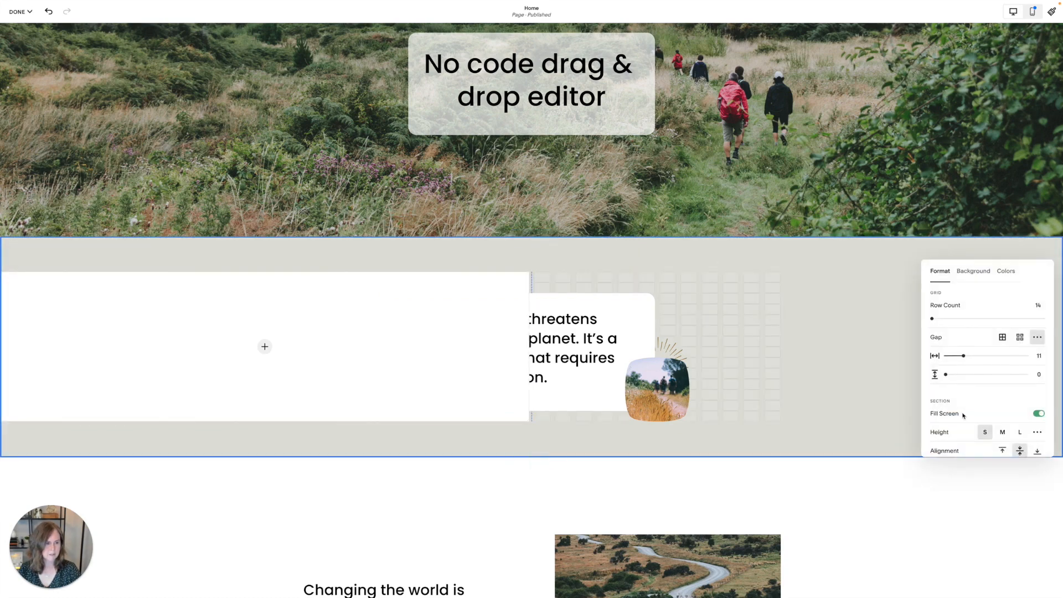
left_click(1038, 413)
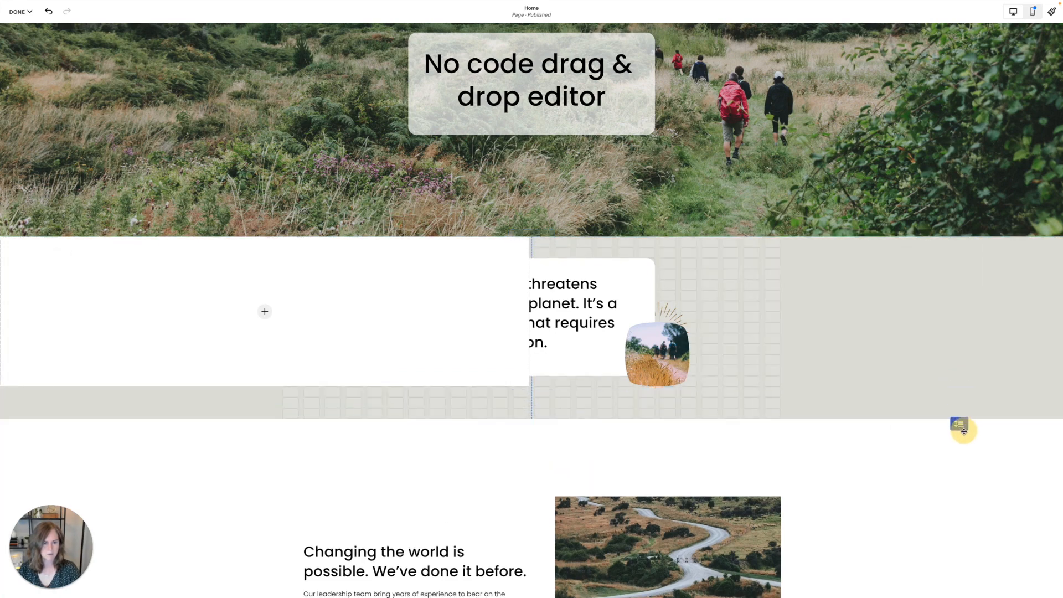
left_click(959, 432)
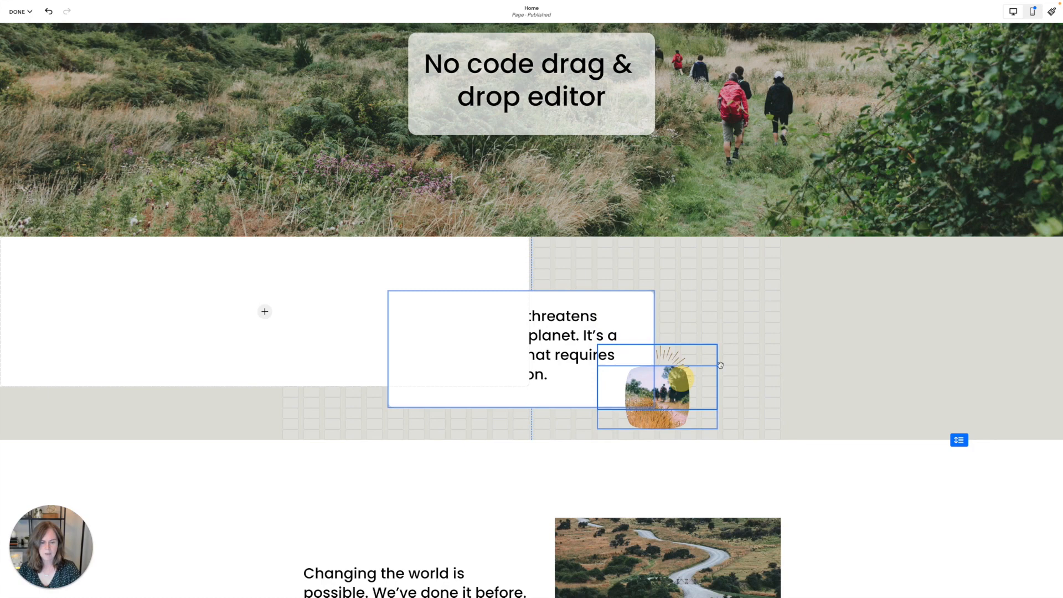
left_click(655, 386)
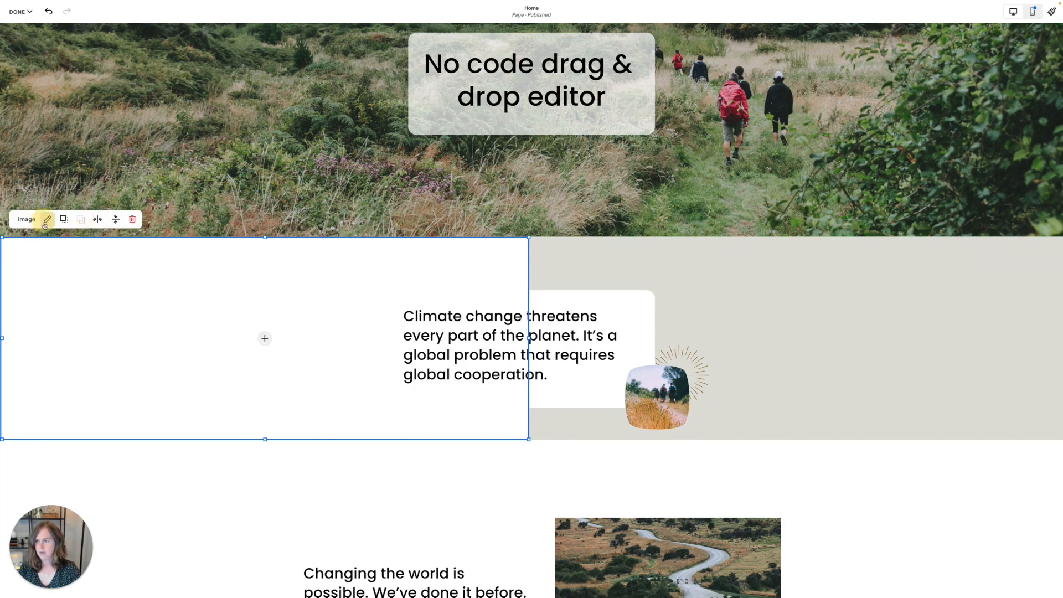
Search stock images for 'hike' and set the chosen sunset hiker photo to Fill
left_click(46, 219)
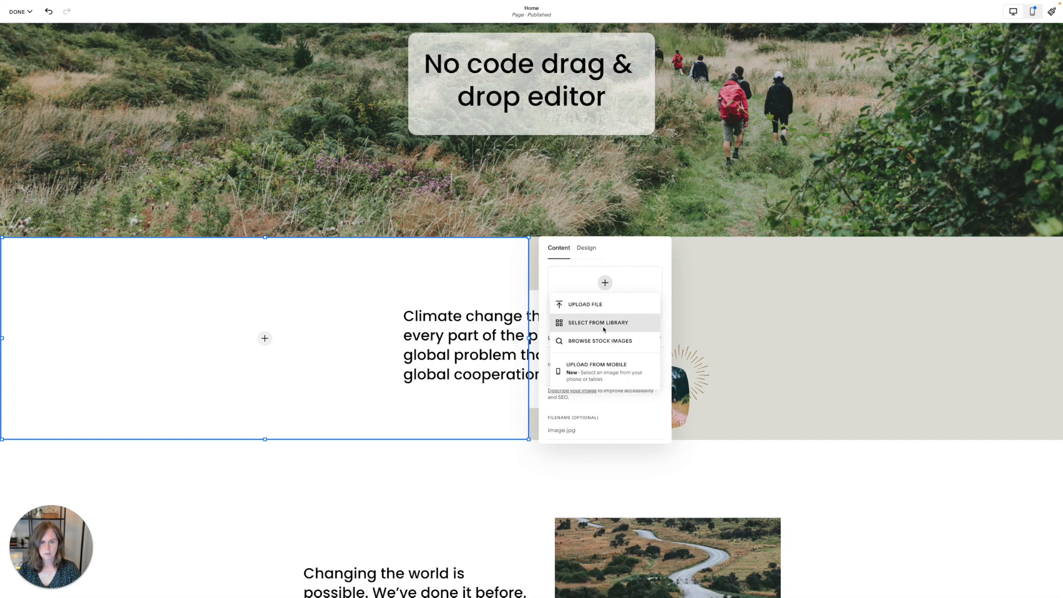
left_click(599, 341)
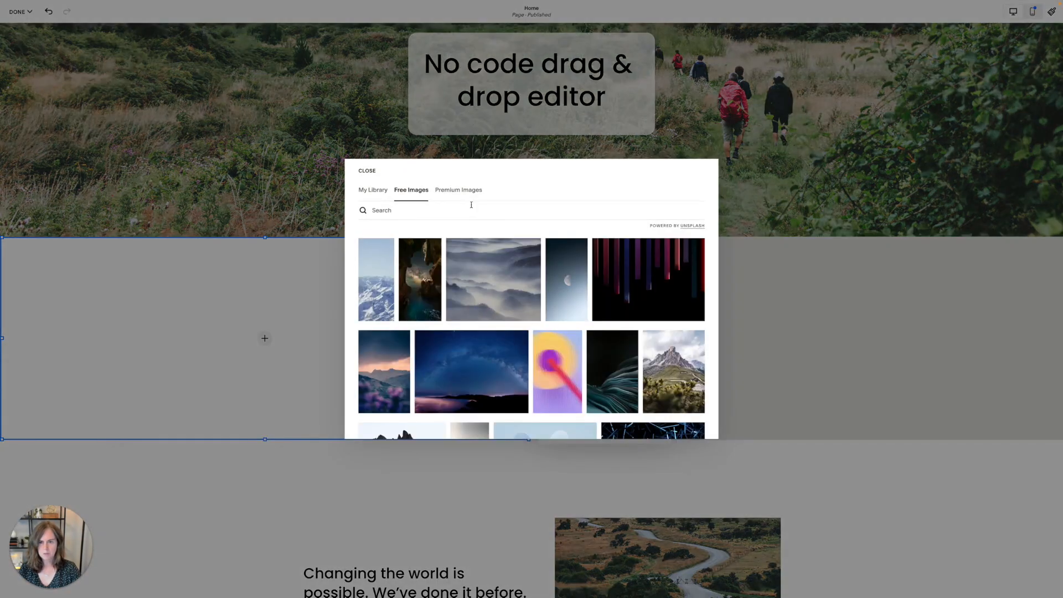
type("hike")
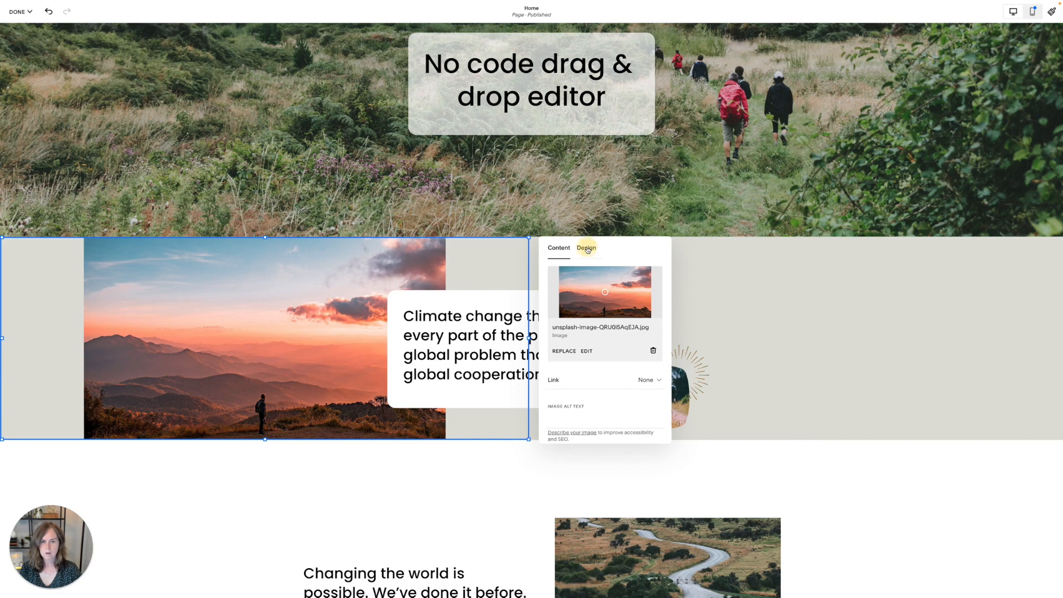
left_click(586, 248)
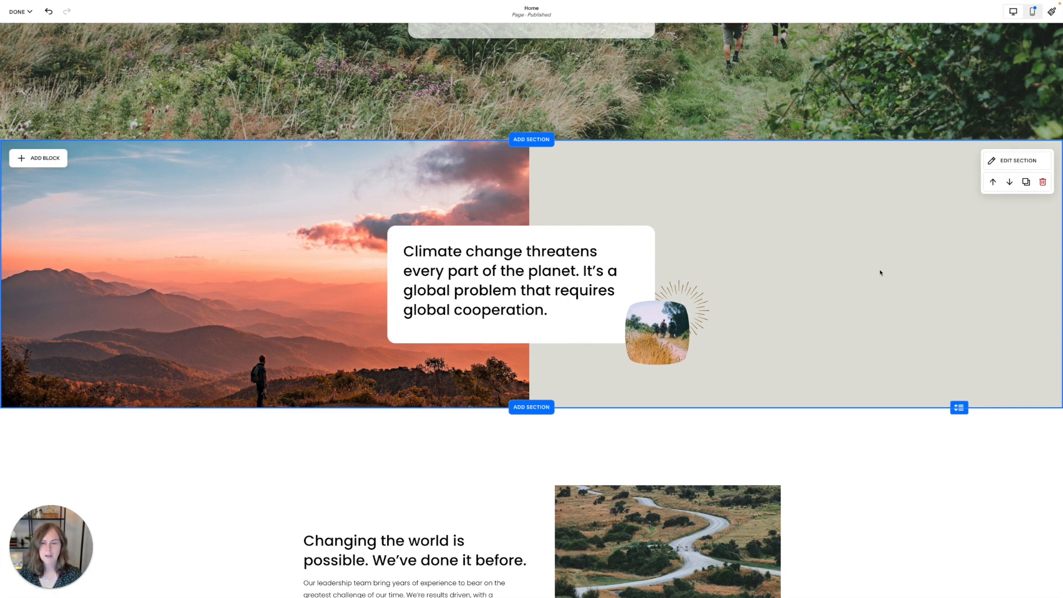
Add an image block on the right with a stock photo of a starry sky framed by rock arches
left_click(656, 331)
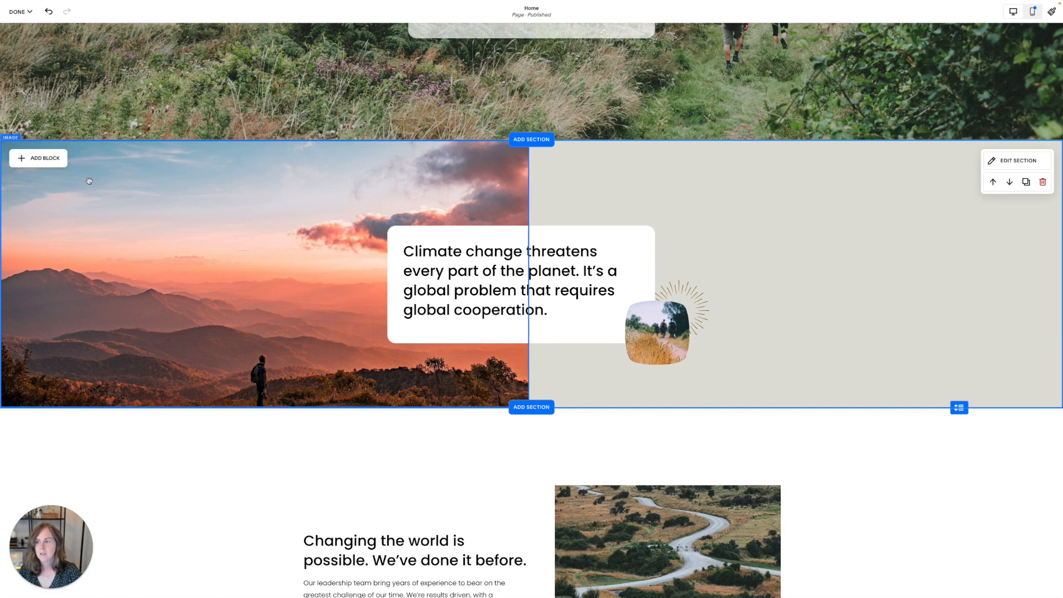
left_click(39, 158)
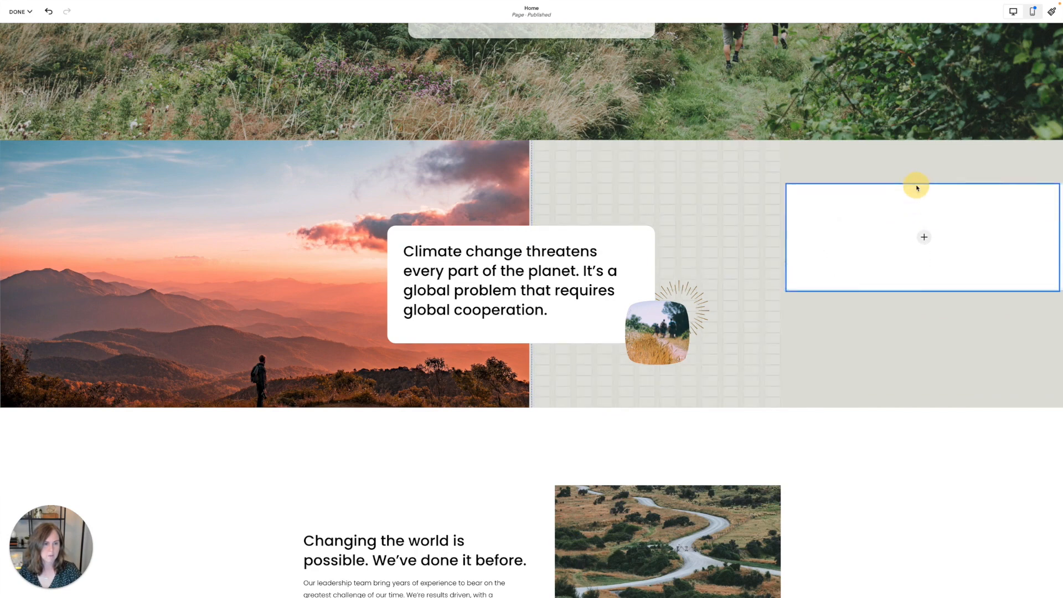
left_click(924, 236)
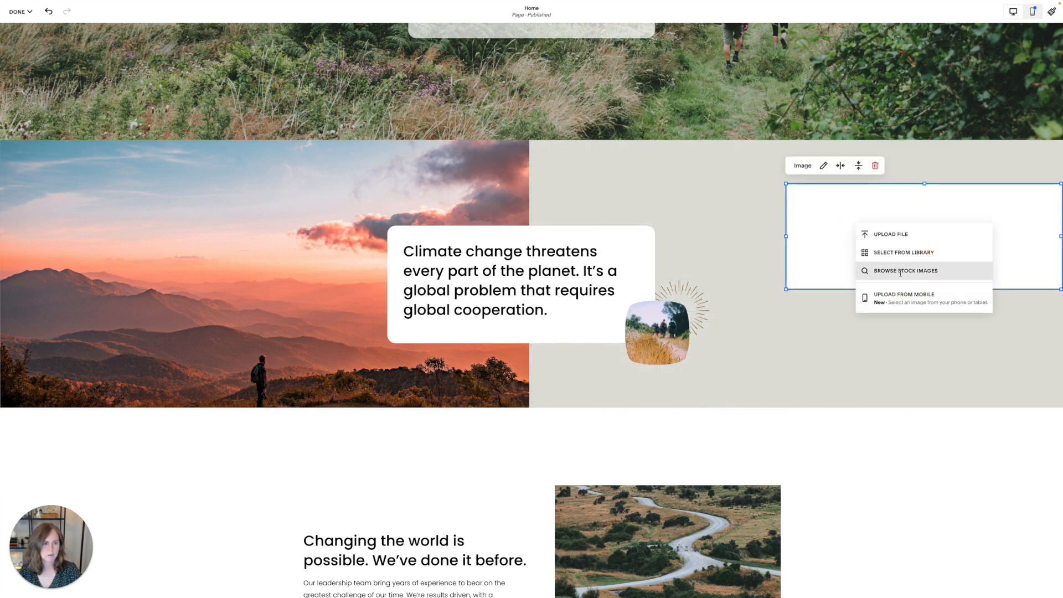
left_click(904, 271)
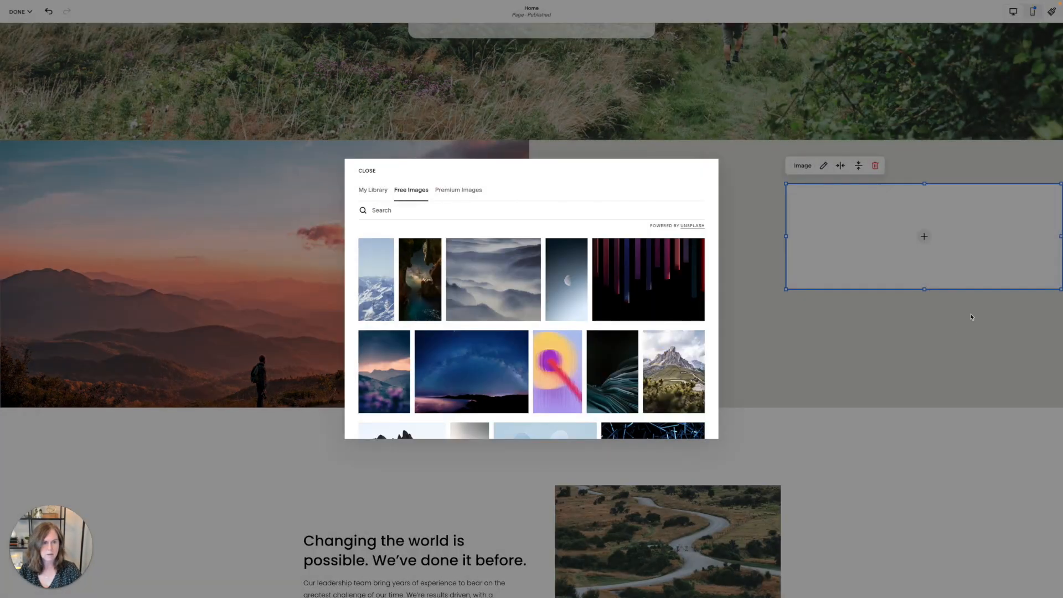
left_click(366, 170)
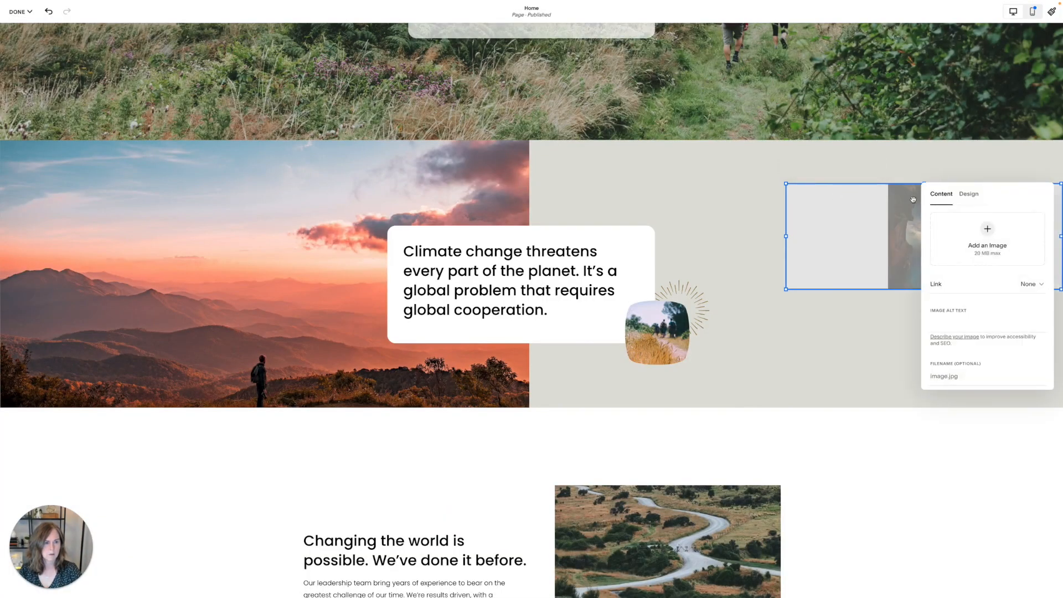
left_click(969, 194)
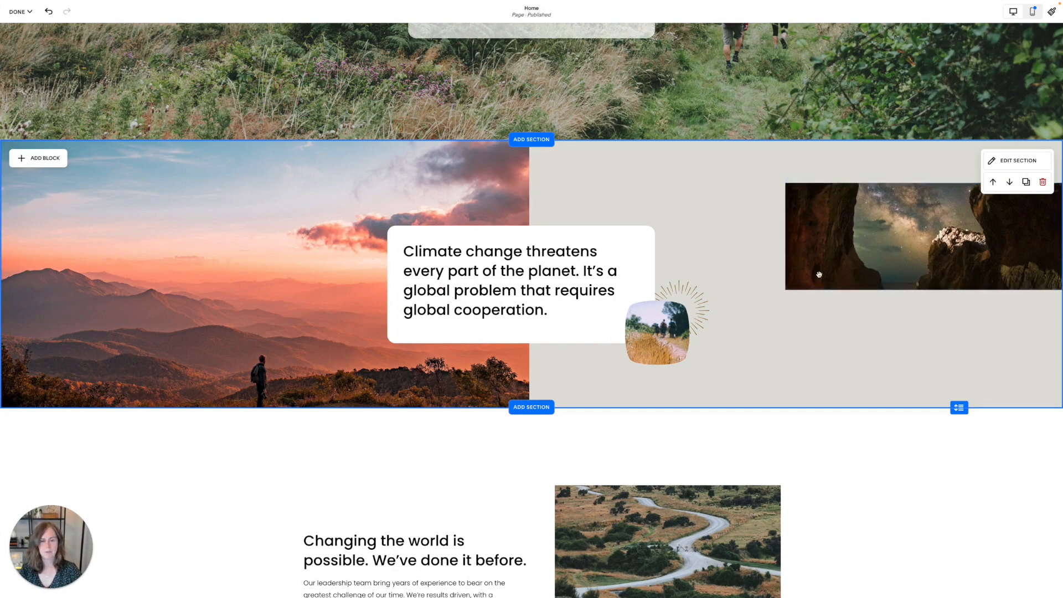
left_click(264, 271)
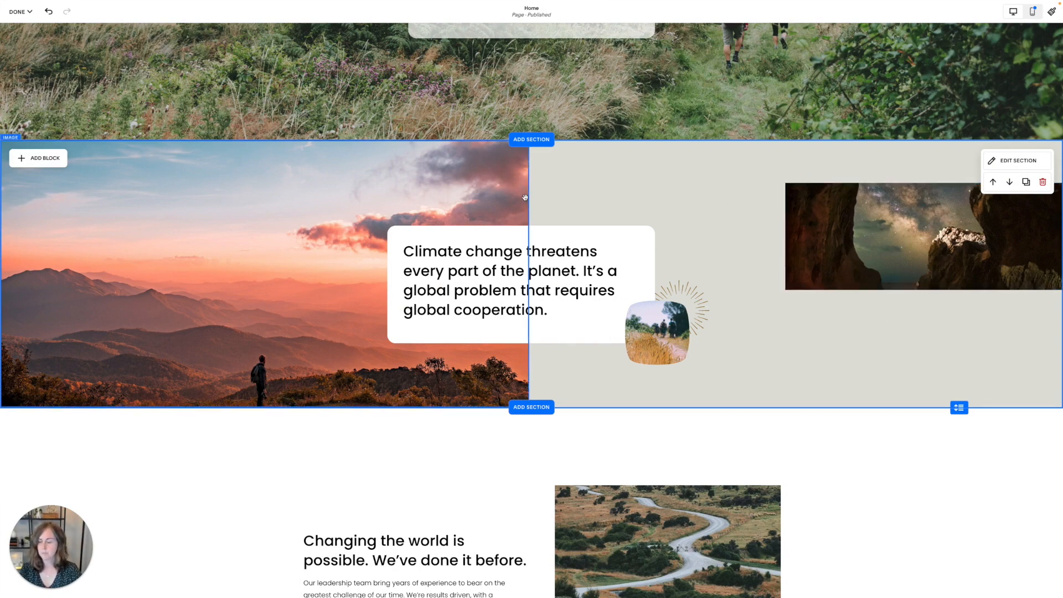
mouse_move(682, 200)
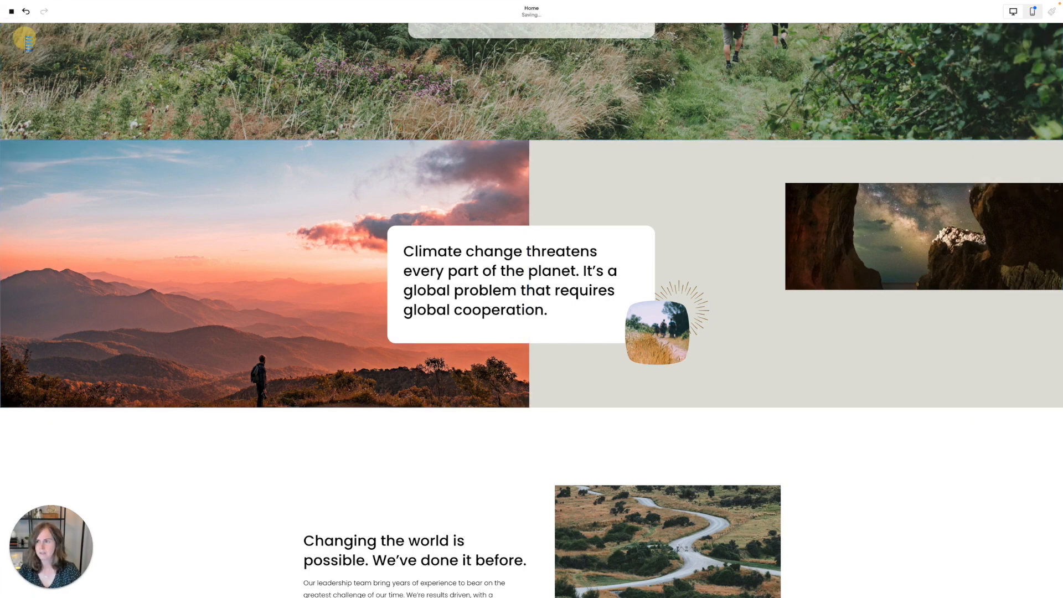
In the mobile layout, select the sunset photo and move the sunburst above the quote card
left_click(11, 11)
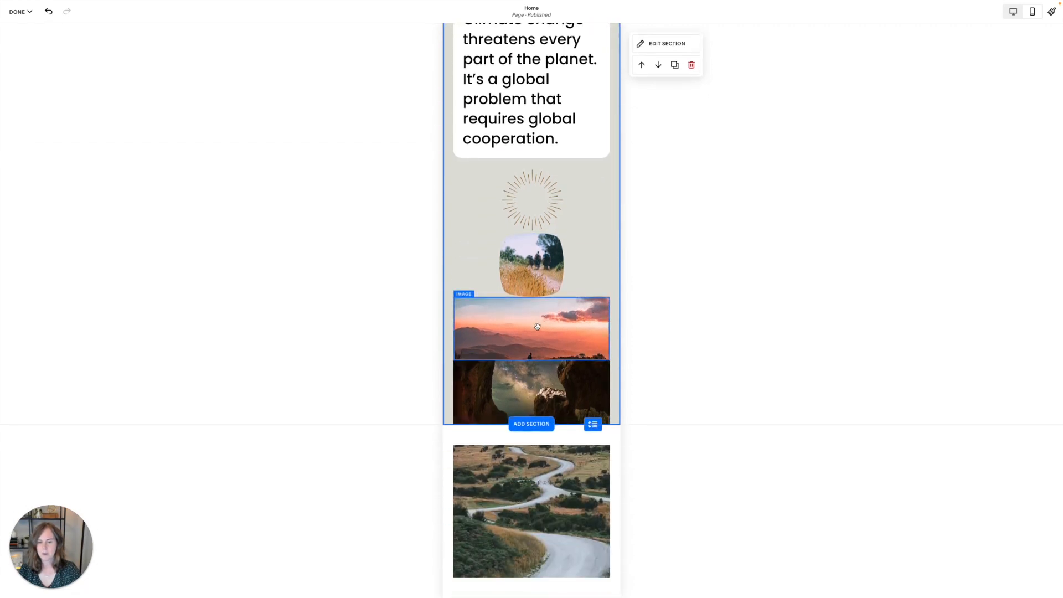
scroll("down", 3)
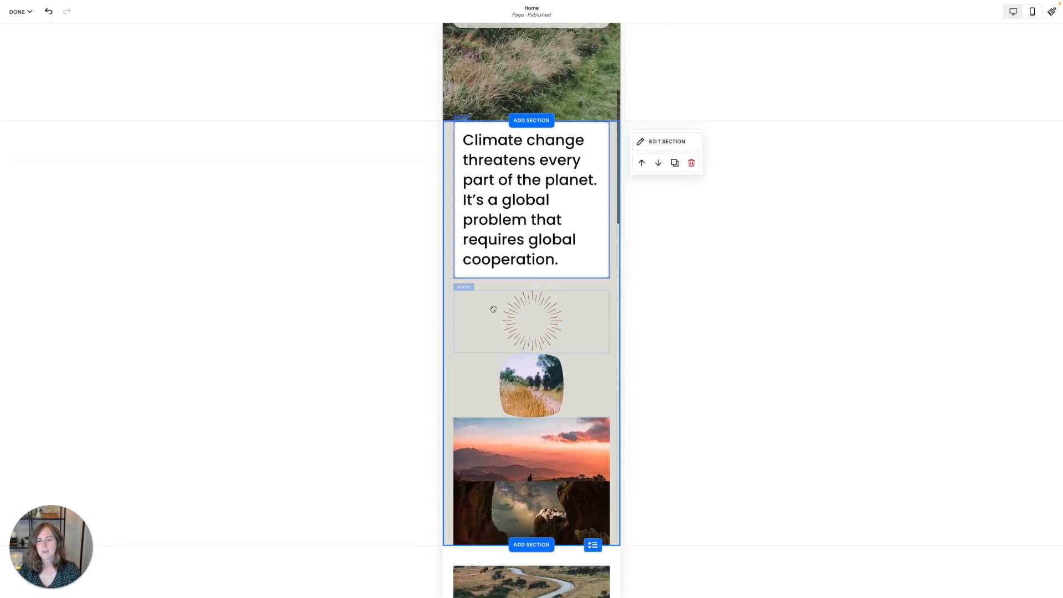
left_click(531, 320)
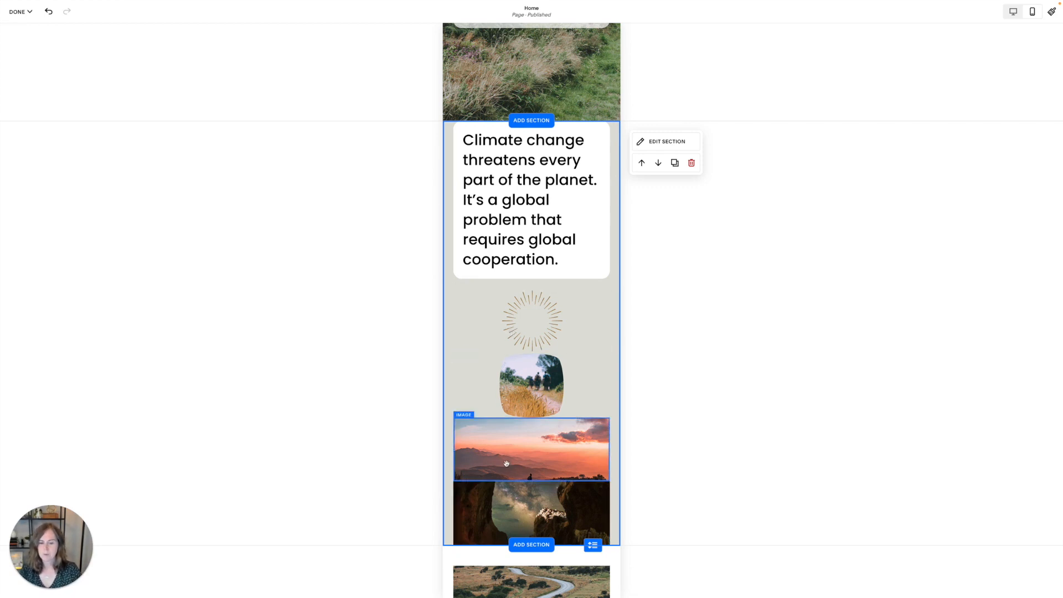
left_click(531, 449)
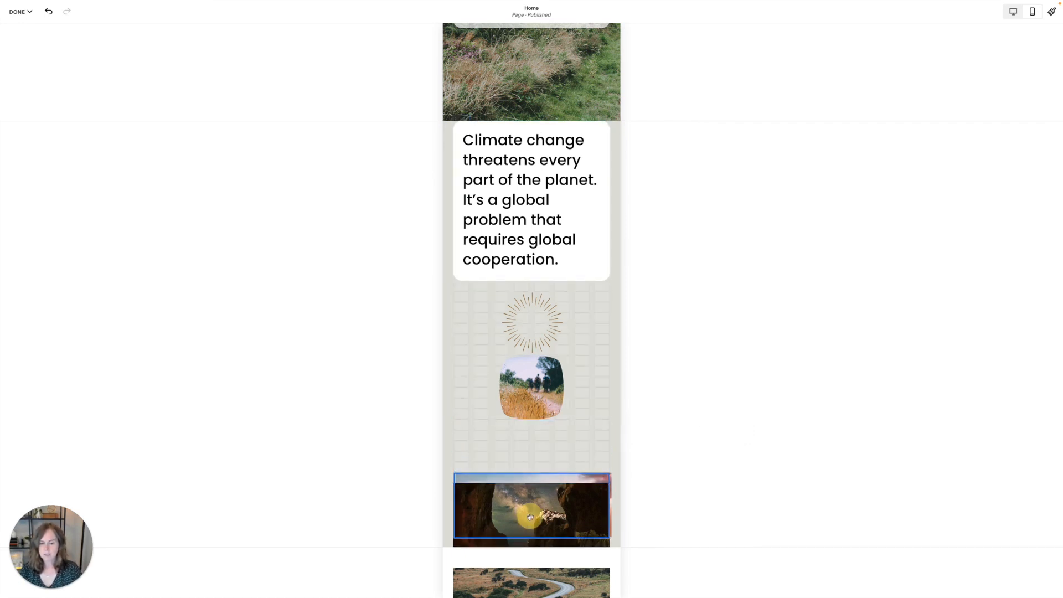
left_click(531, 512)
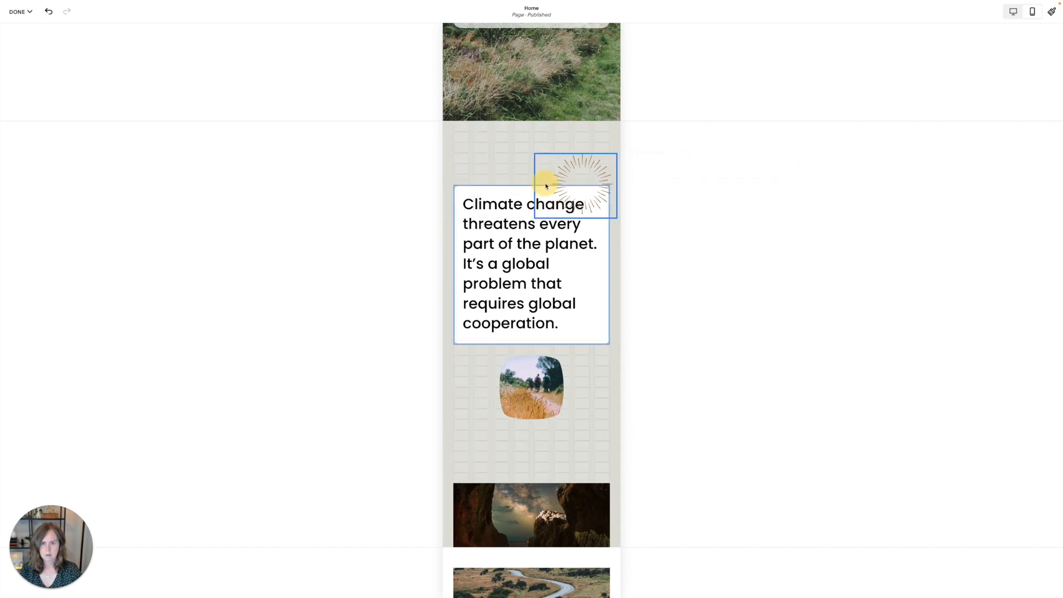
Set the sunburst at the card's top-right, the sunset photo over the card's top, then go back to desktop
left_click(585, 177)
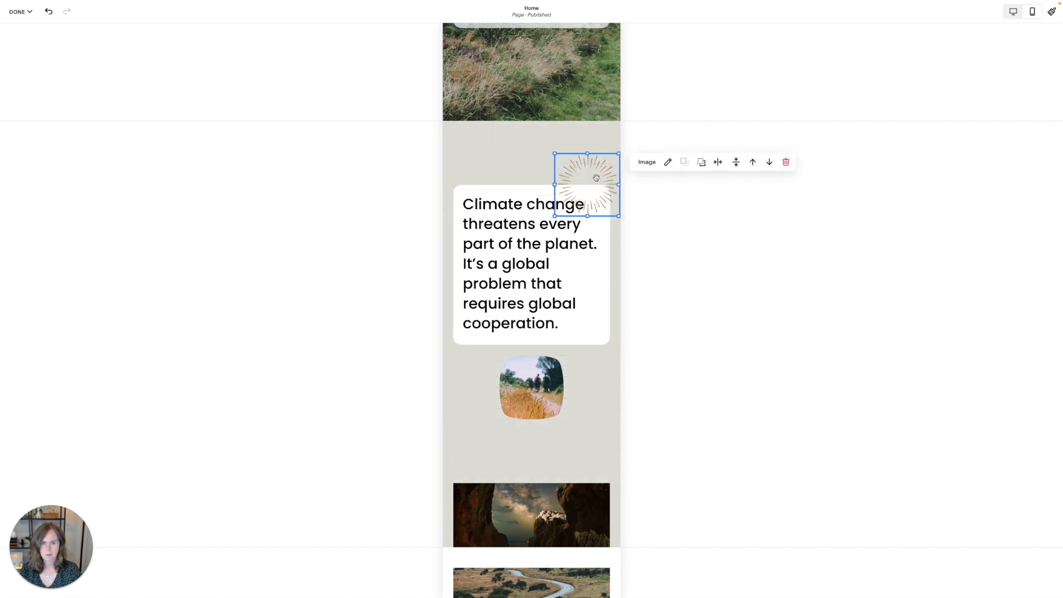
left_click(532, 387)
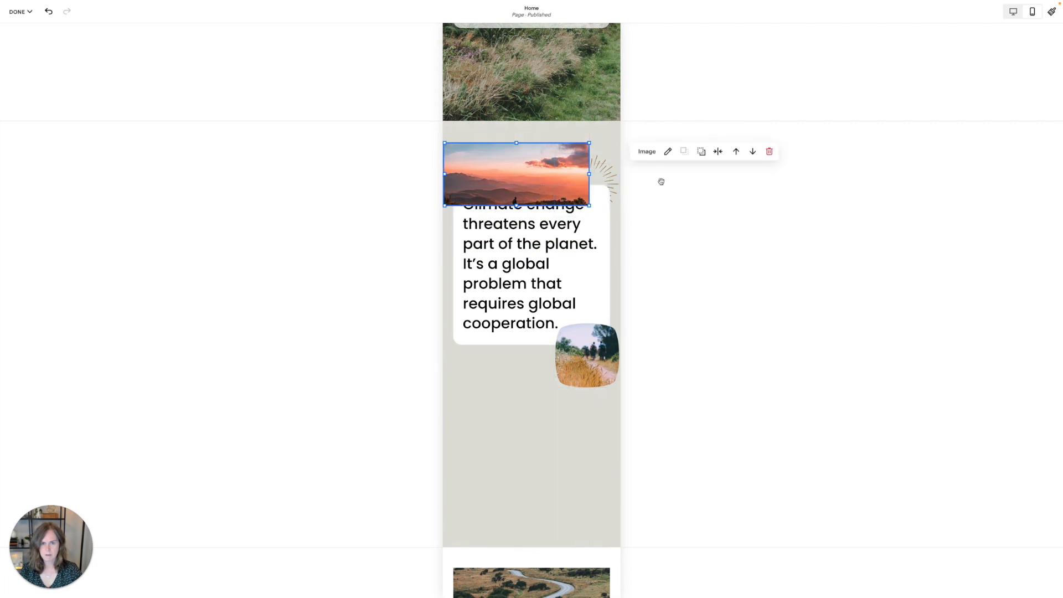
left_click(698, 151)
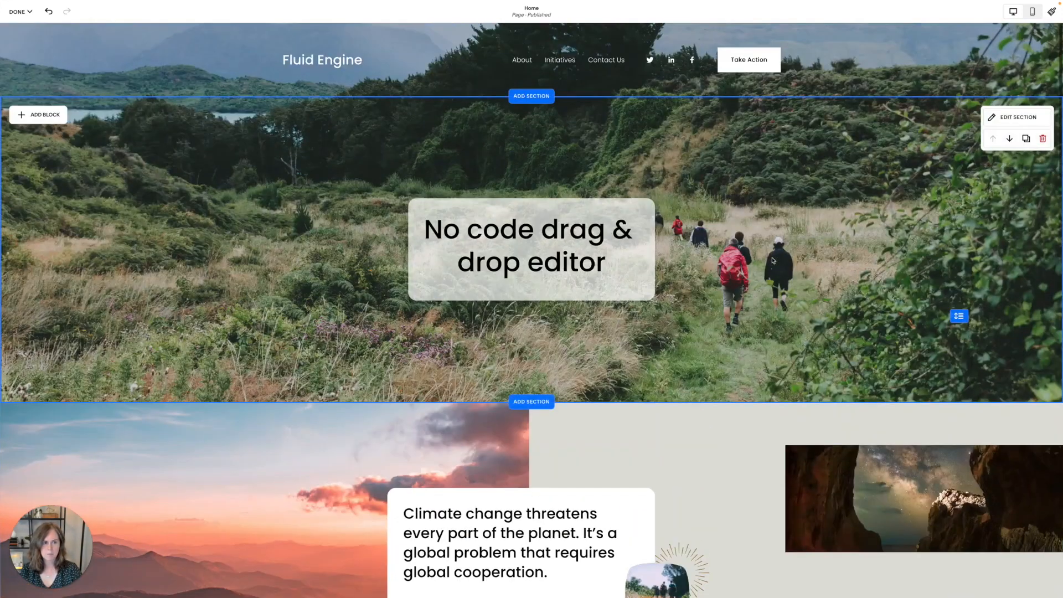
Save the homepage changes and exit the editor
left_click(20, 12)
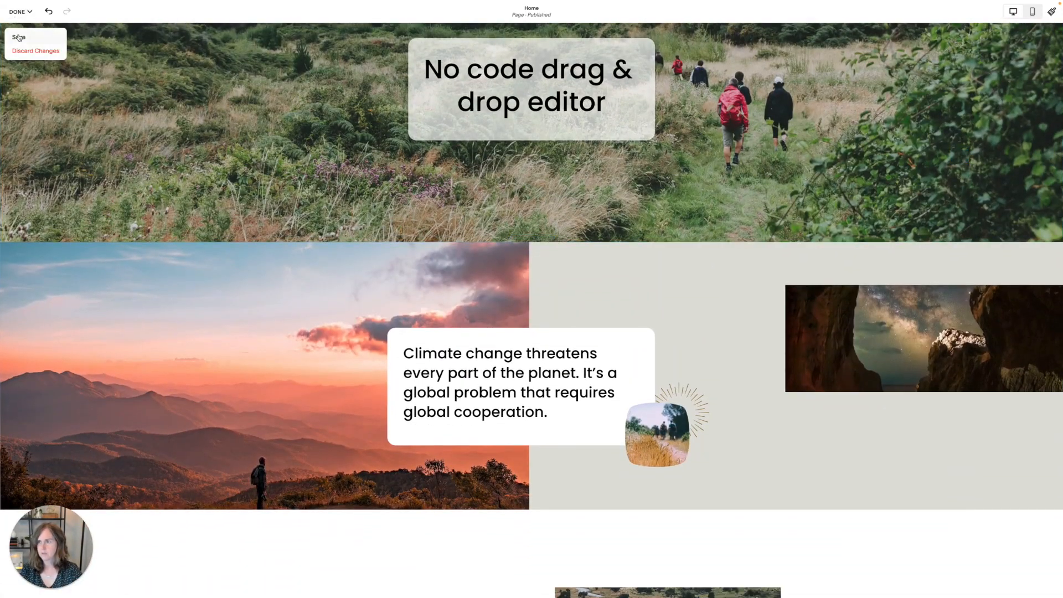
left_click(19, 37)
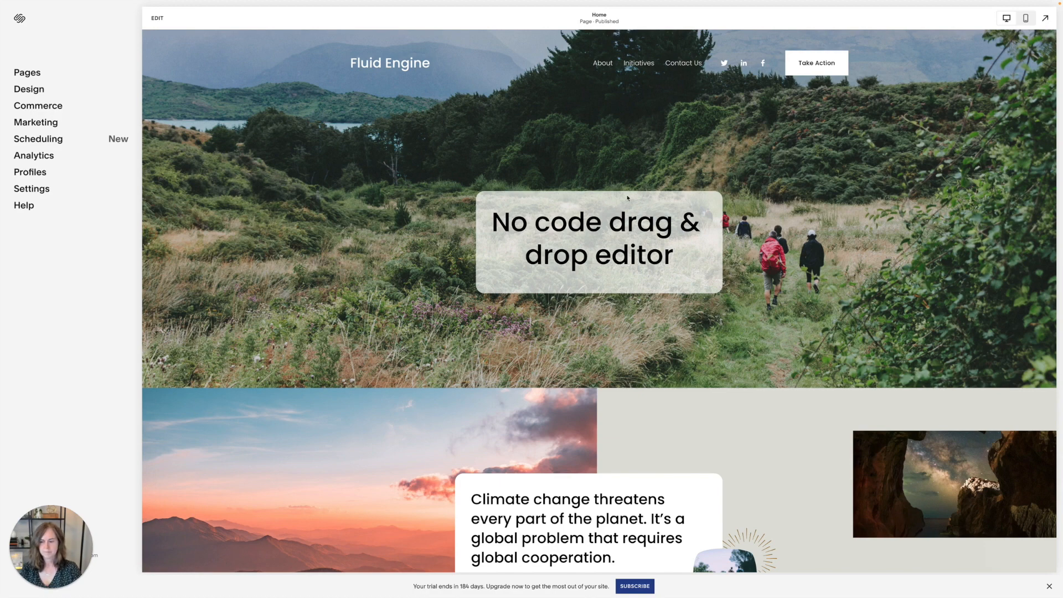
scroll("down", 3)
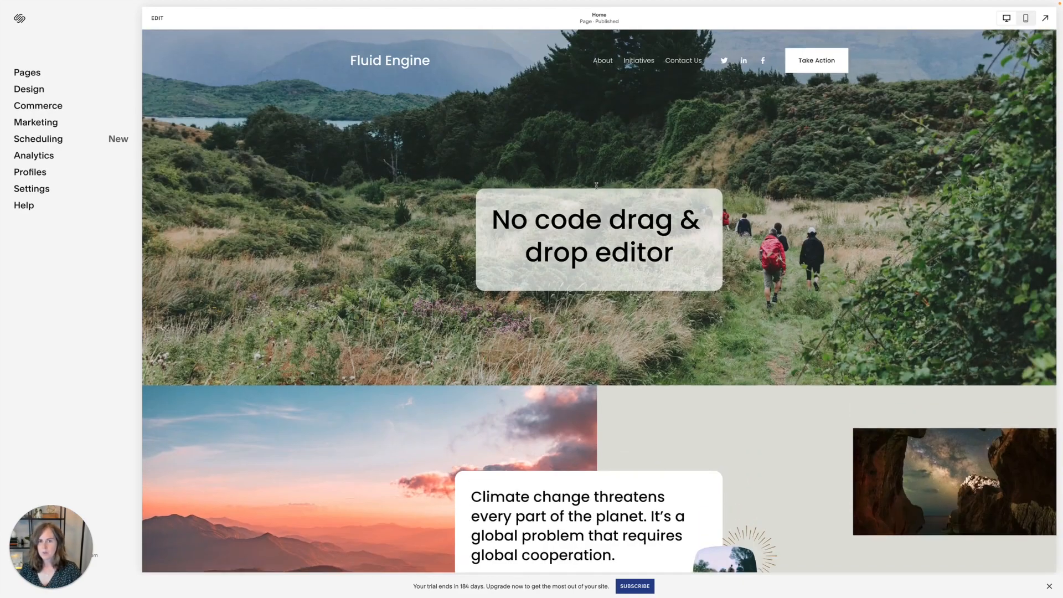
Reopen the homepage editor and scroll to the 'Changing the world' section
left_click(157, 18)
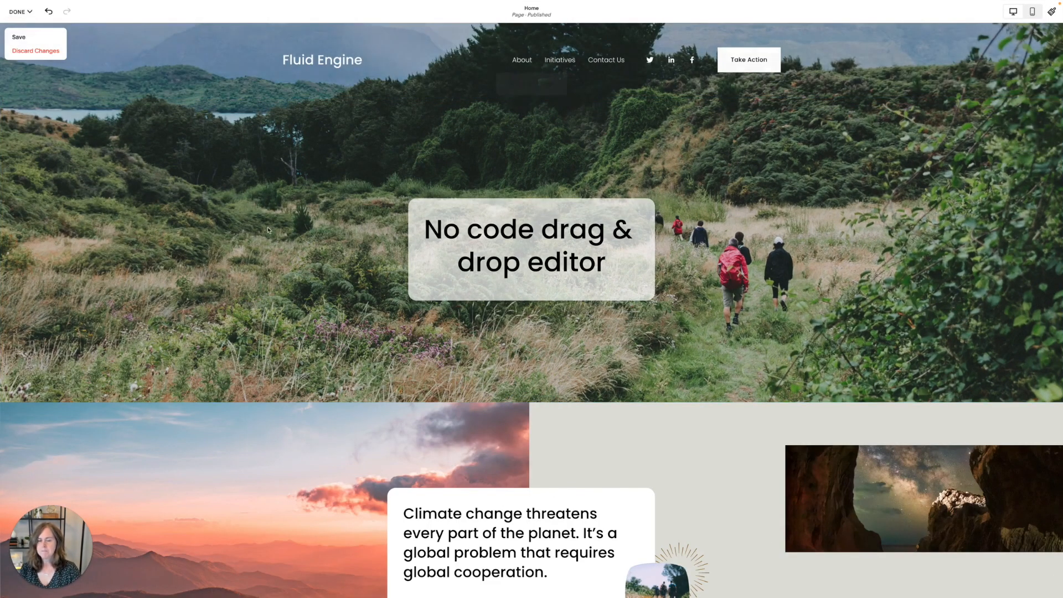
scroll("down", 3)
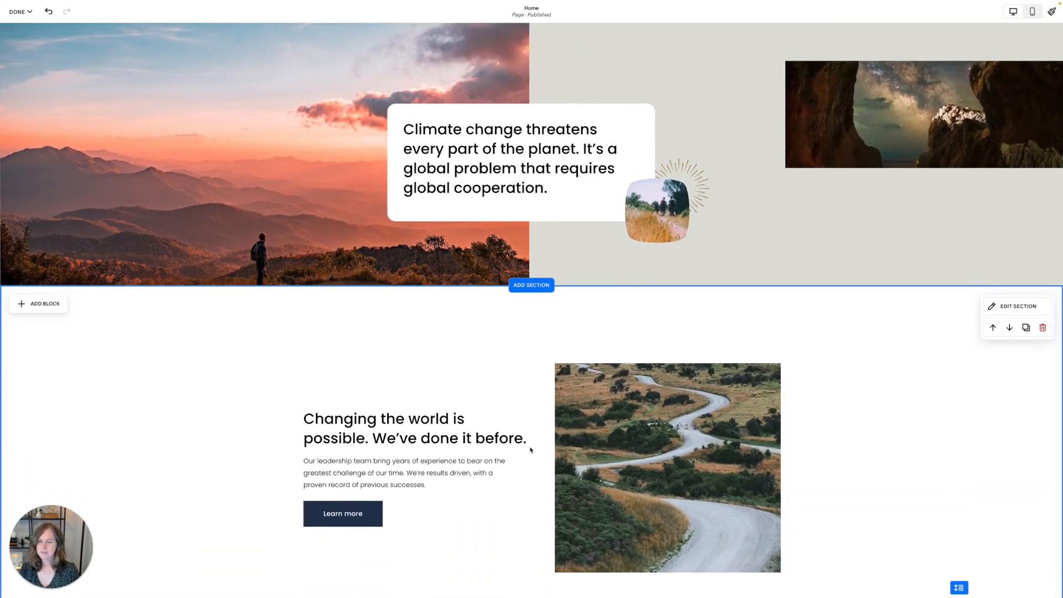
left_click(668, 466)
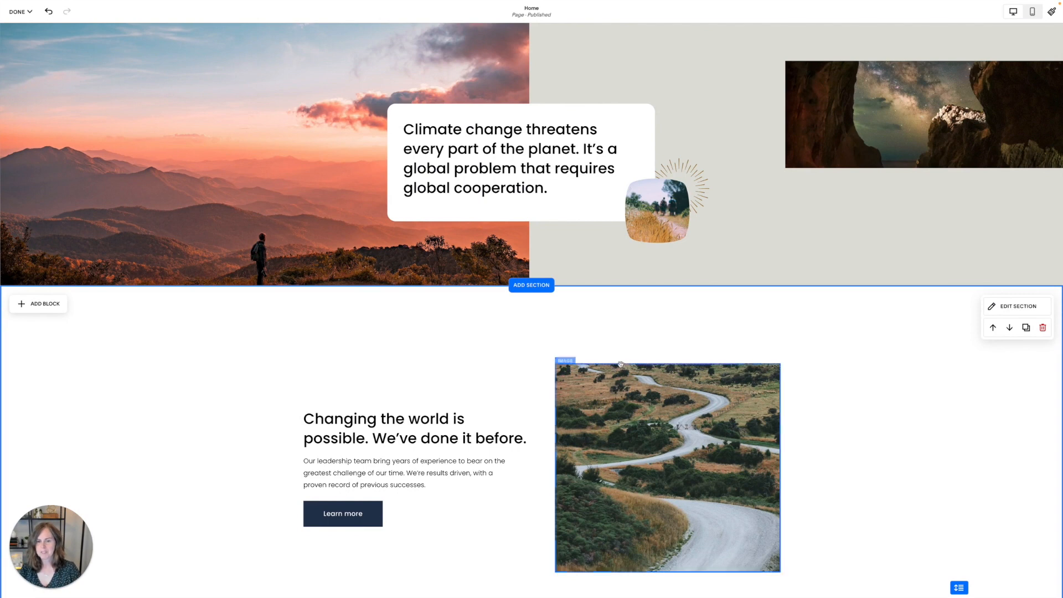
Open the Add a Section library below the climate section and scroll through its layouts
scroll("down", 3)
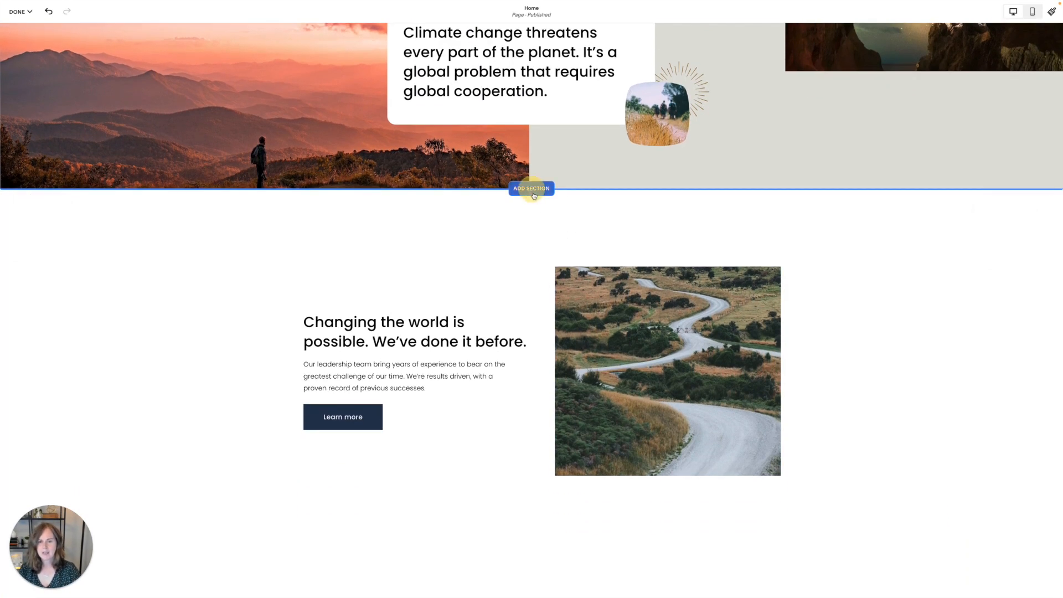
left_click(531, 188)
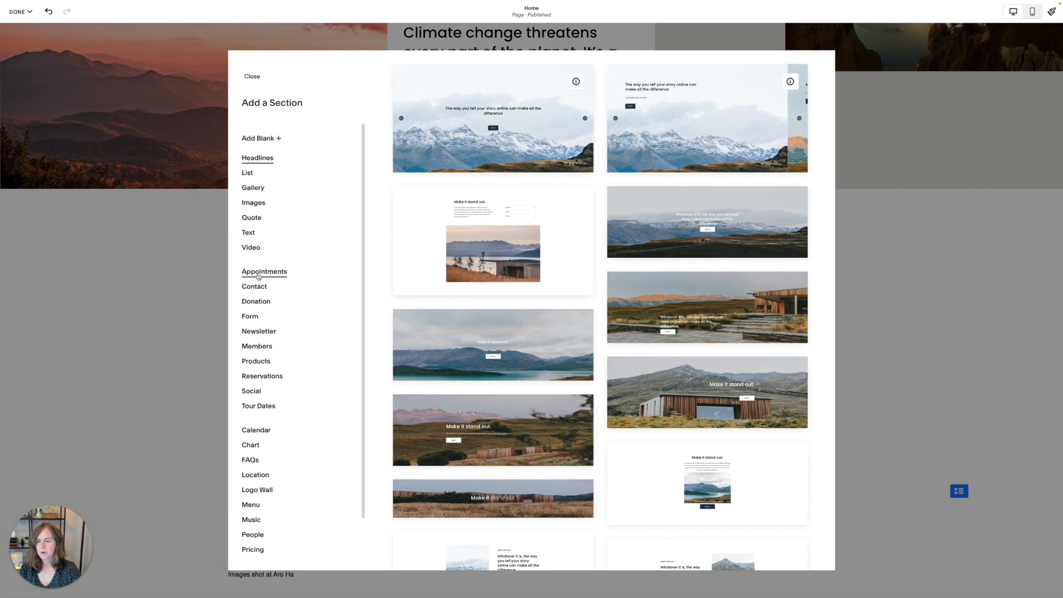
scroll("down", 3)
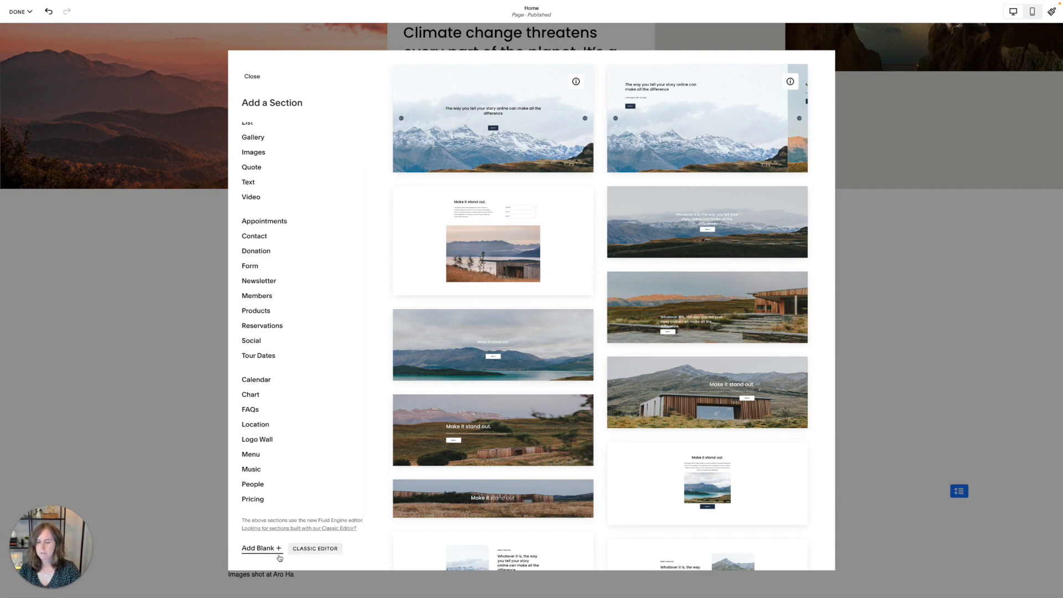
mouse_move(263, 555)
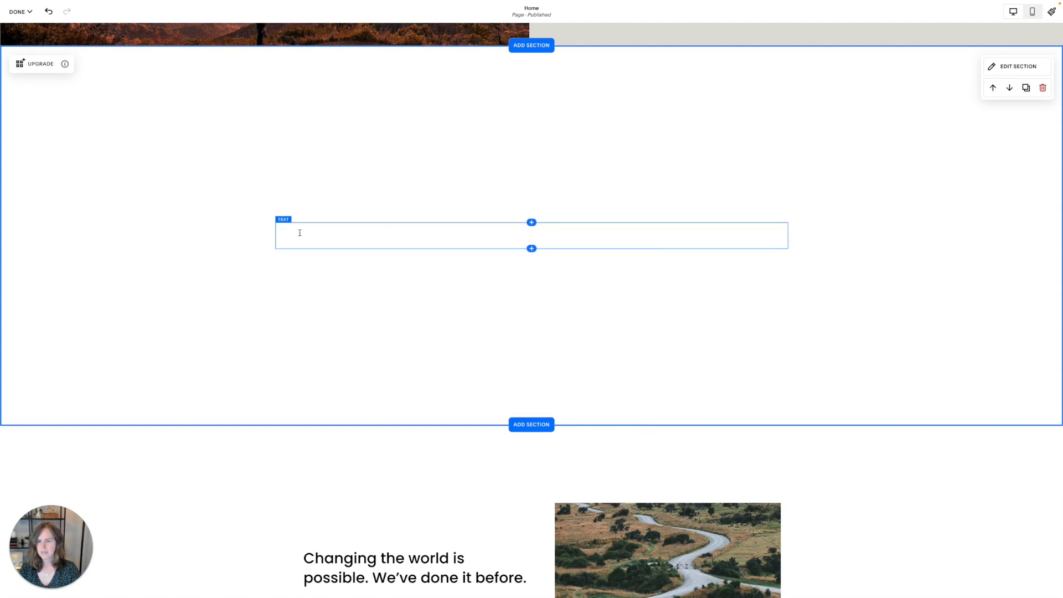
Type 'This is a classic text block' and add an image block with text beside the image
type("This is a classic te")
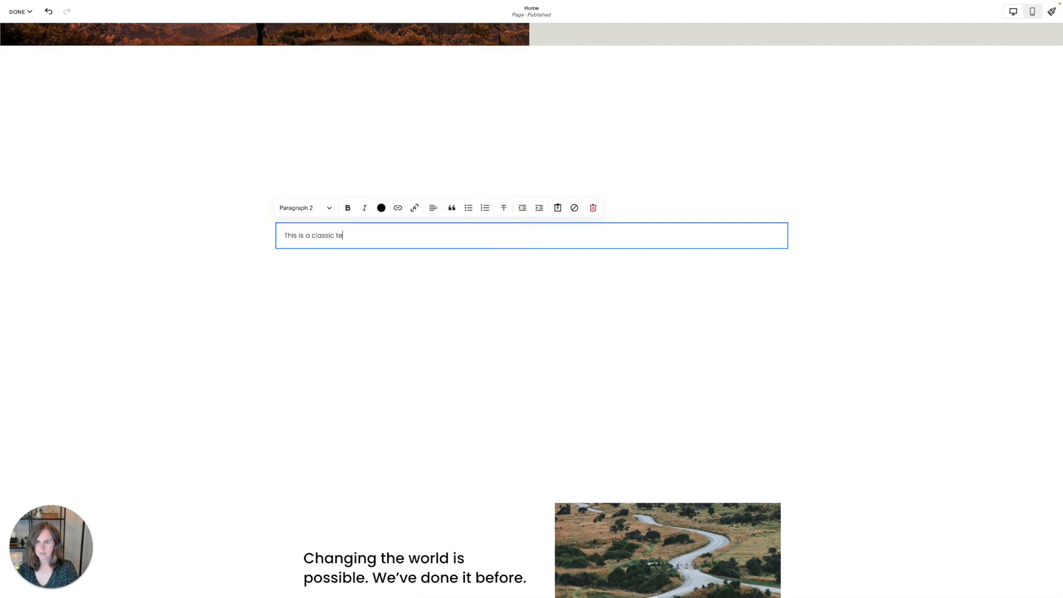
type("xt block")
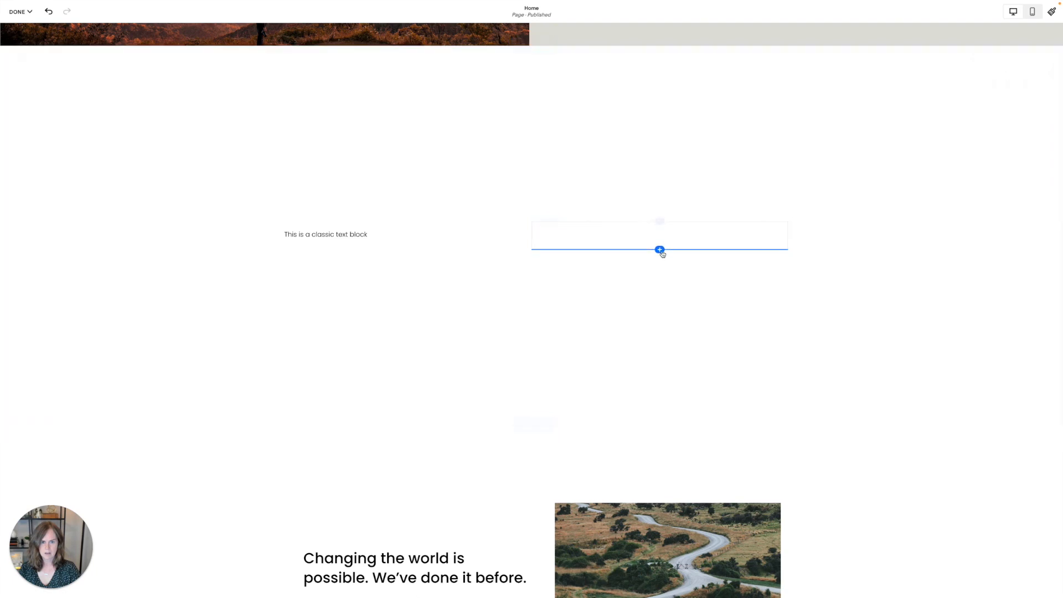
left_click(659, 250)
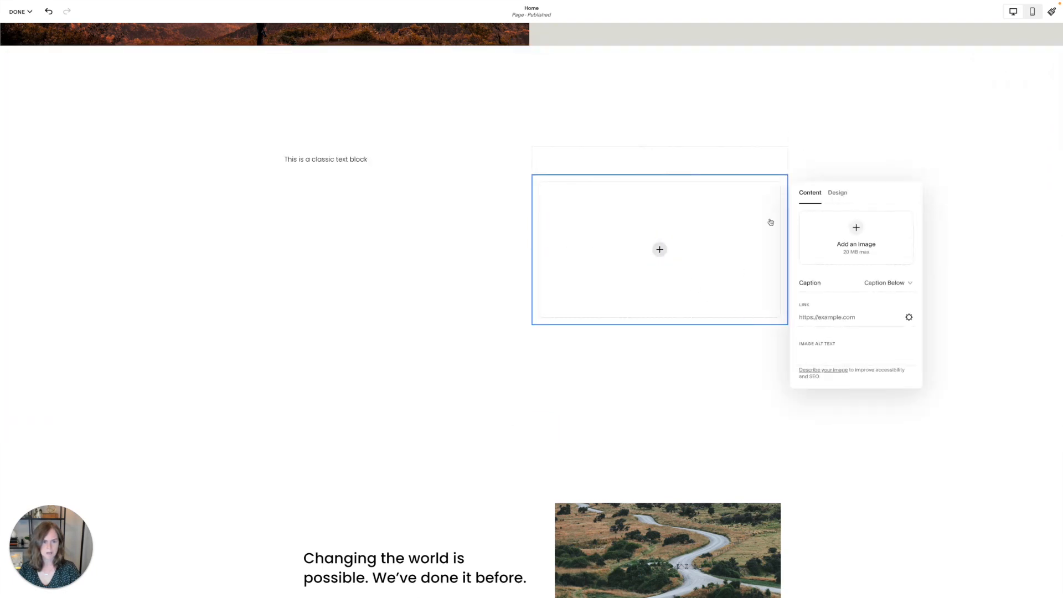
left_click(837, 193)
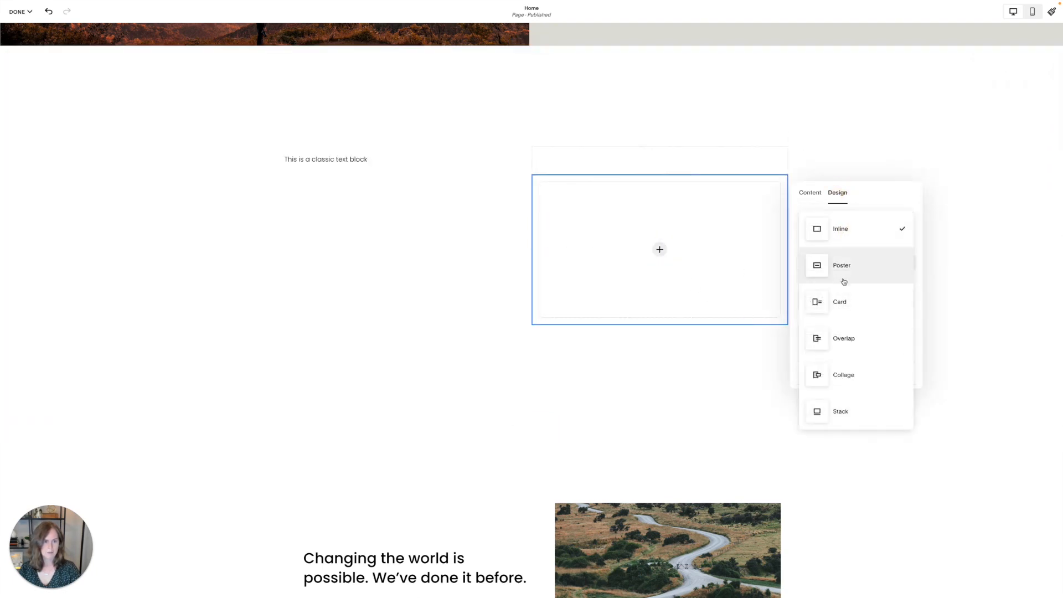
left_click(839, 302)
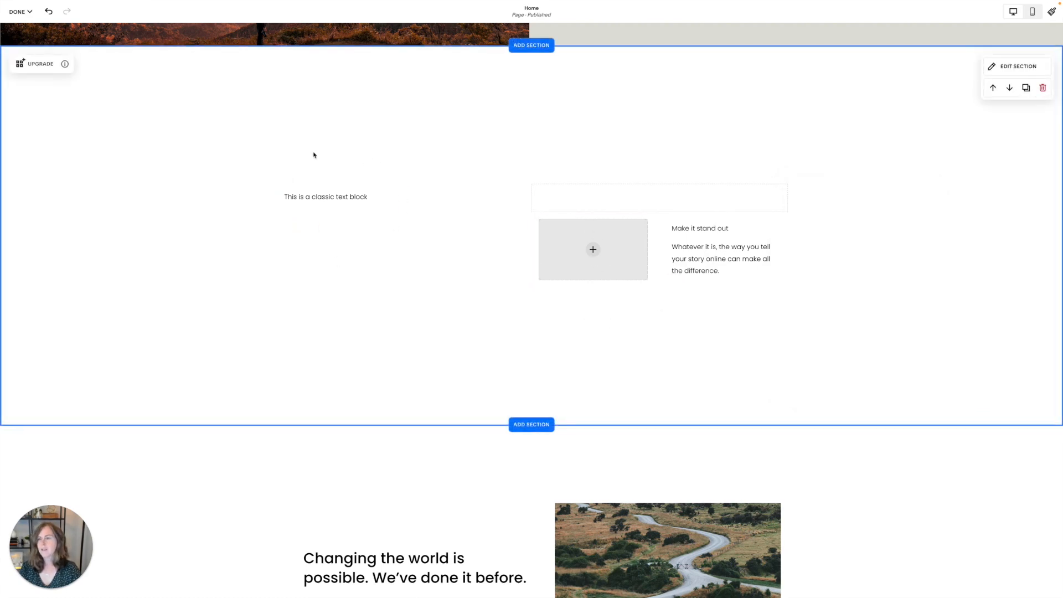
mouse_move(468, 224)
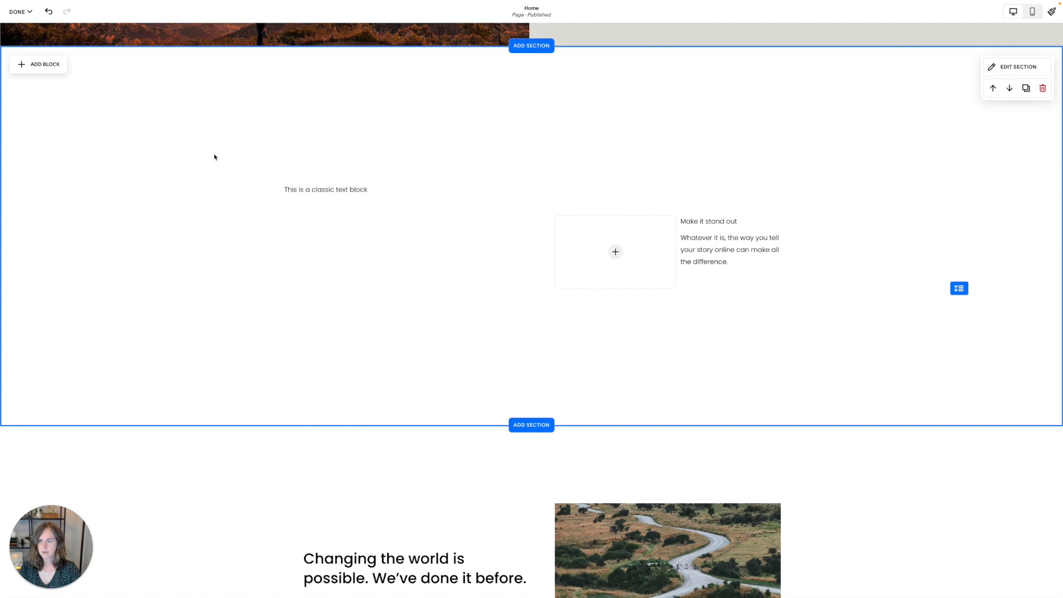
Select the 'Make it stand out' text block in the upgraded Fluid Engine section
left_click(708, 221)
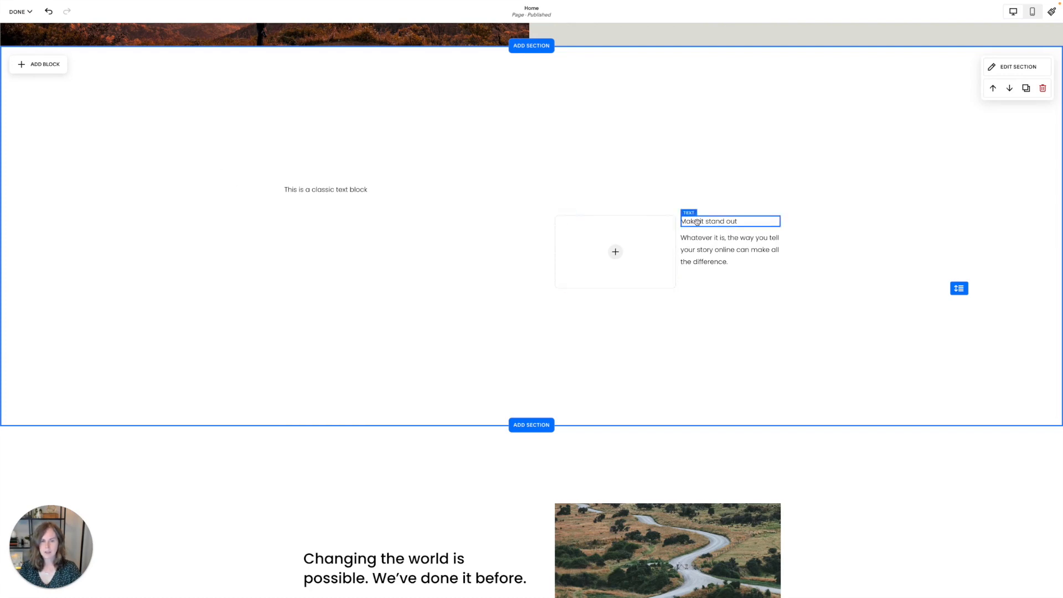